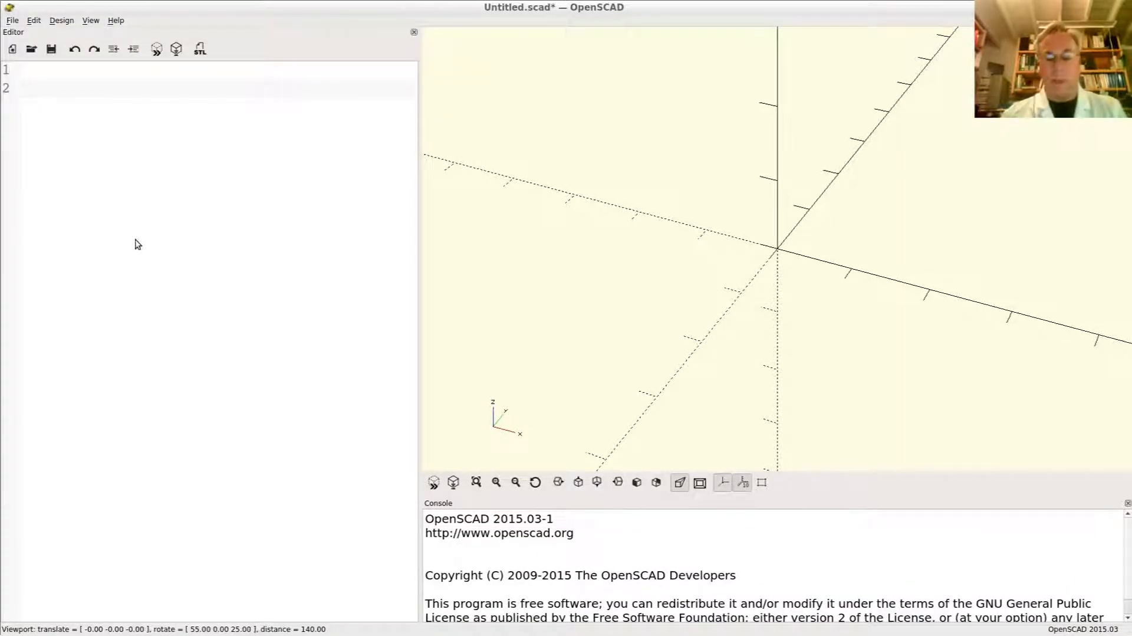
# Write for (x=[1 : 10]) echo(x); so the console echoes 1 through 10.
pyautogui.write('for')
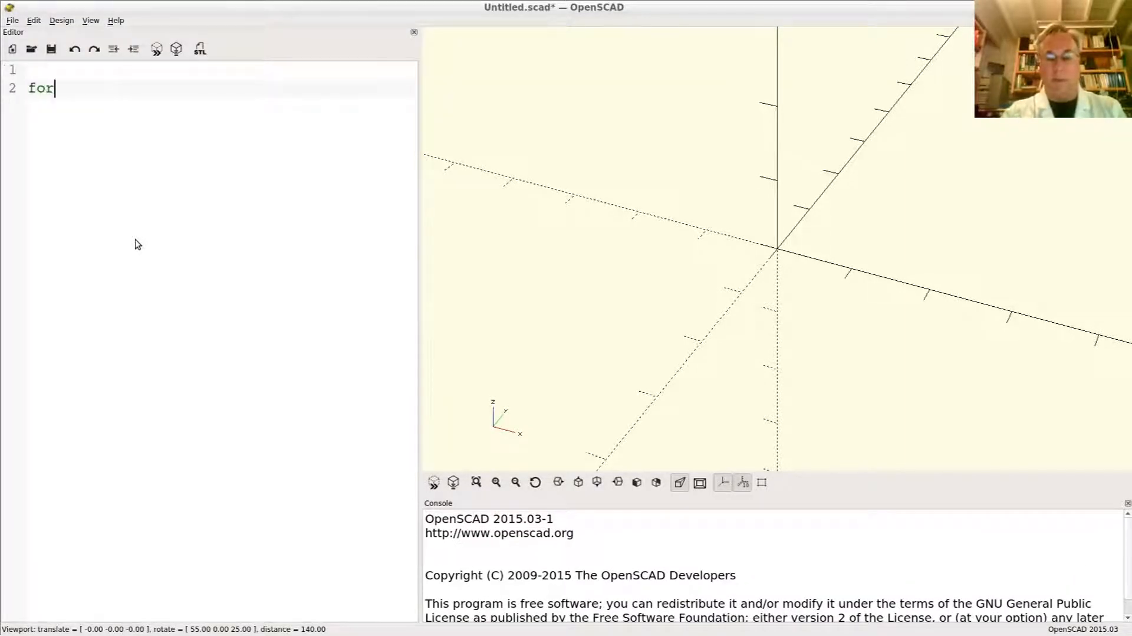
pyautogui.write('(')
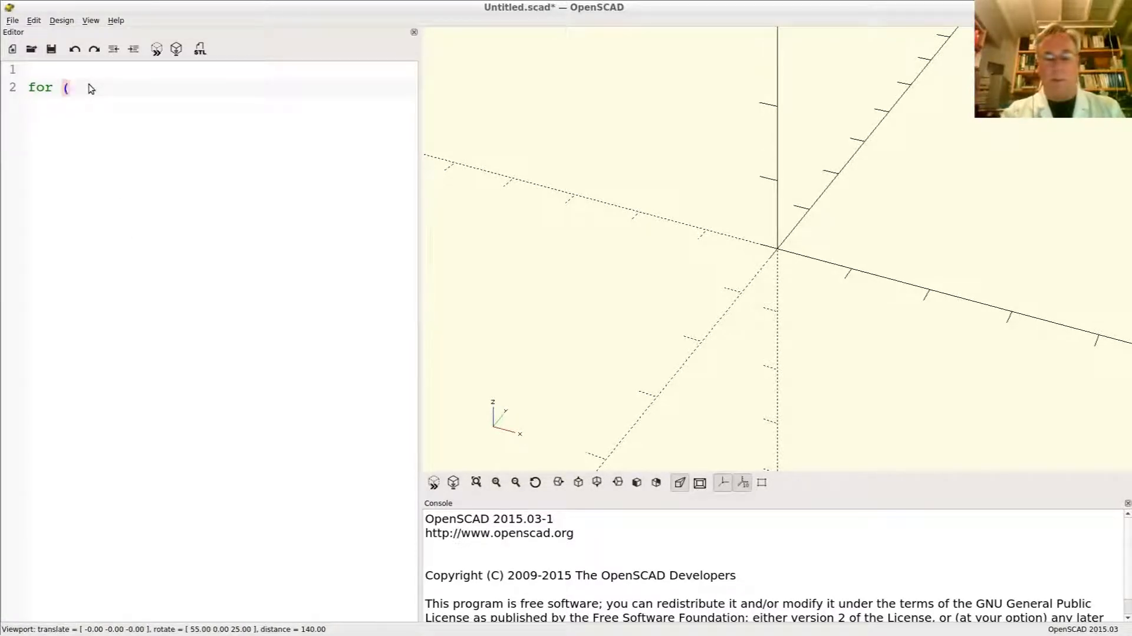
pyautogui.write('x=0')
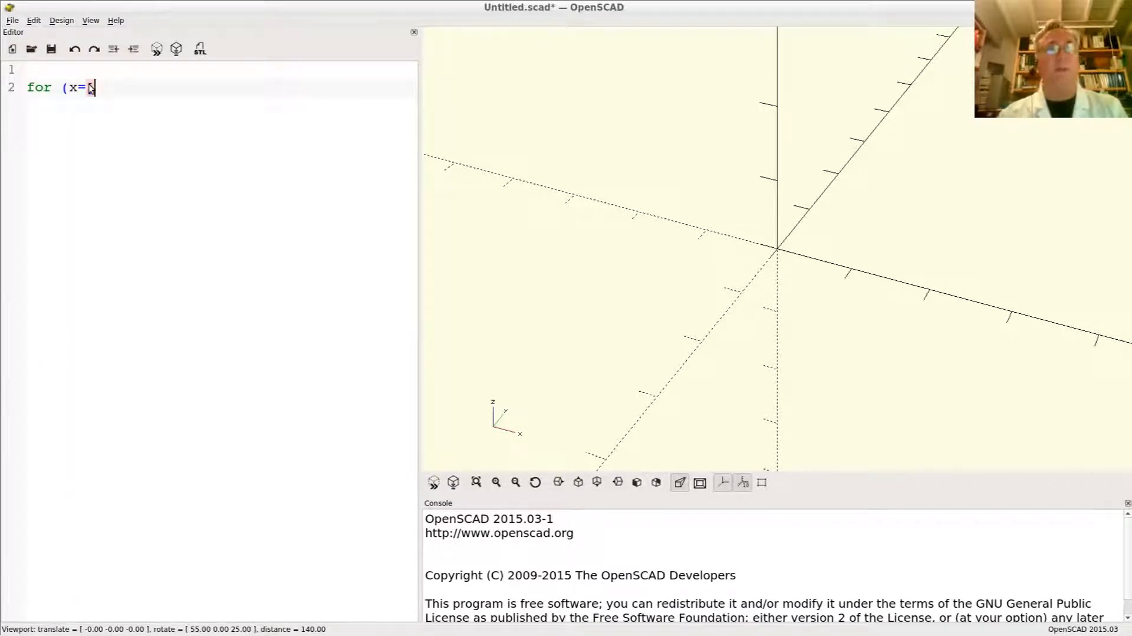
pyautogui.write('[1')
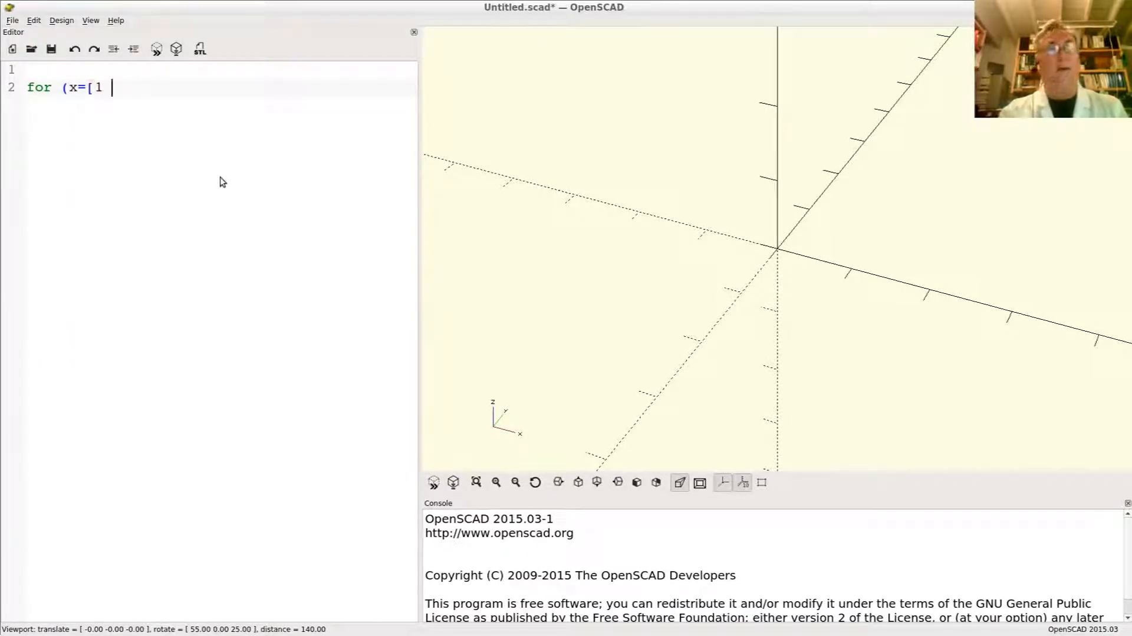
pyautogui.write(':')
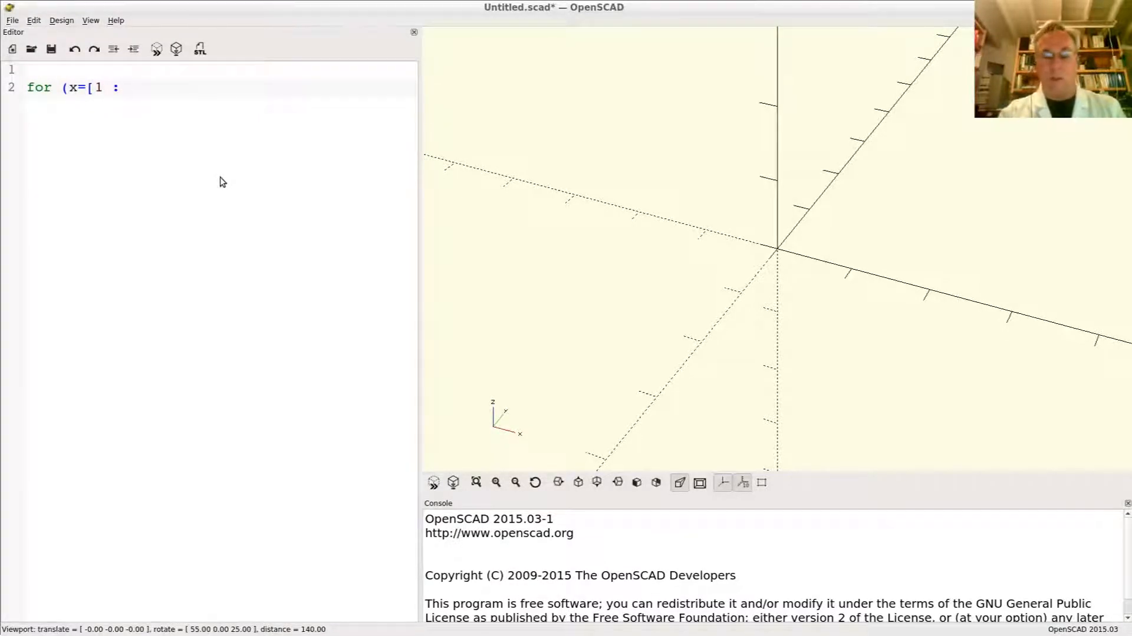
pyautogui.write('10])')
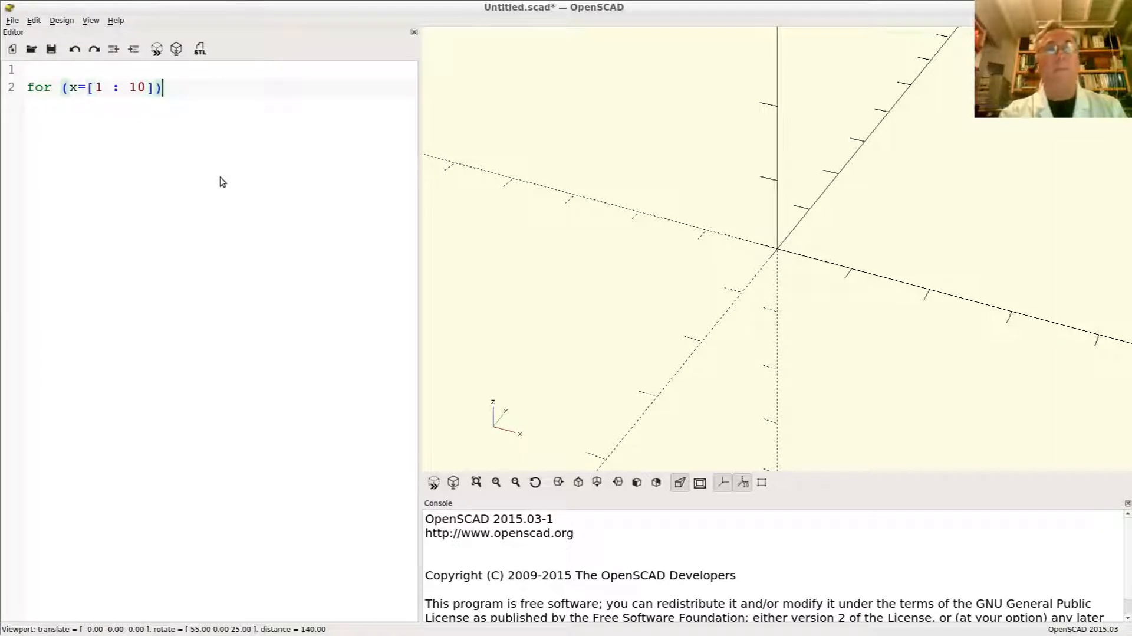
pyautogui.write('echo')
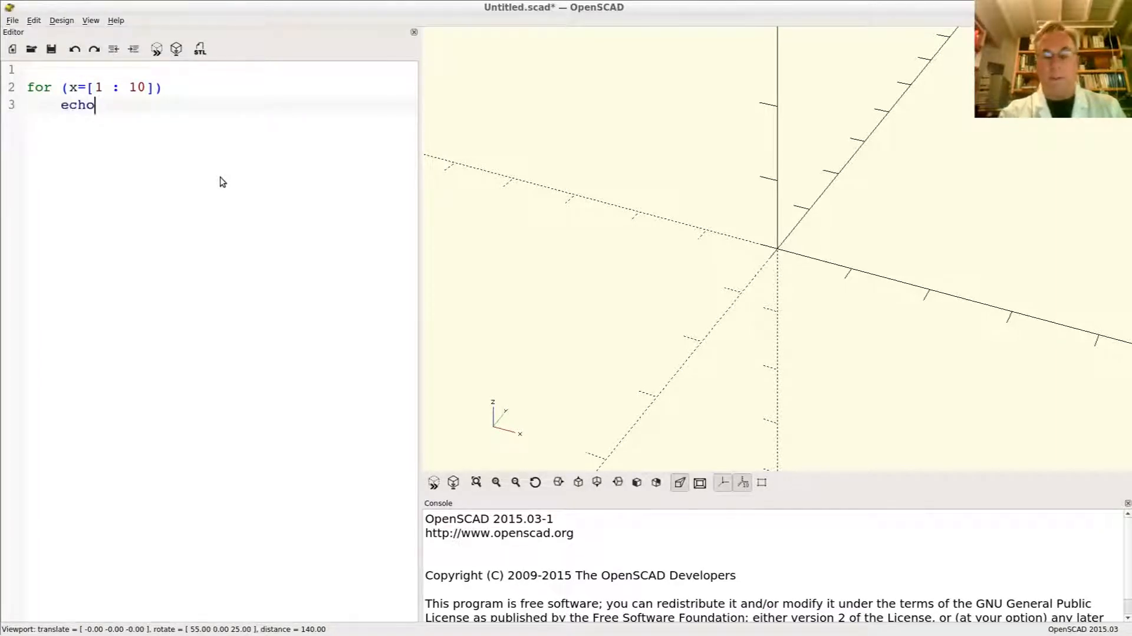
pyautogui.write('(x);')
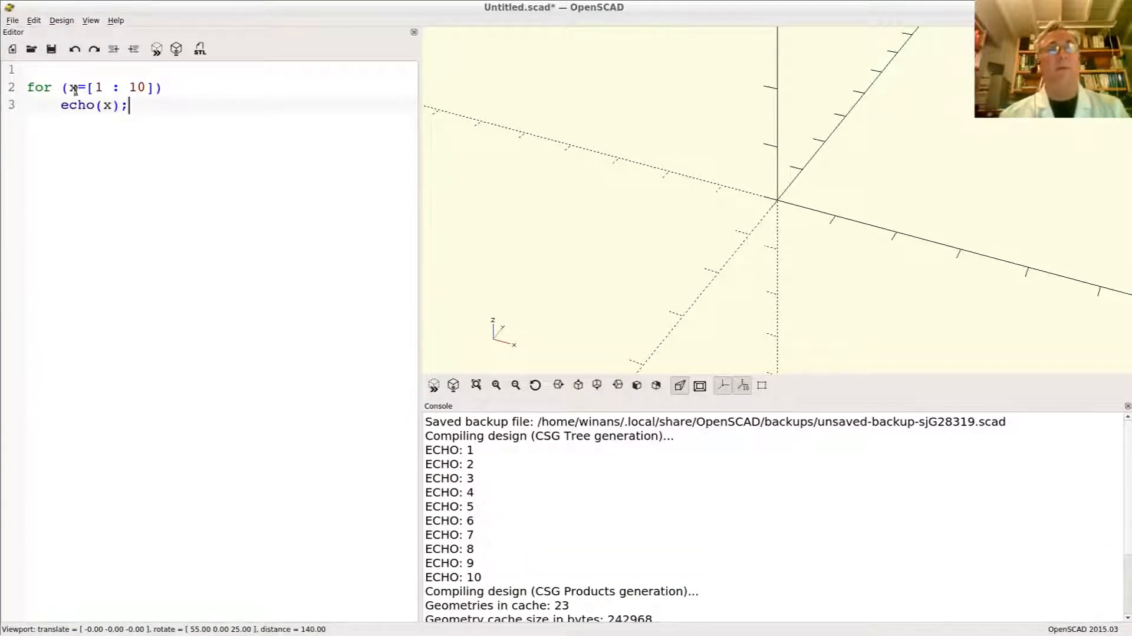
# Change the range to [0 : 2 : 10] so the console echoes 0, 2, 4, 6, 8, 10.
pyautogui.tripleClick(94, 105)
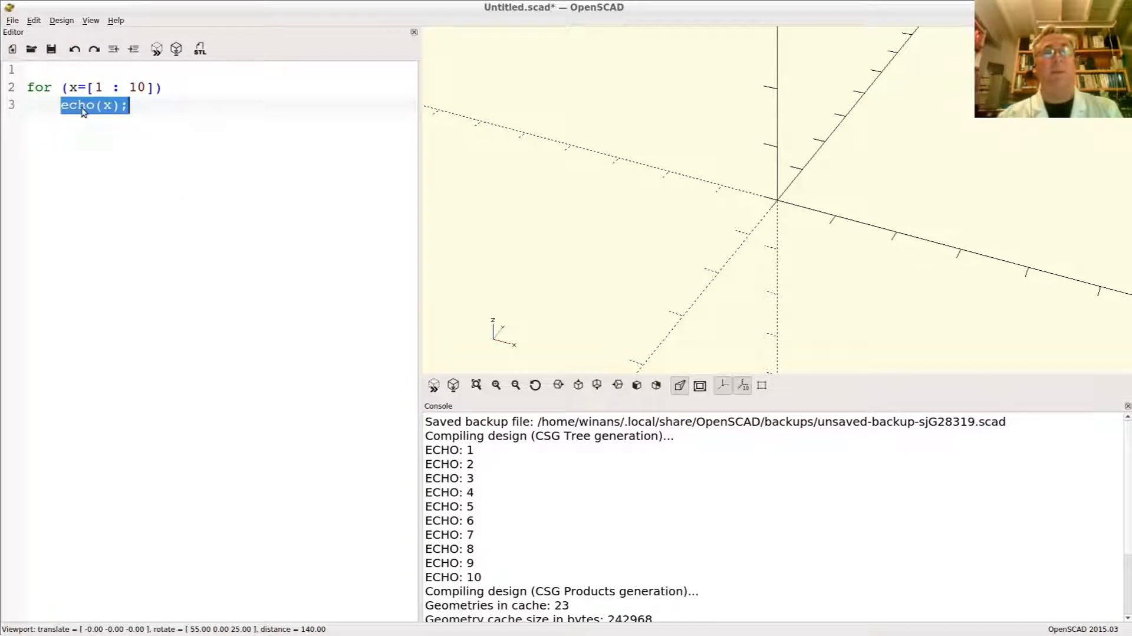
pyautogui.moveTo(94, 87)
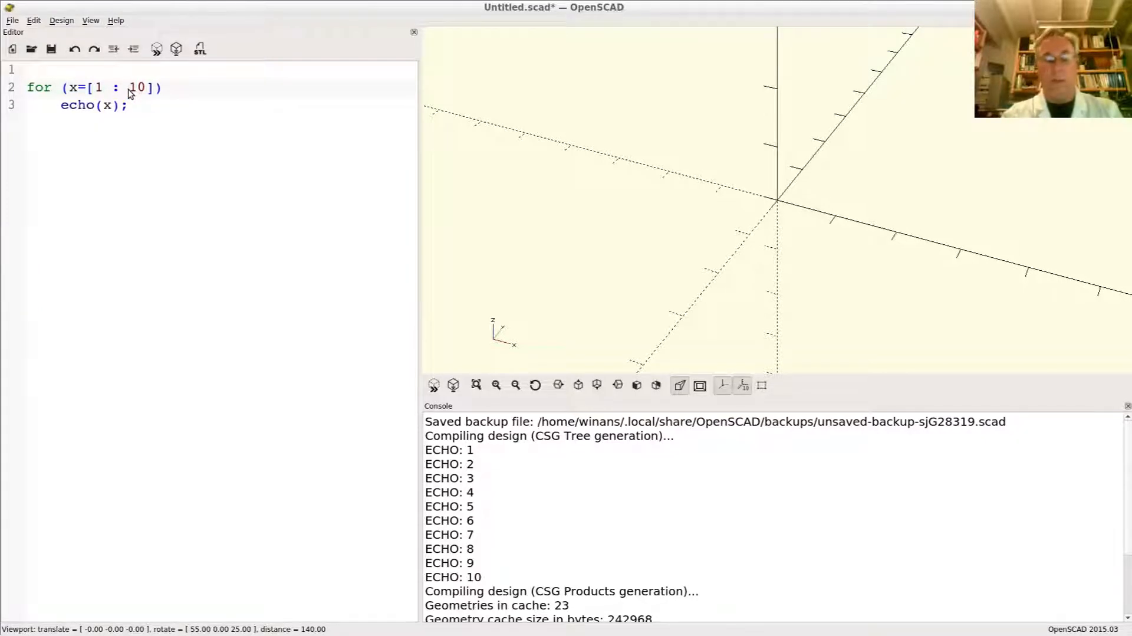
pyautogui.write('1: 1')
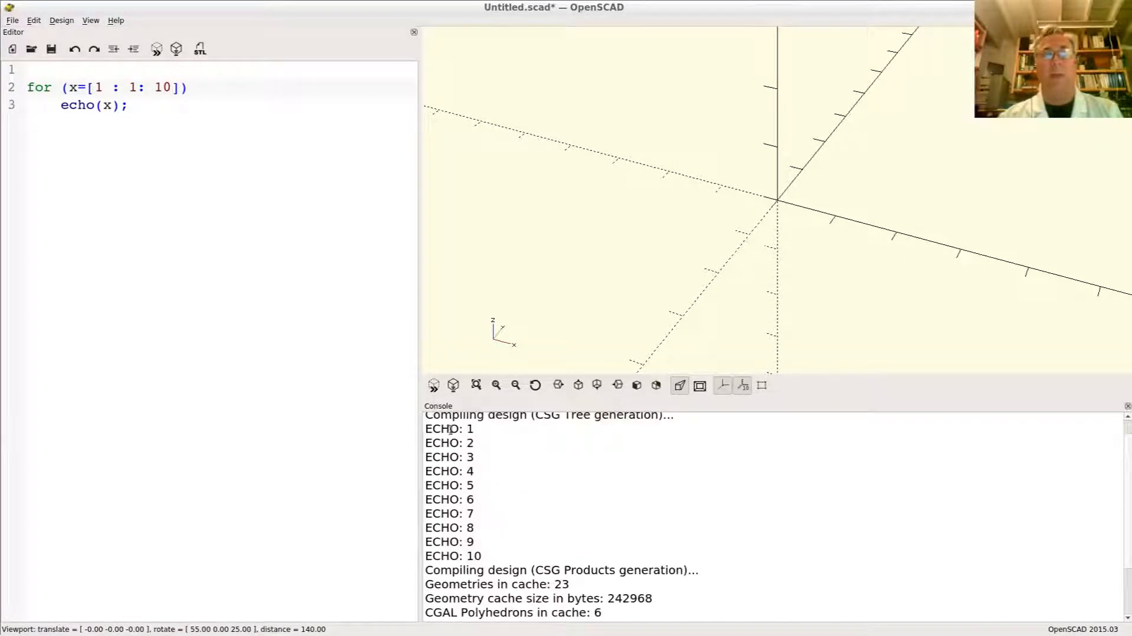
pyautogui.click(136, 87)
pyautogui.write('2')
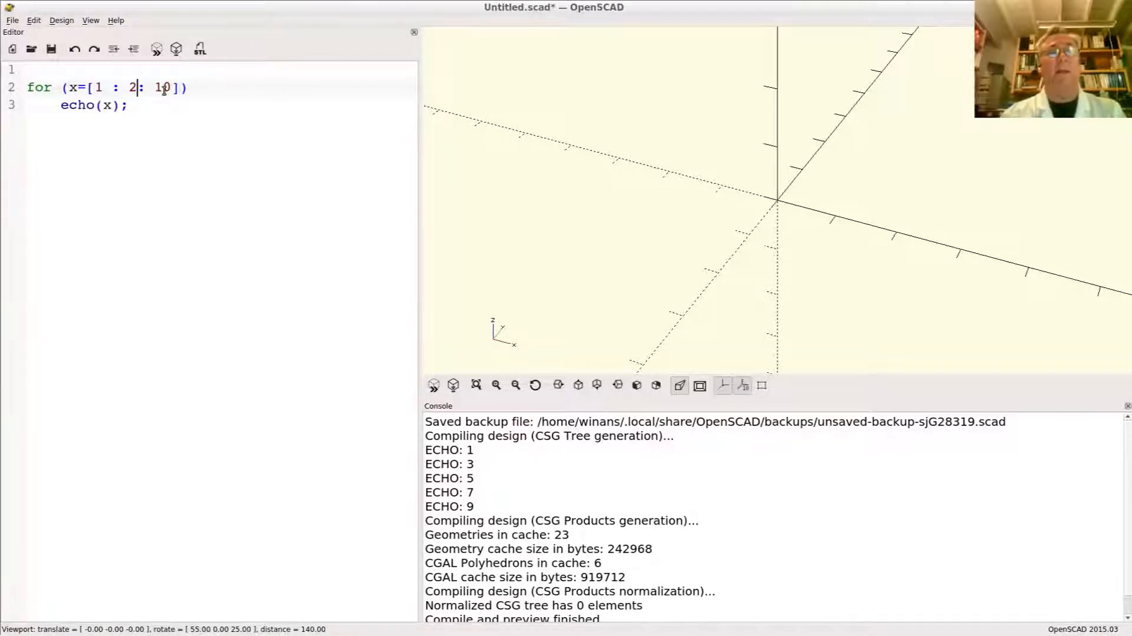
pyautogui.press('BackSpace')
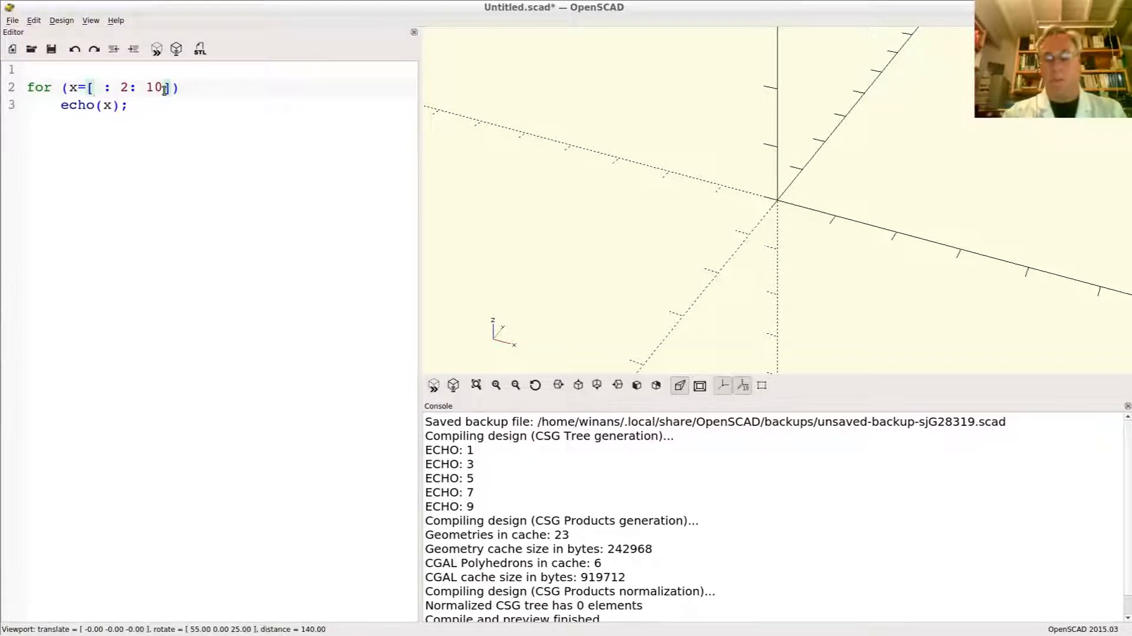
pyautogui.write('0')
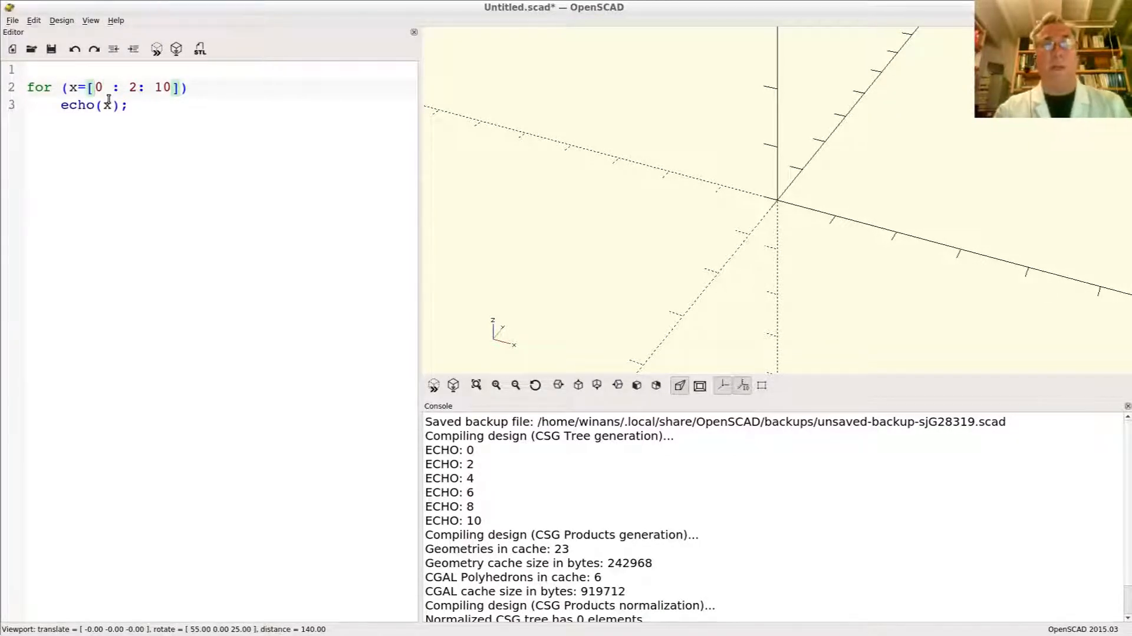
# Replace the range with the list [1, -20, 13] and select the loop line for copying.
pyautogui.write('1, -20')
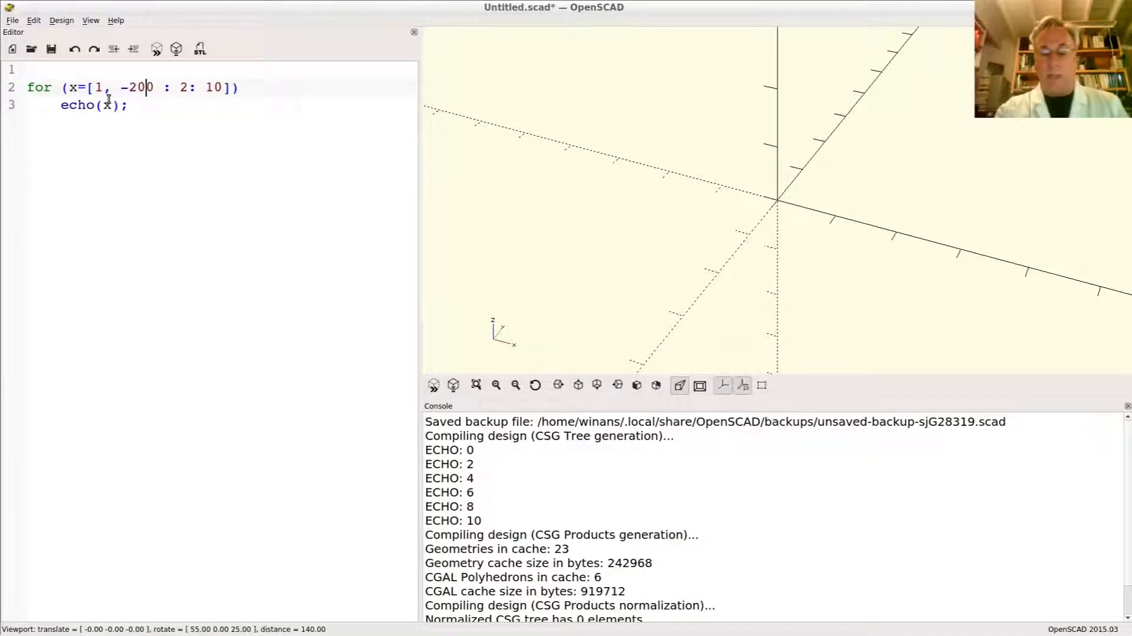
pyautogui.write(', 130')
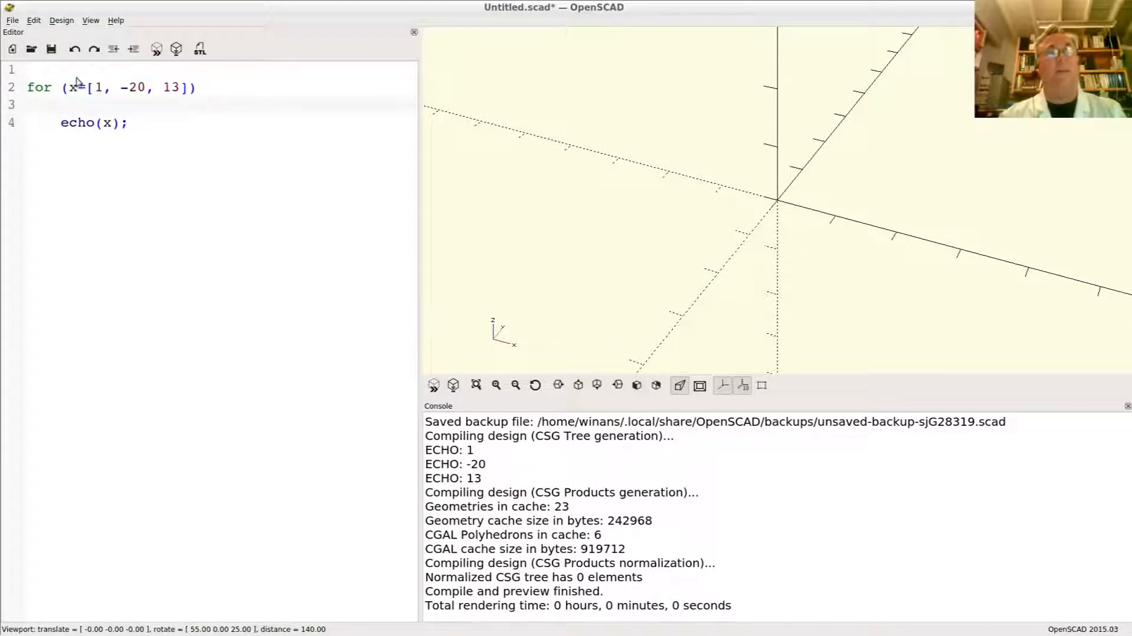
pyautogui.tripleClick(108, 88)
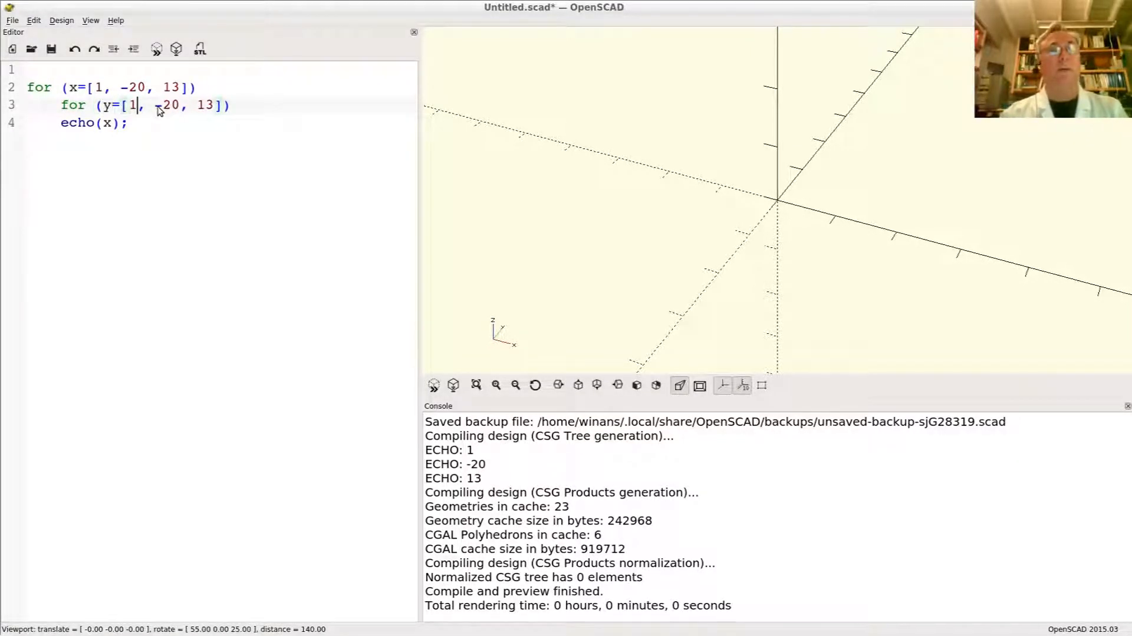
# Add an inner for (y=[1 : 3]) loop with echo(x, y); then select the script to clear it.
pyautogui.write(':')
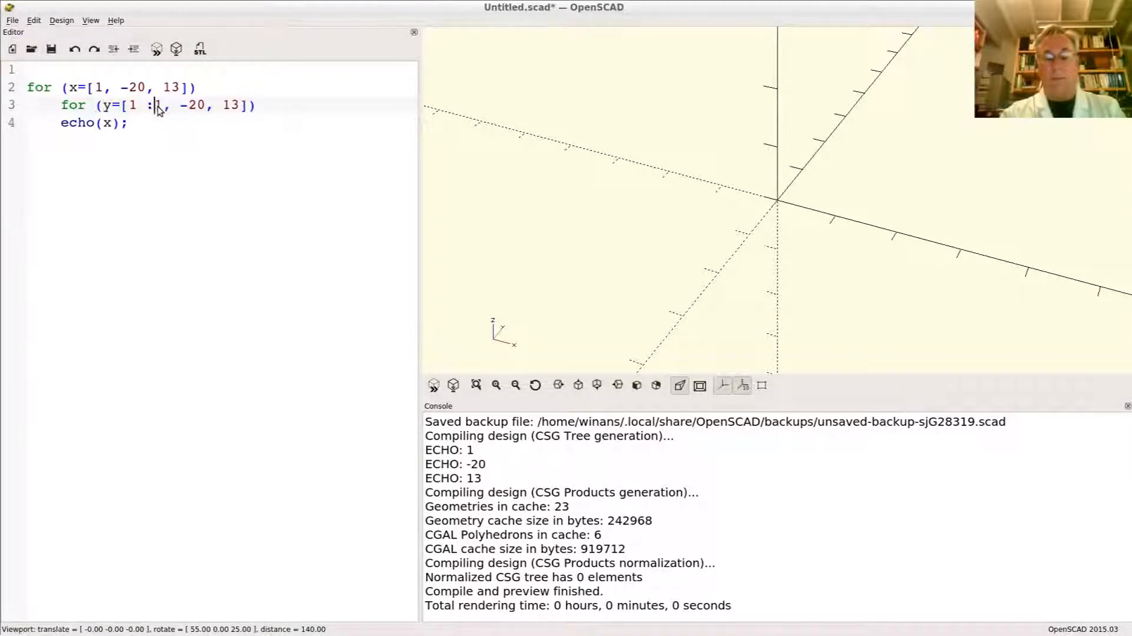
pyautogui.write('3')
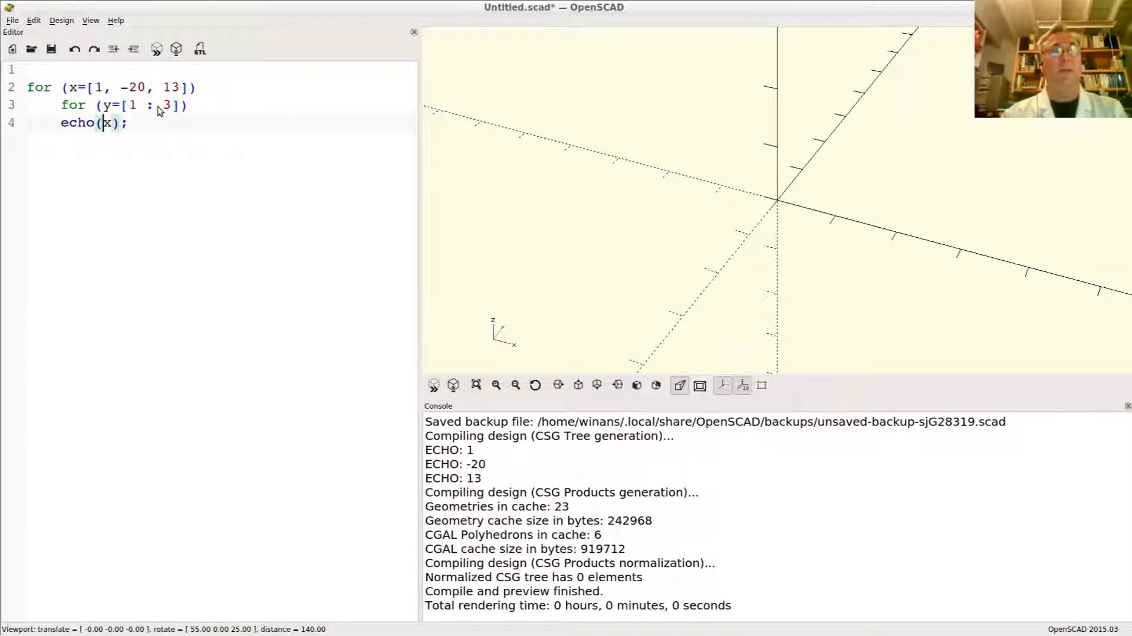
pyautogui.press('Tab')
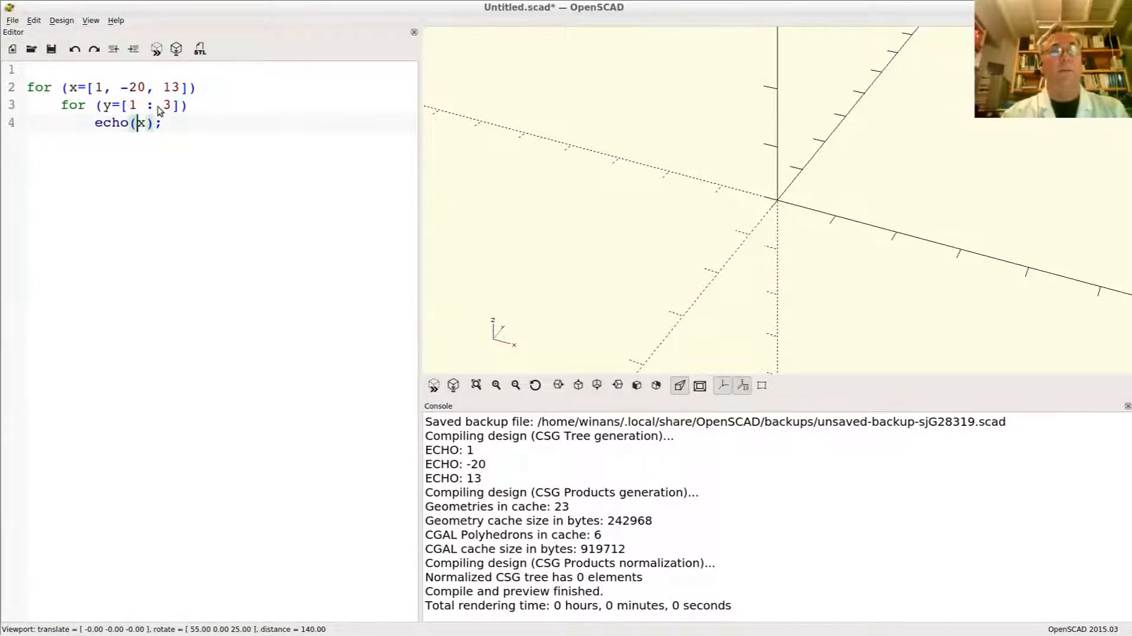
pyautogui.write(', y')
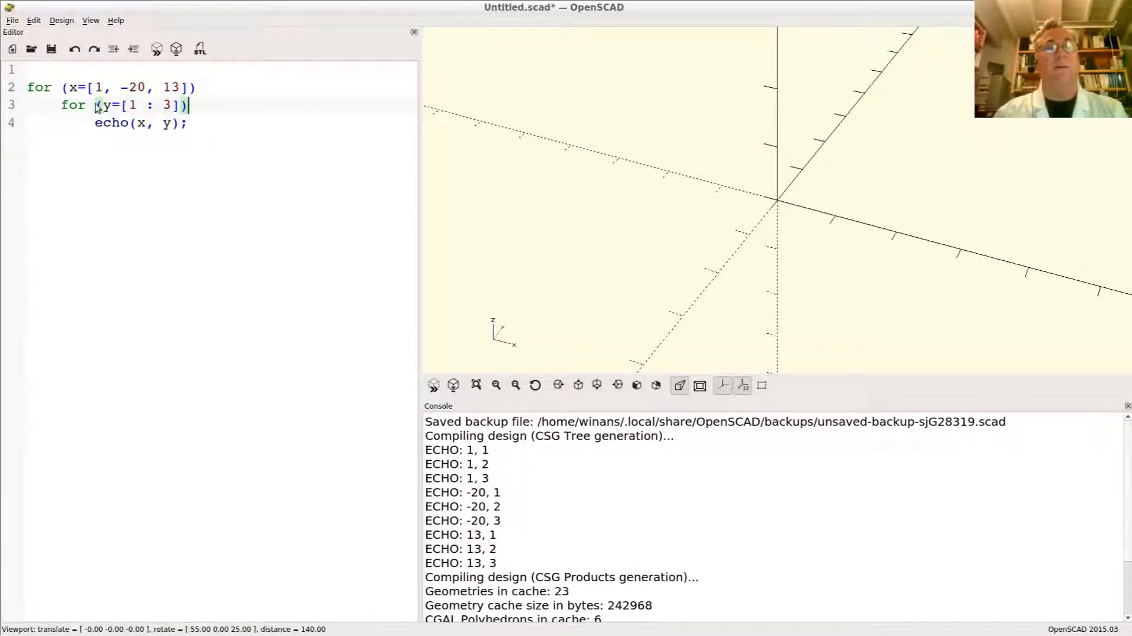
pyautogui.tripleClick(130, 105)
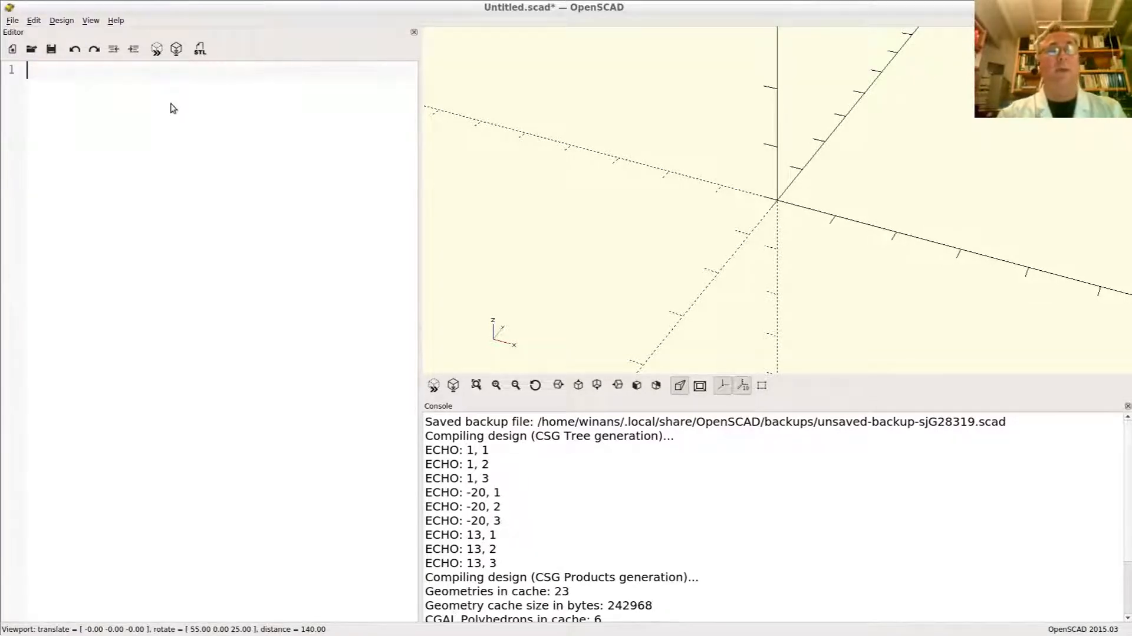
# Start module slot(w, l, h) with a hull() block inside it.
pyautogui.write('modul')
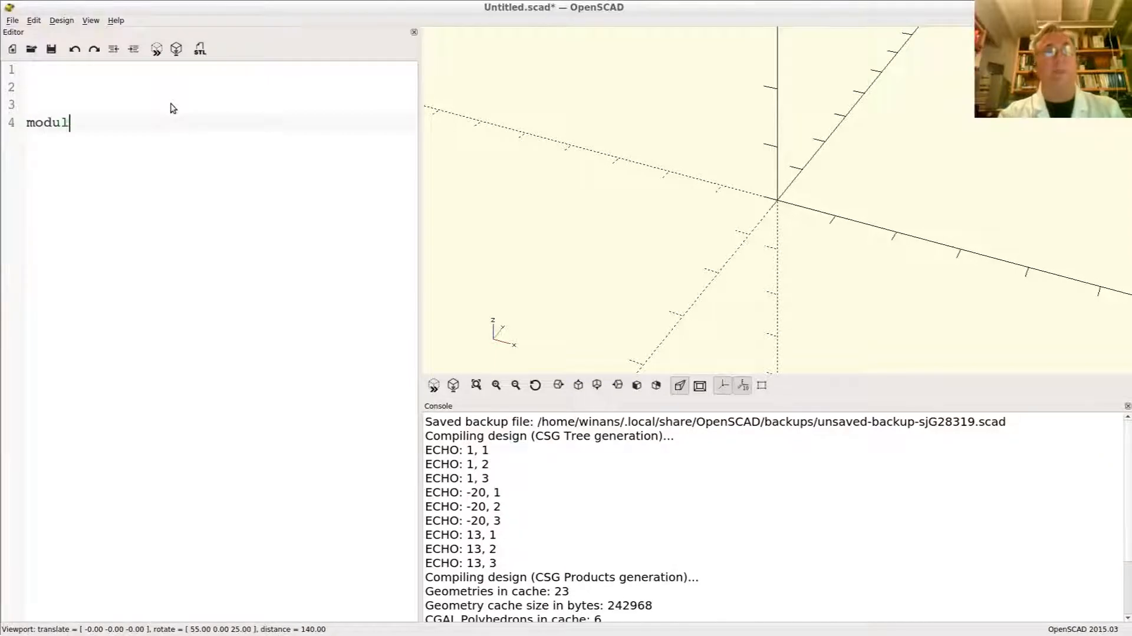
pyautogui.write('e slot(')
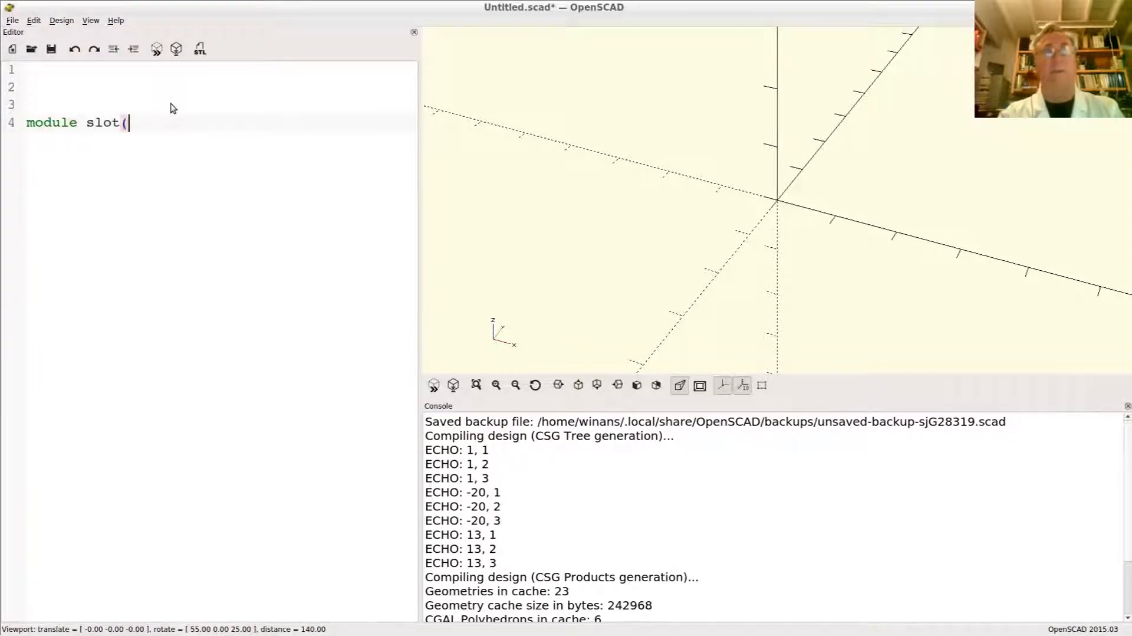
pyautogui.write('w')
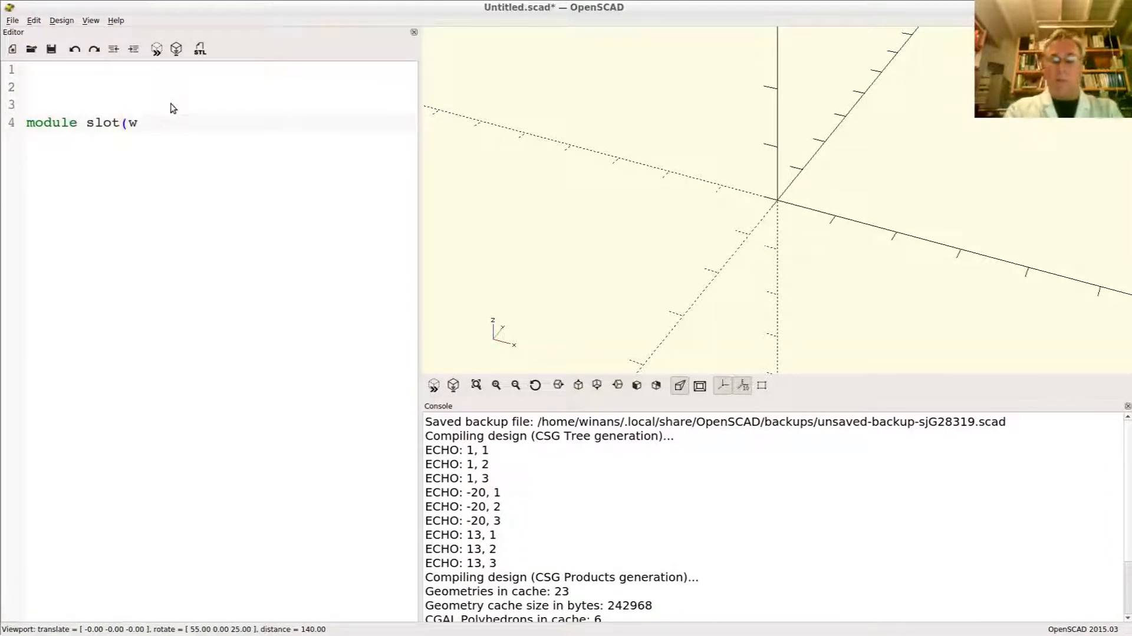
pyautogui.write(', l, h')
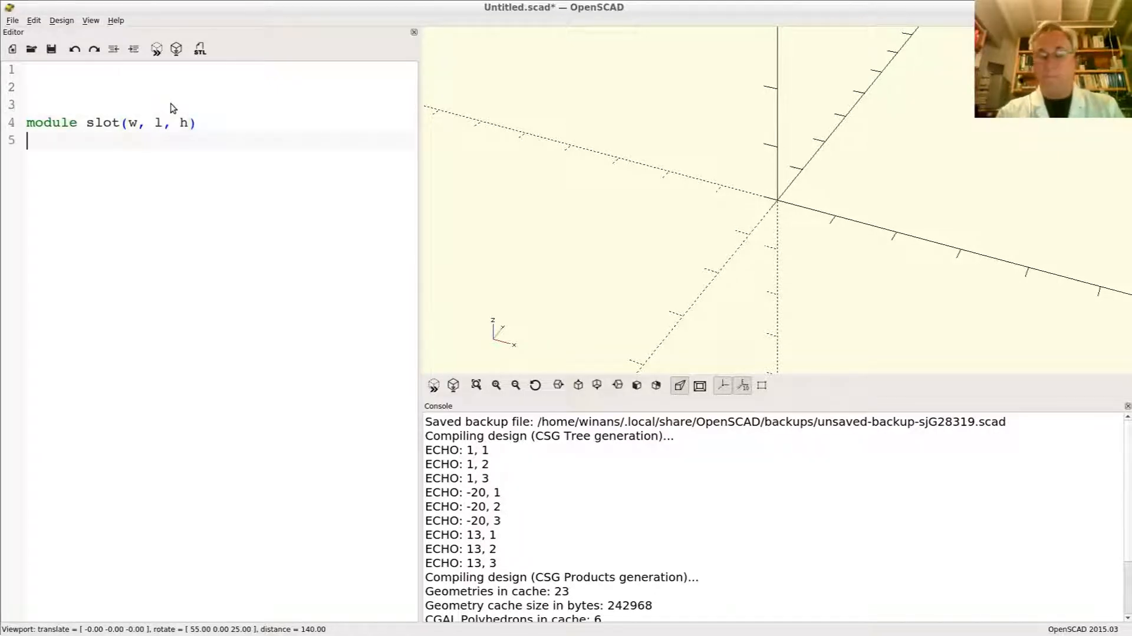
pyautogui.write('{')
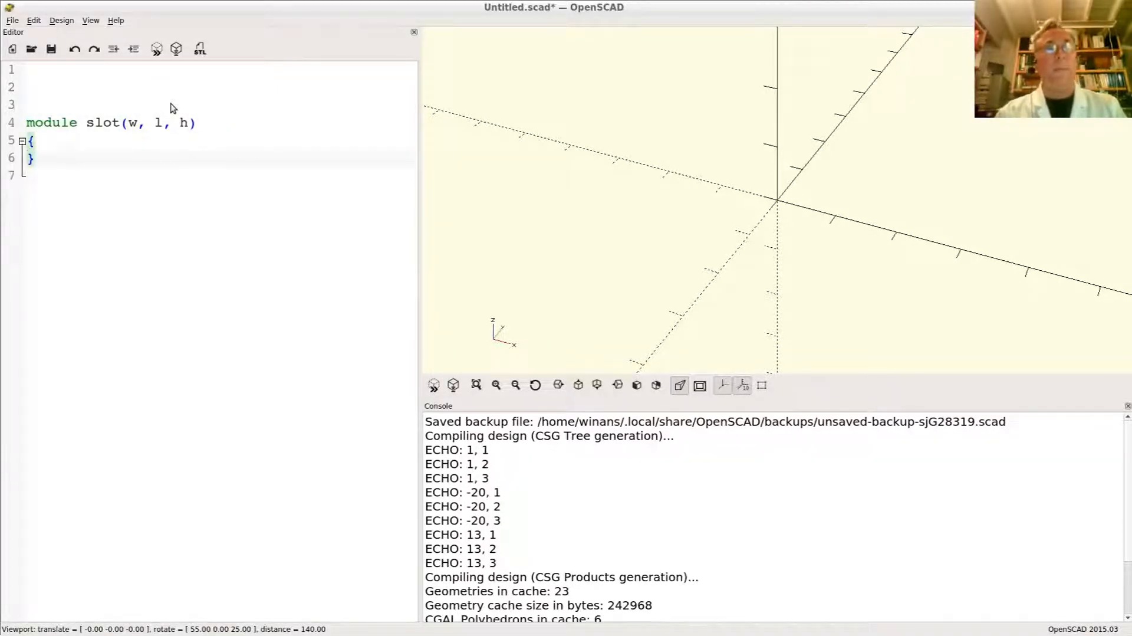
pyautogui.write('h')
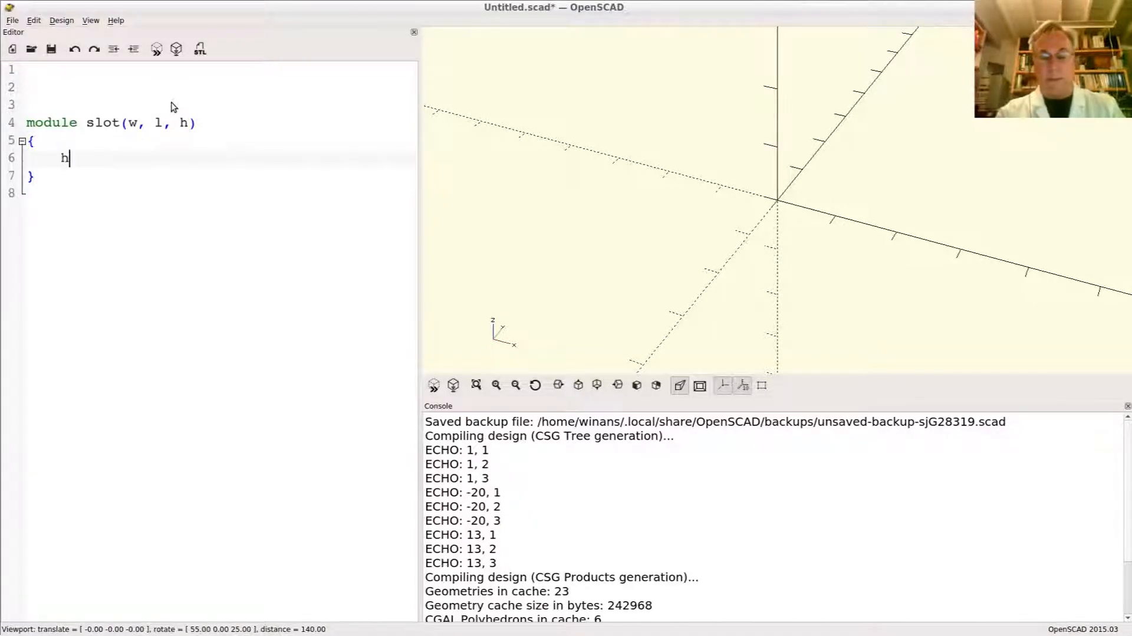
pyautogui.write('ull()')
pyautogui.write('{')
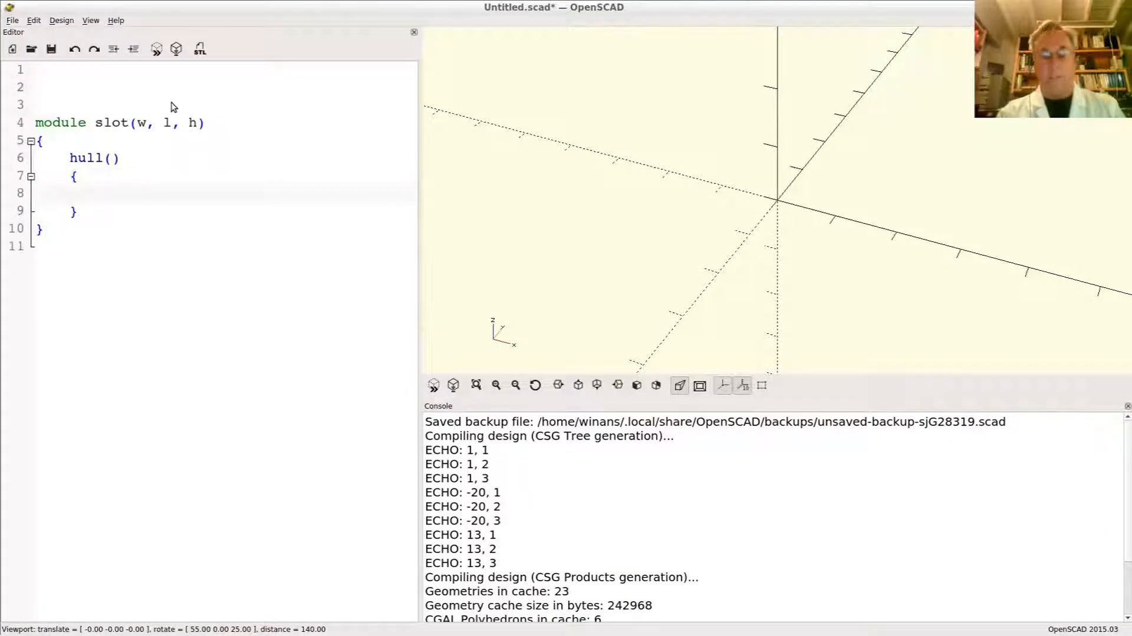
# Add cylinder(d=w, h=h); inside the hull and point out its d and h arguments.
pyautogui.write('cylinder')
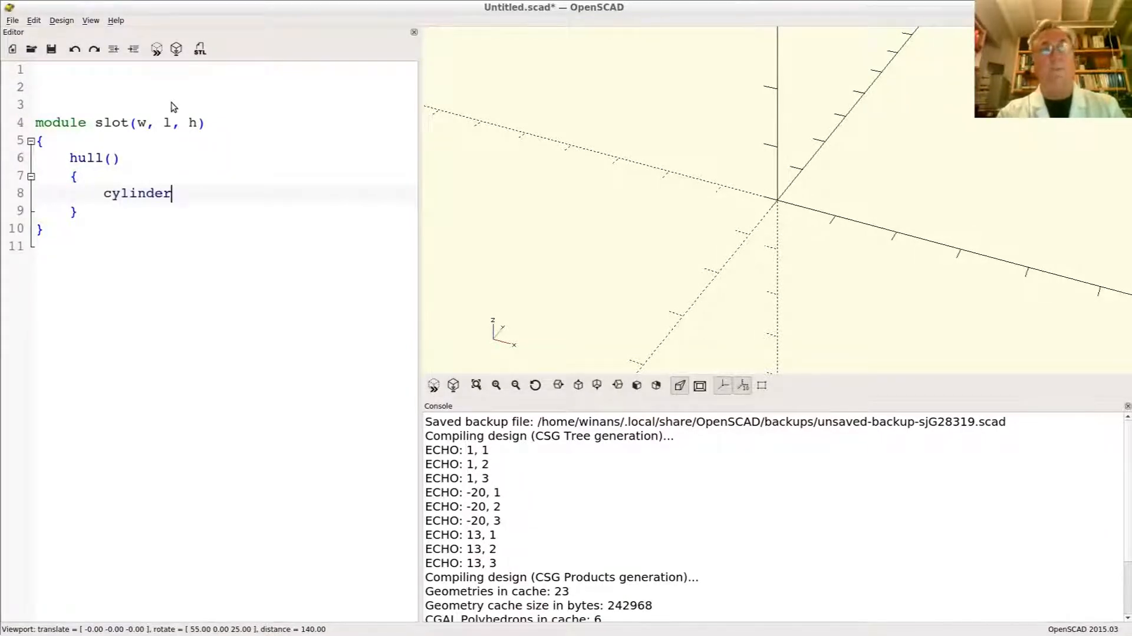
pyautogui.write('(d=')
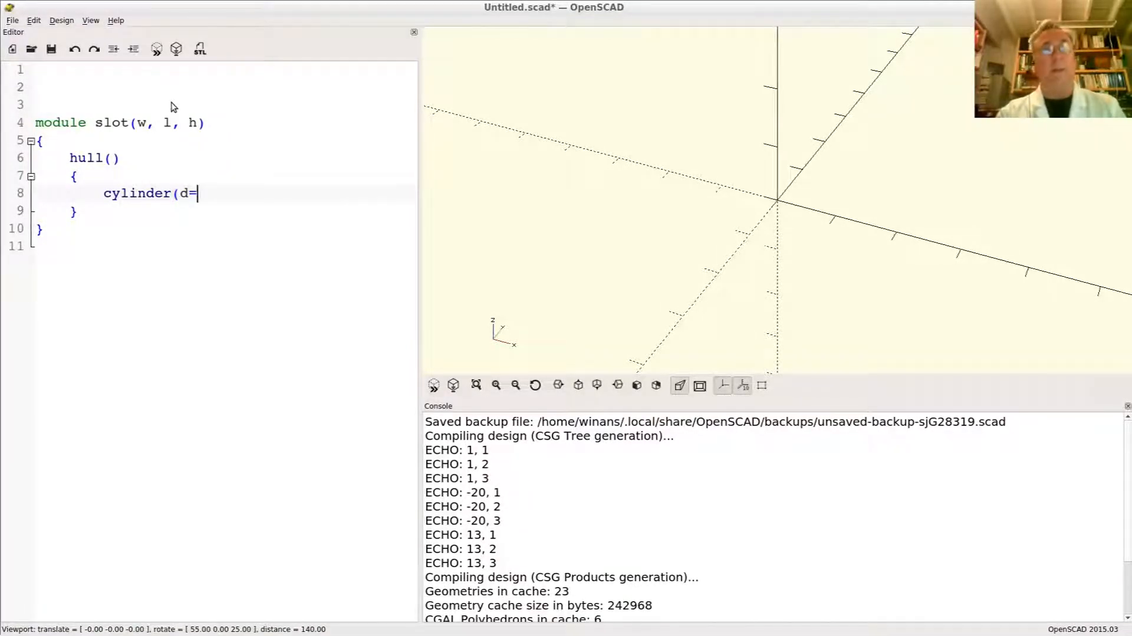
pyautogui.write('w,')
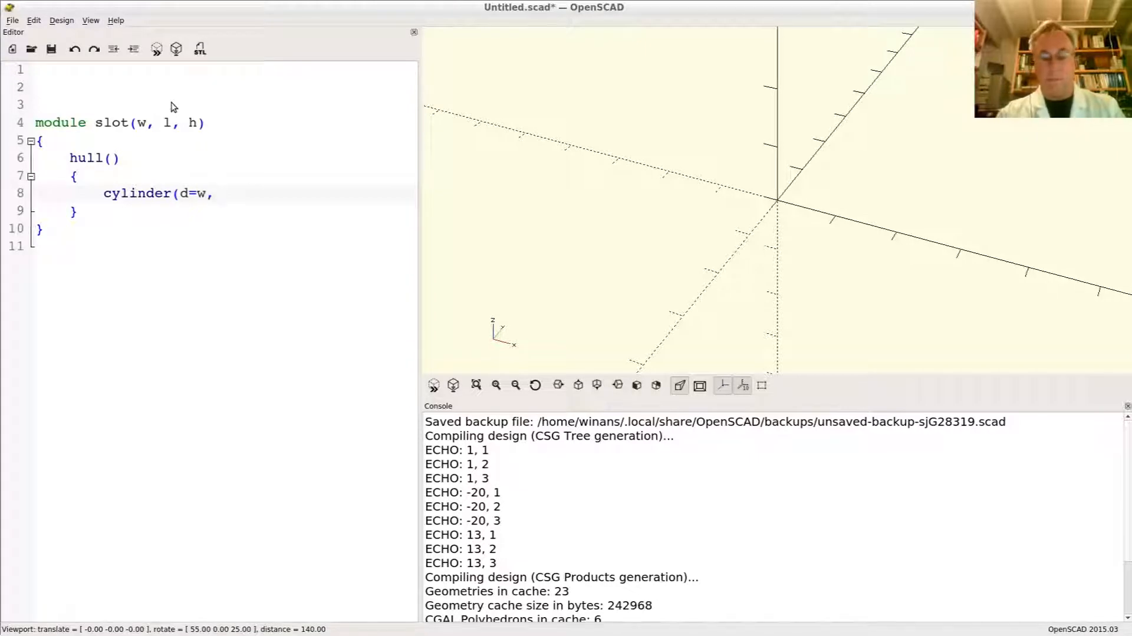
pyautogui.write('h=h);')
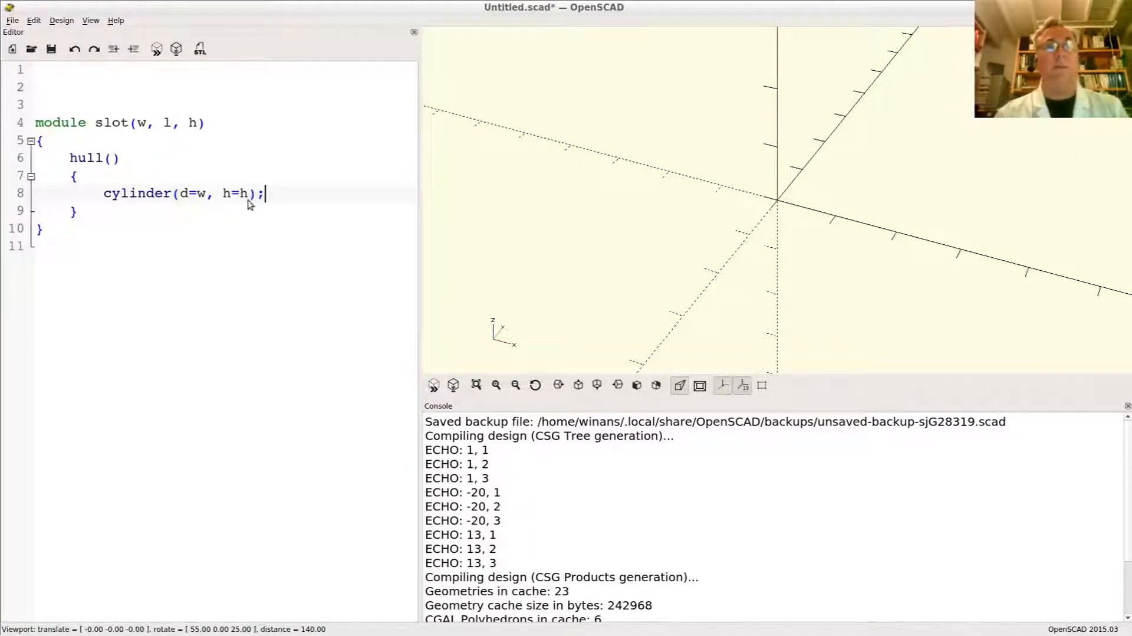
pyautogui.doubleClick(226, 193)
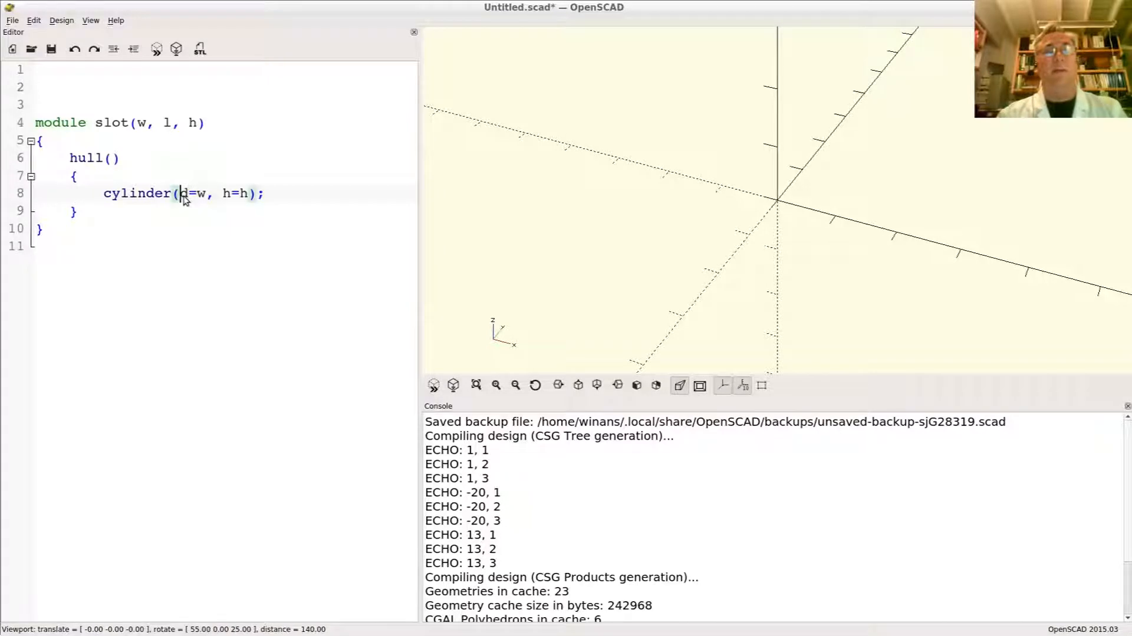
pyautogui.doubleClick(186, 193)
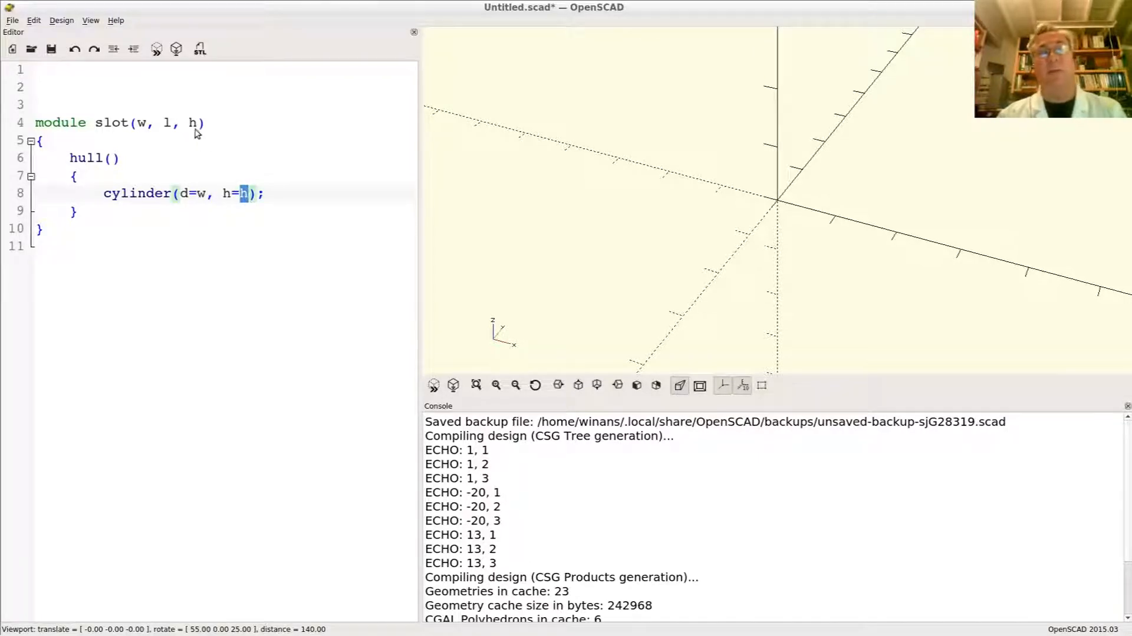
# Wrap the cylinder in for(x=[-l/2, l/2]) translate([x,0,0]) to place the two ends.
pyautogui.click(249, 194)
pyautogui.write('f')
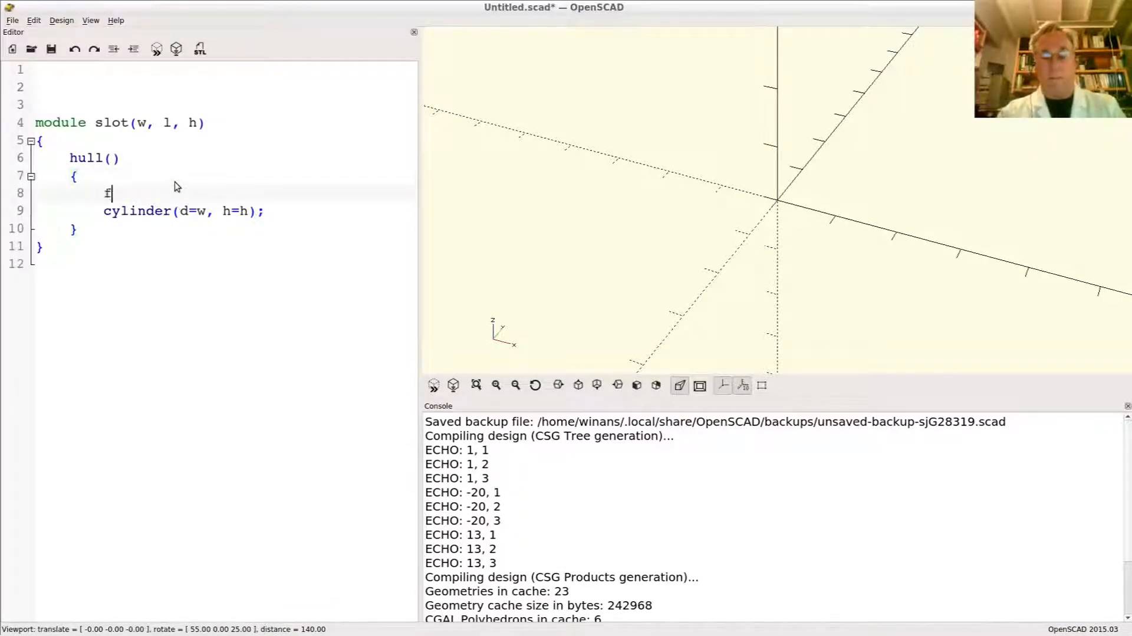
pyautogui.write('or(')
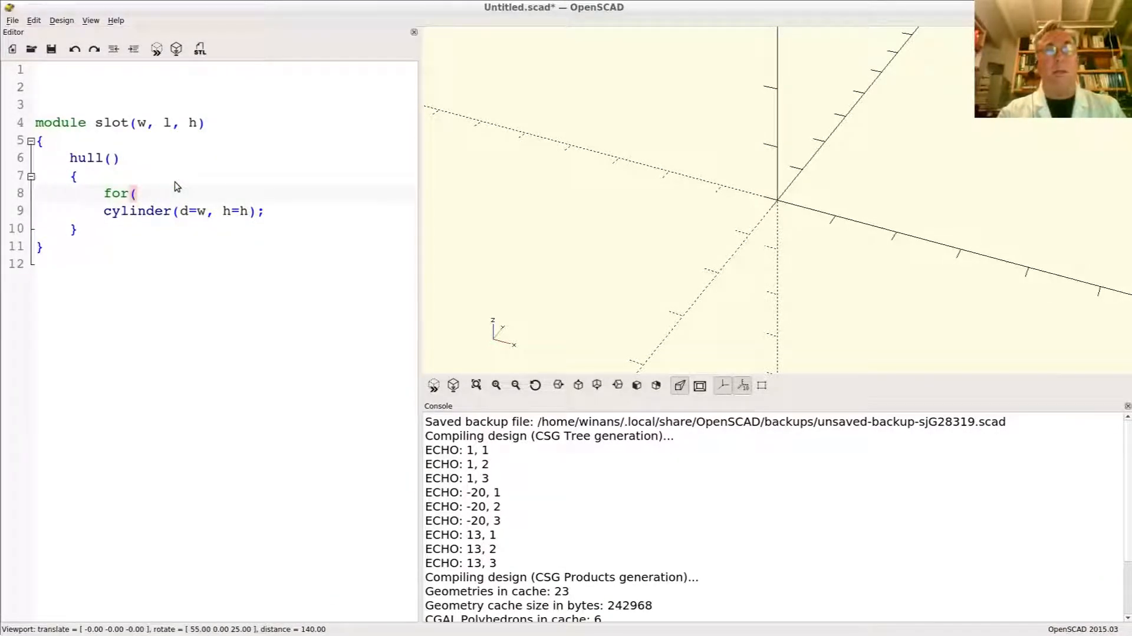
pyautogui.write('x=')
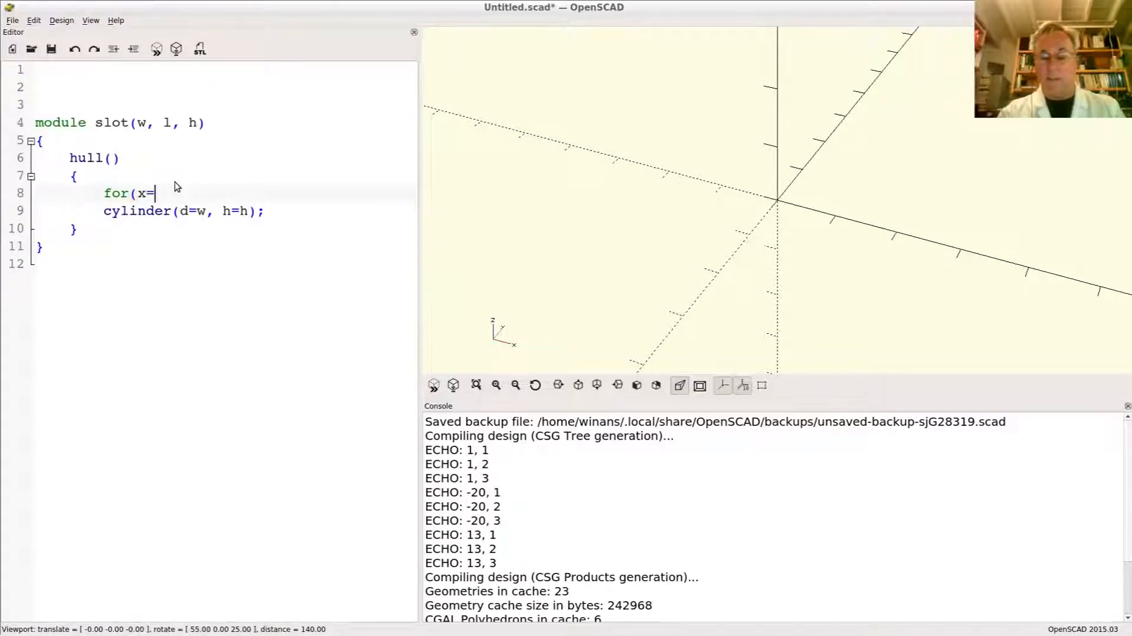
pyautogui.write('[')
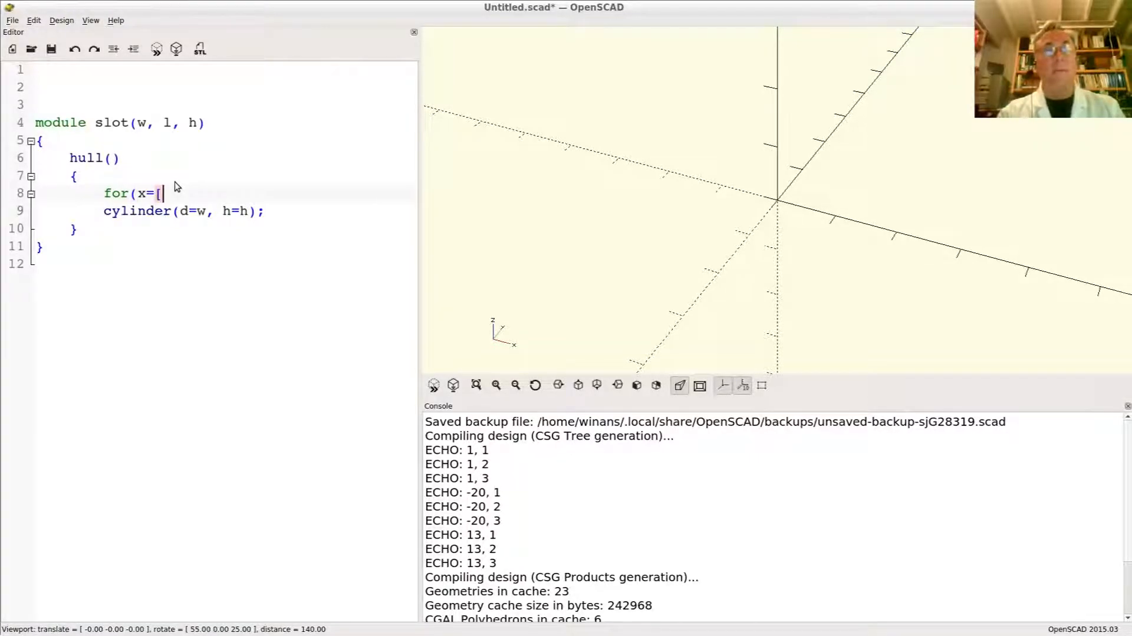
pyautogui.write(']')
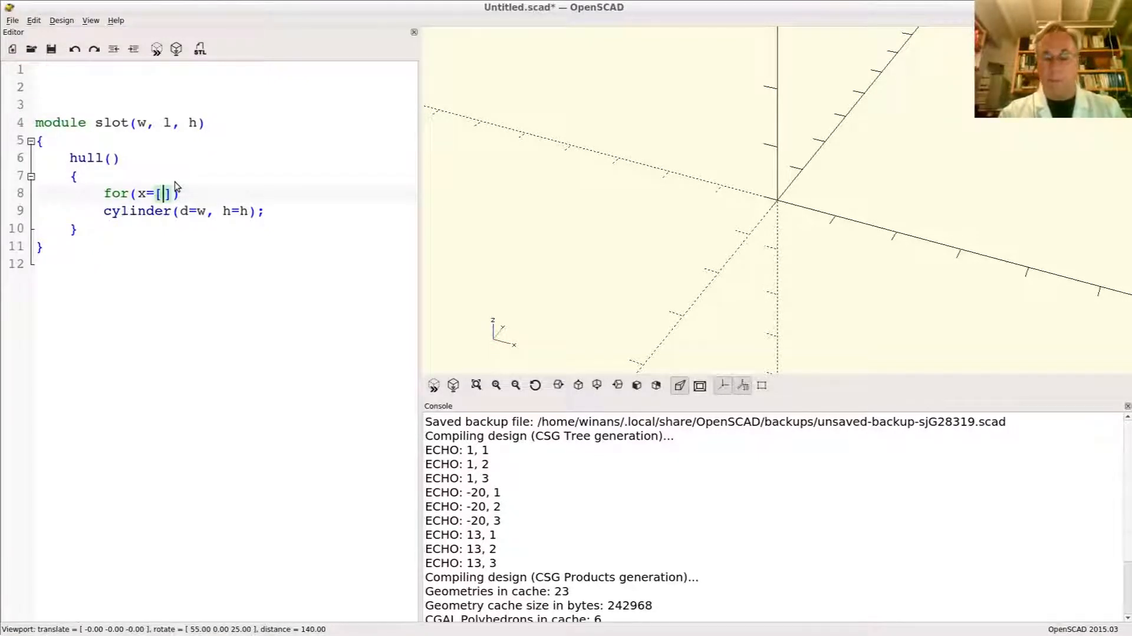
pyautogui.write('-l/2,')
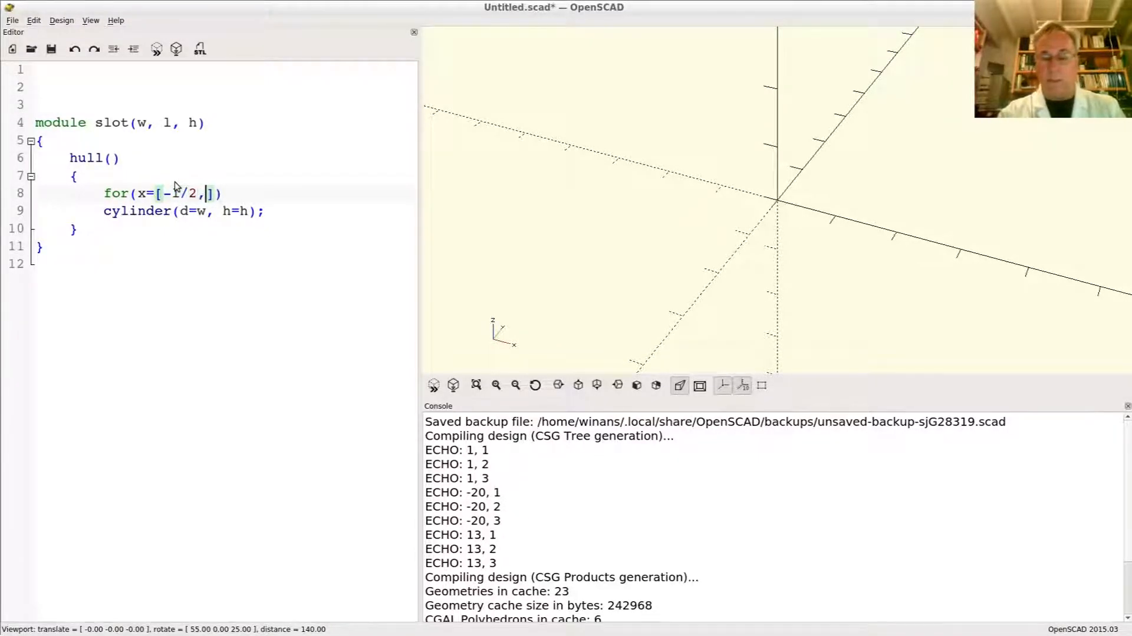
pyautogui.write('l/2')
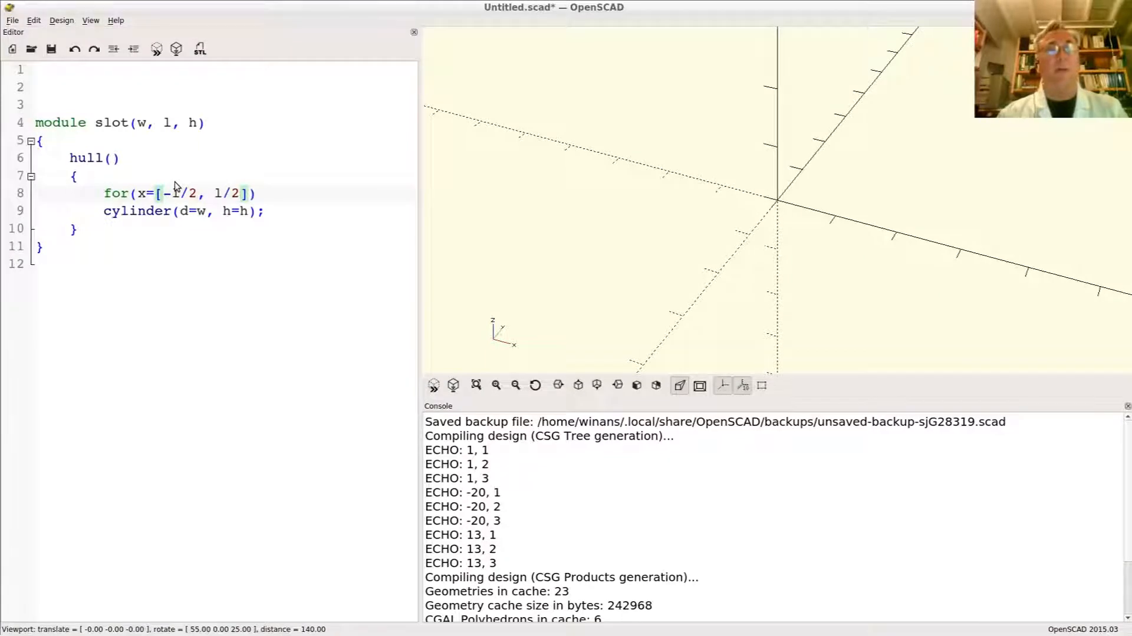
pyautogui.write('translate(')
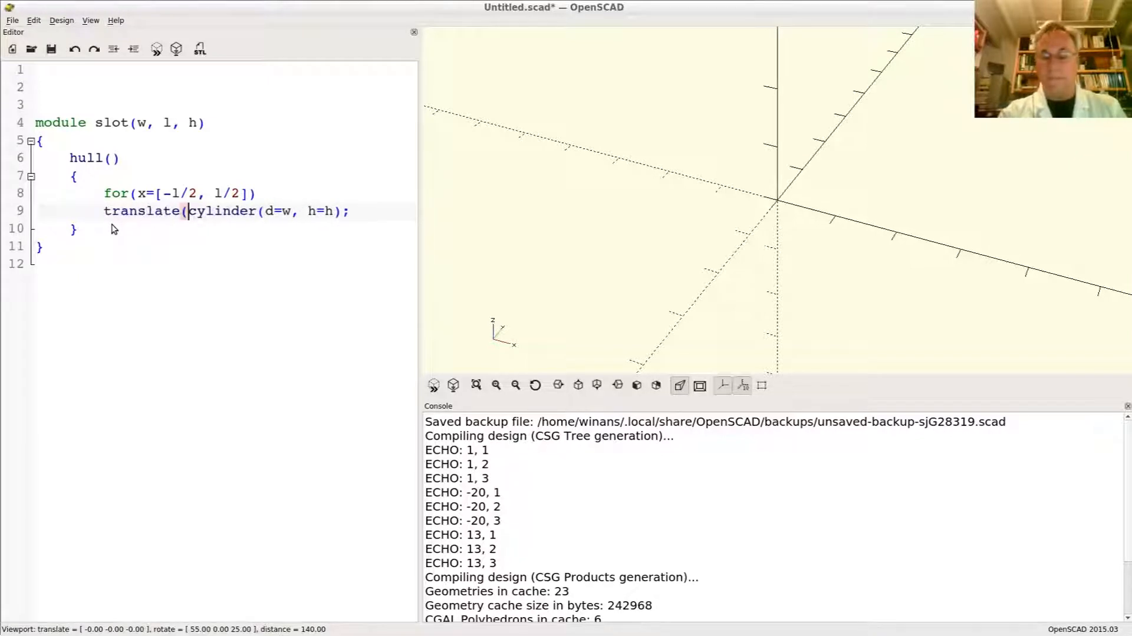
pyautogui.write('[x,0,0')
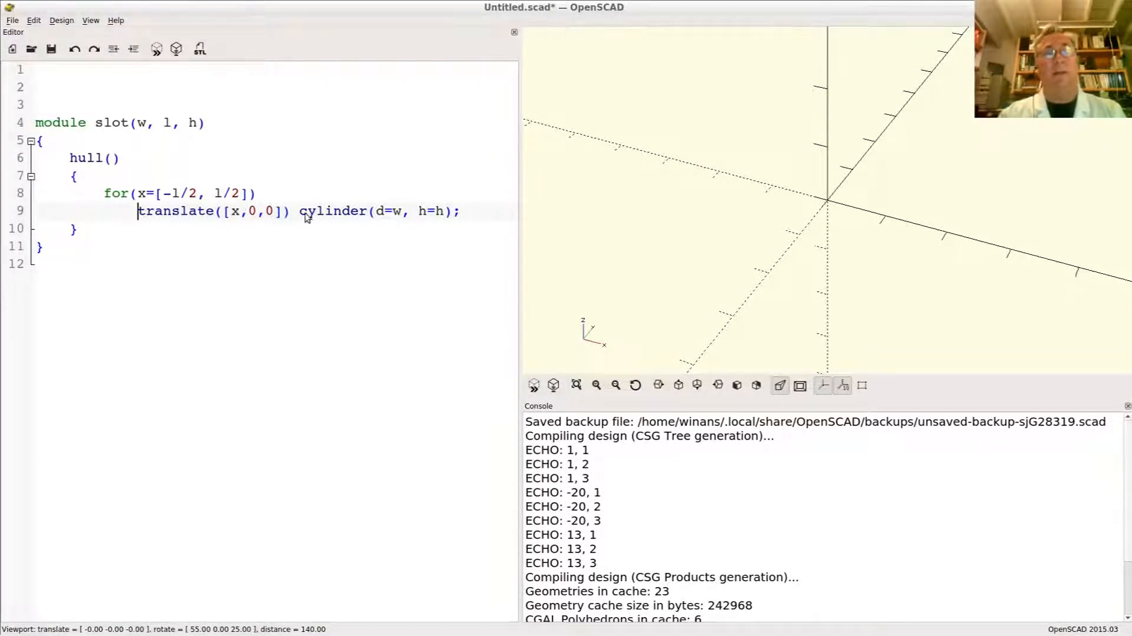
pyautogui.moveTo(163, 158)
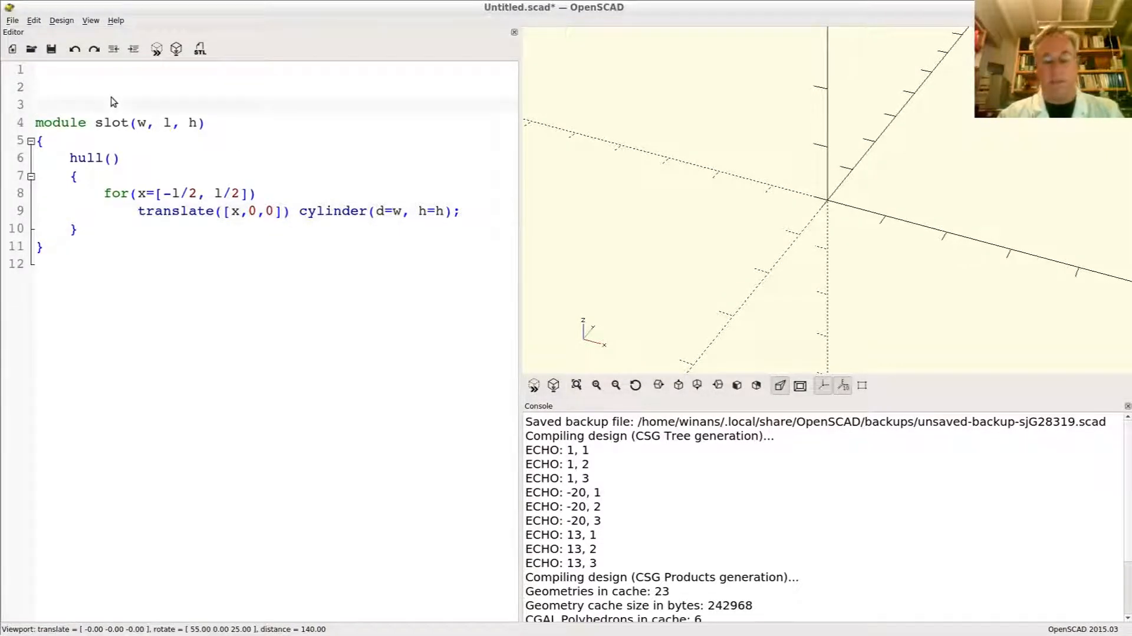
# Add the call slot(20,100,5); above the module to preview the rounded bar.
pyautogui.write('slot(')
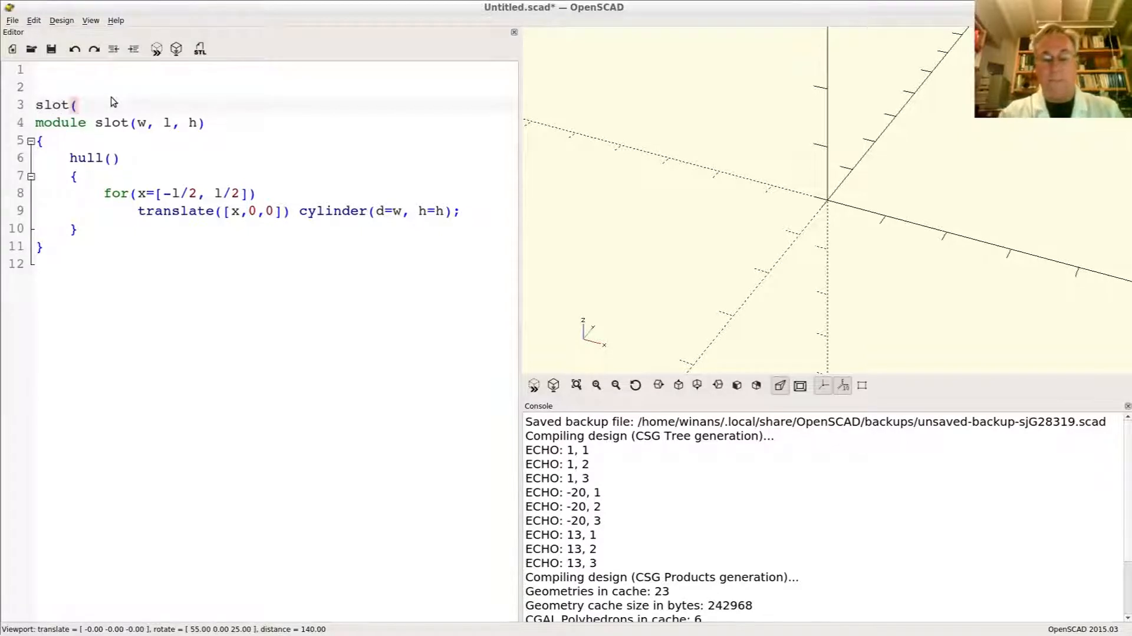
pyautogui.write('20')
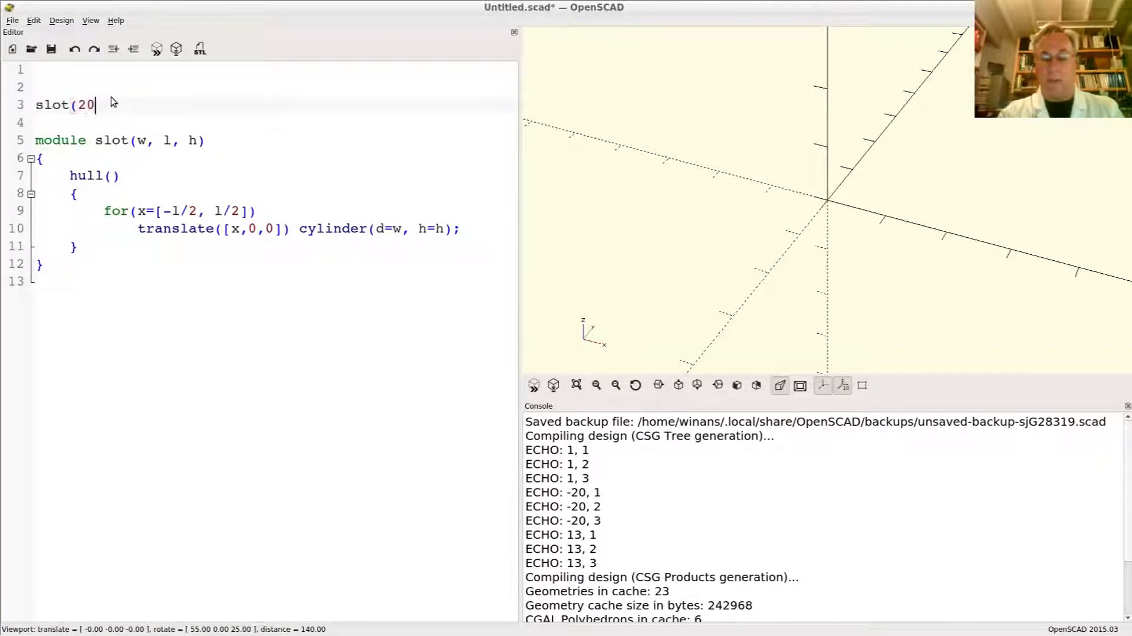
pyautogui.write(',100,')
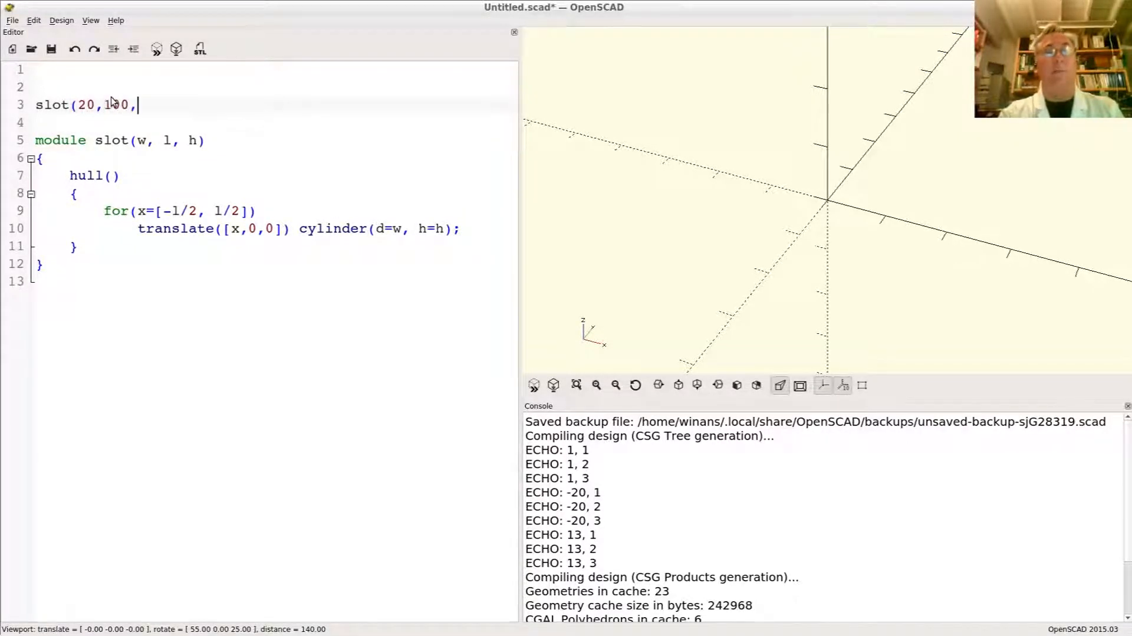
pyautogui.write('5);')
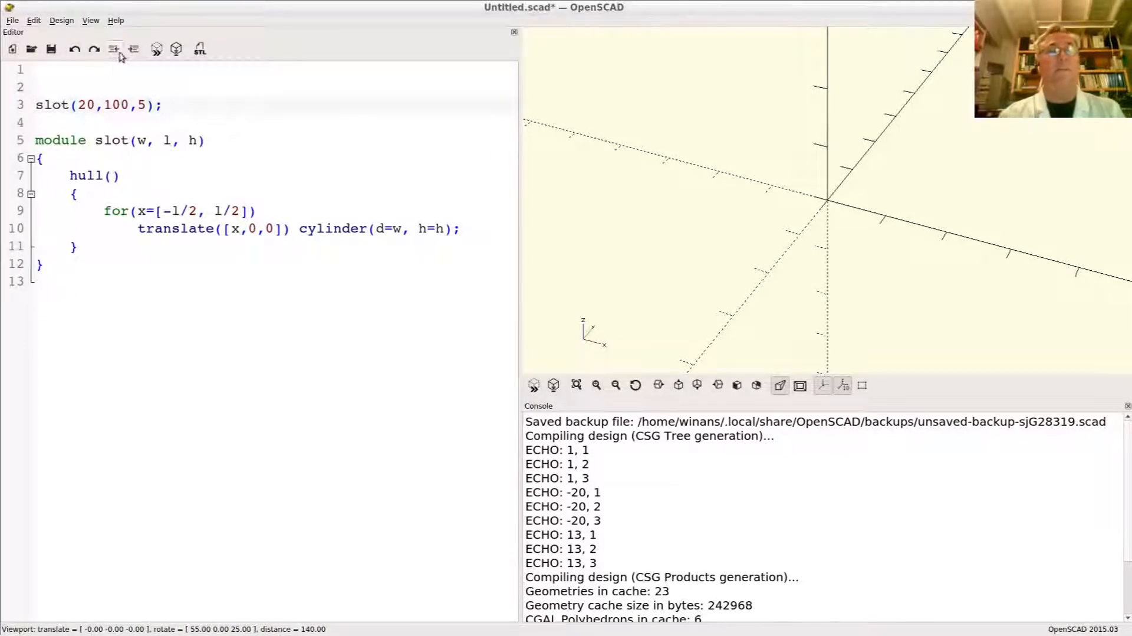
pyautogui.click(113, 49)
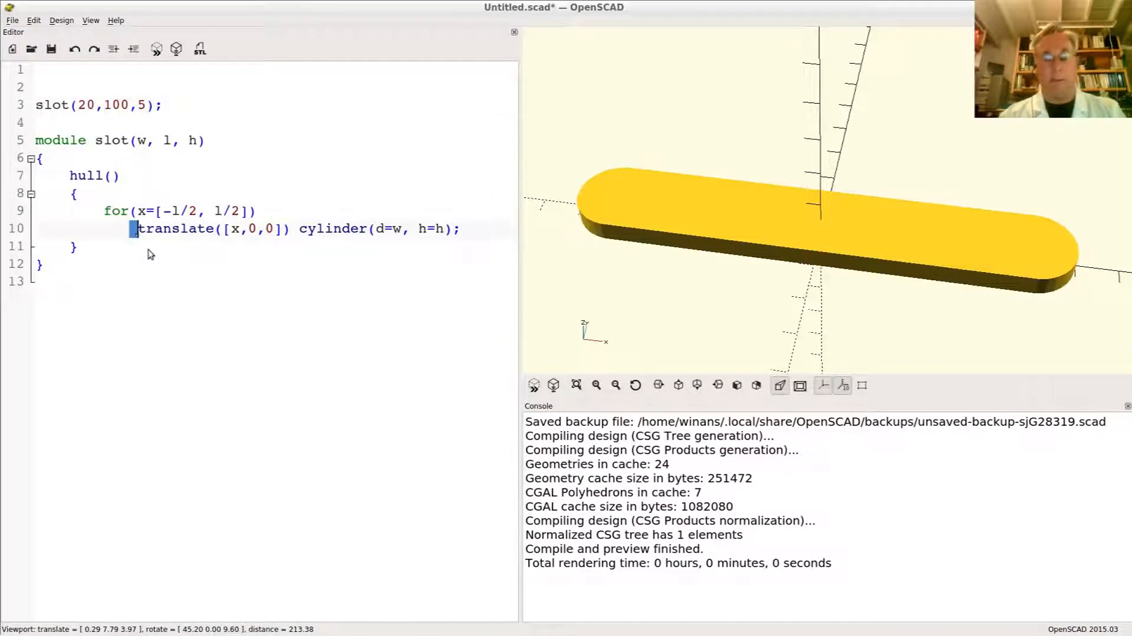
pyautogui.write('#')
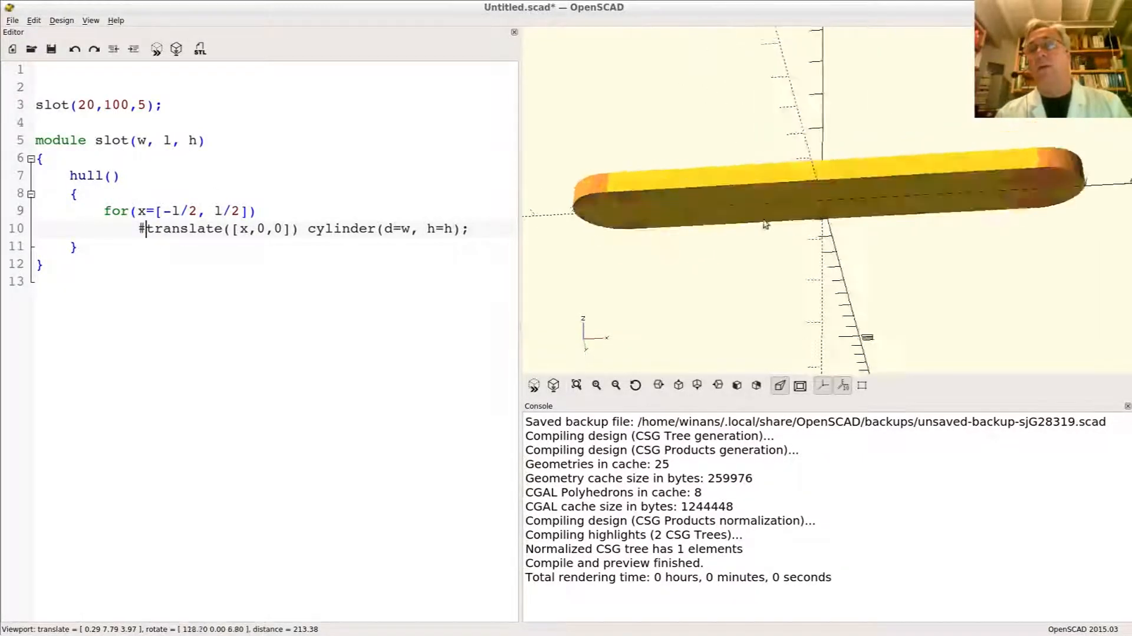
pyautogui.moveTo(766, 224); pyautogui.dragTo(758, 233)
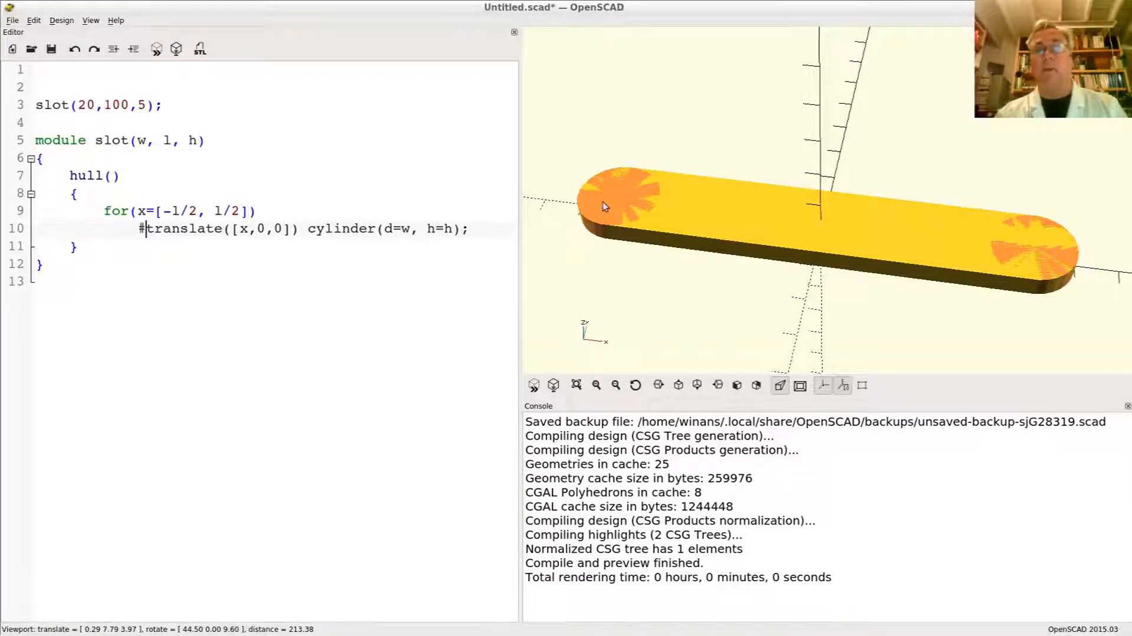
pyautogui.moveTo(617, 201)
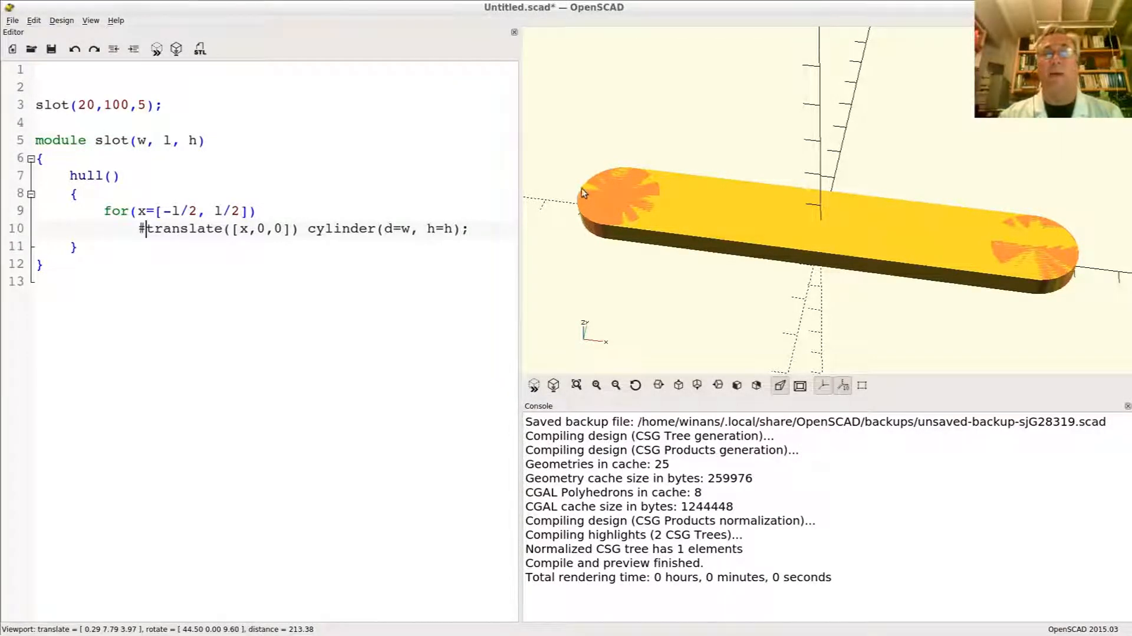
pyautogui.moveTo(617, 201)
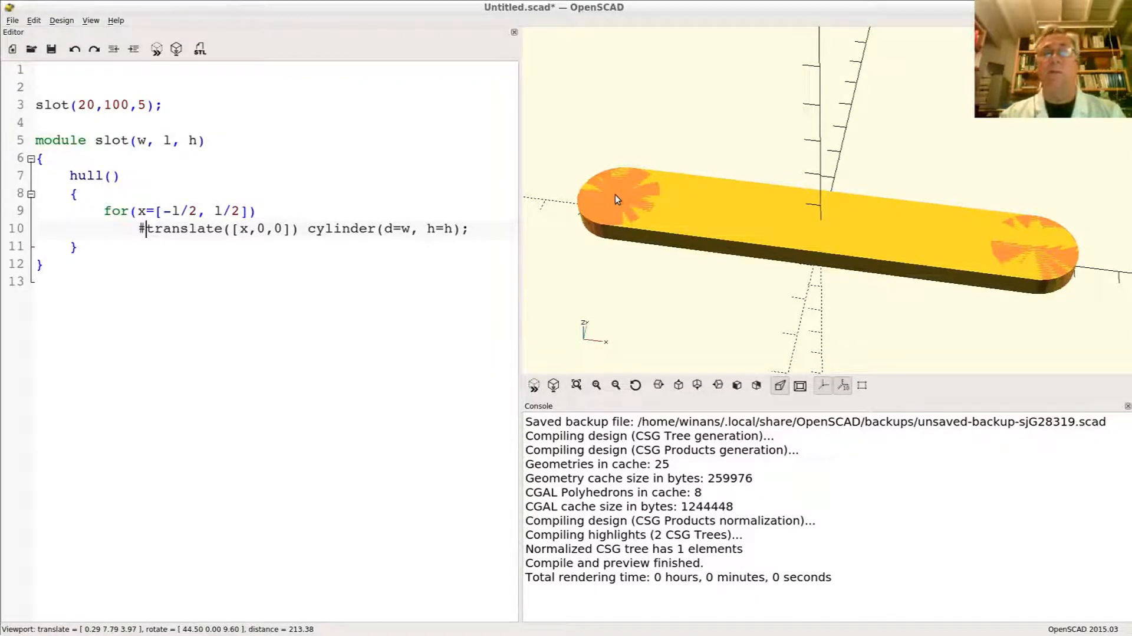
pyautogui.moveTo(1041, 245)
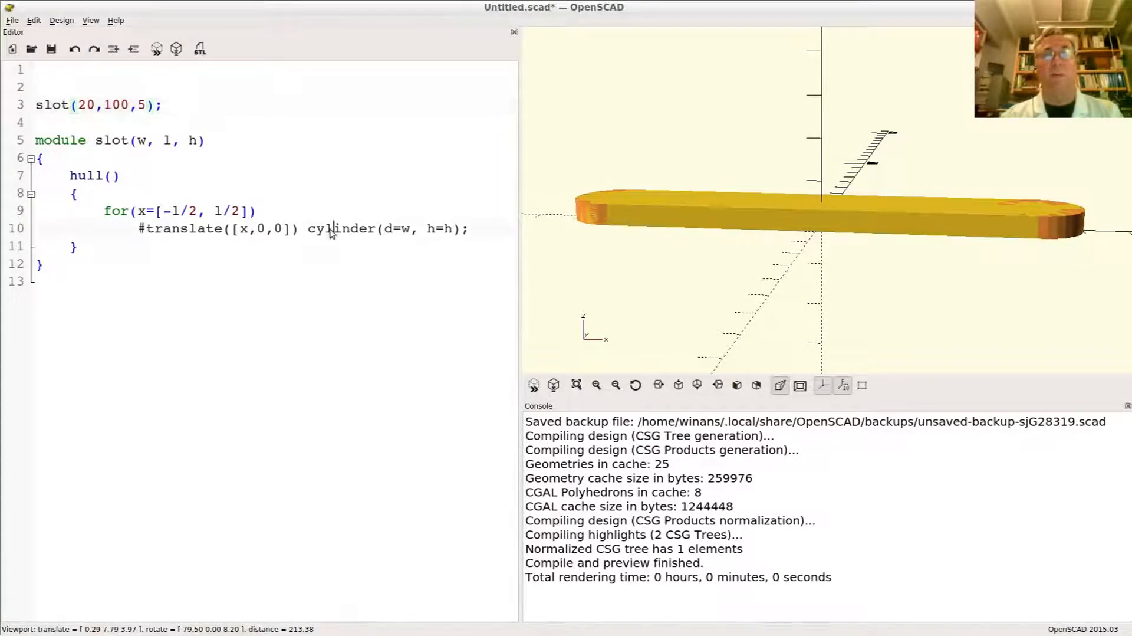
pyautogui.doubleClick(341, 229)
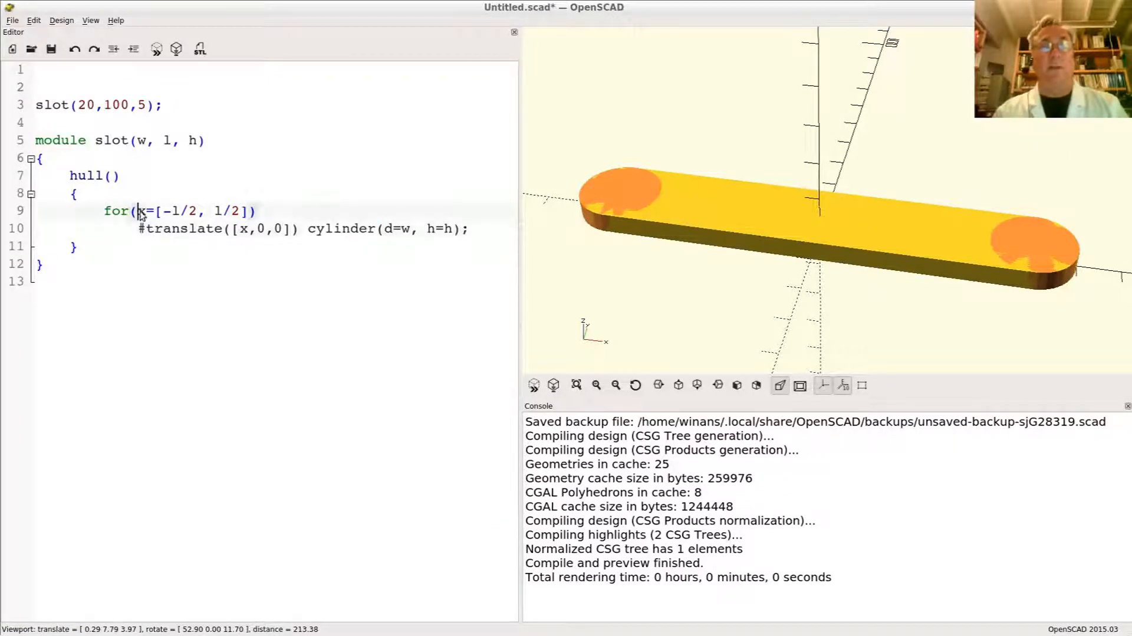
pyautogui.doubleClick(141, 210)
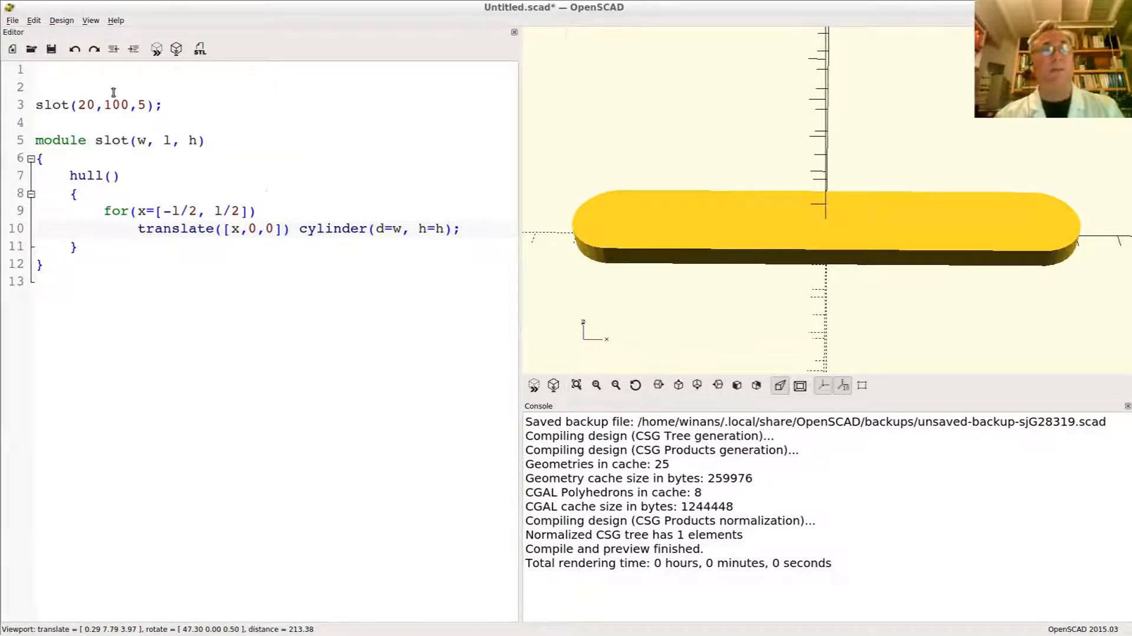
# Wrap slot(20,100,5) and slot(15,100,5) in a difference() block.
pyautogui.write('doiffer')
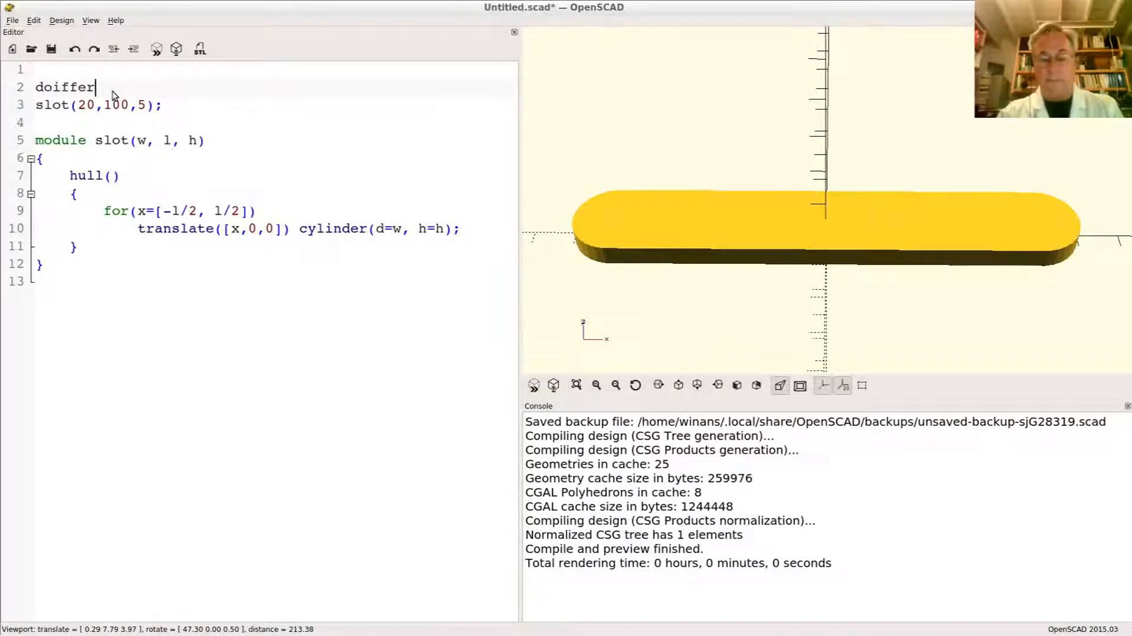
pyautogui.write('ence()')
pyautogui.write('{')
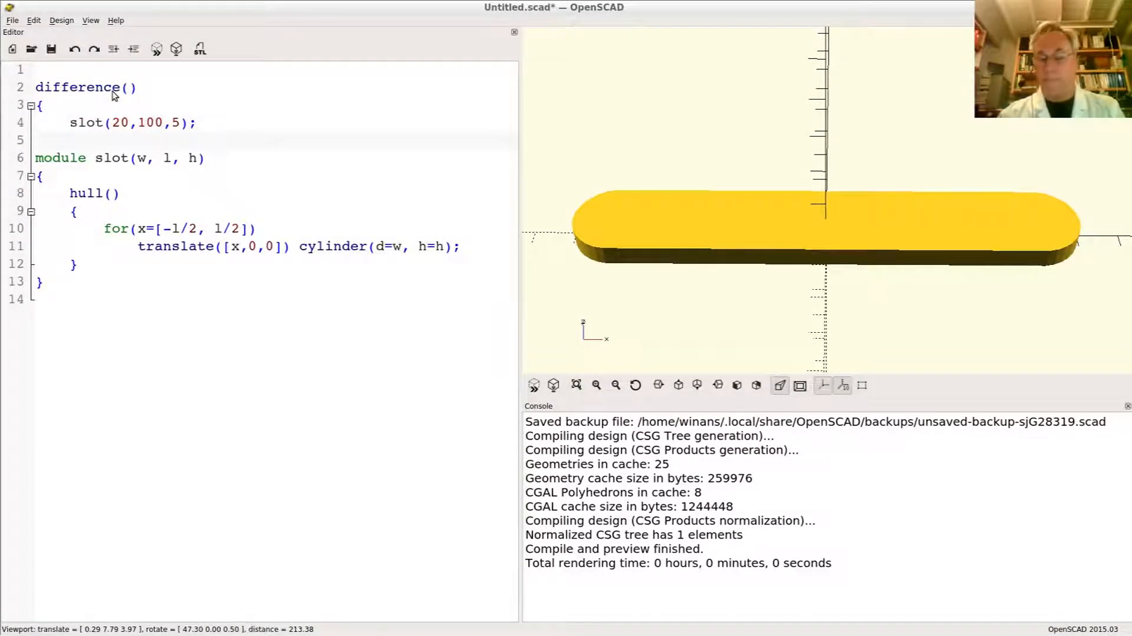
pyautogui.press('Return')
pyautogui.write('}')
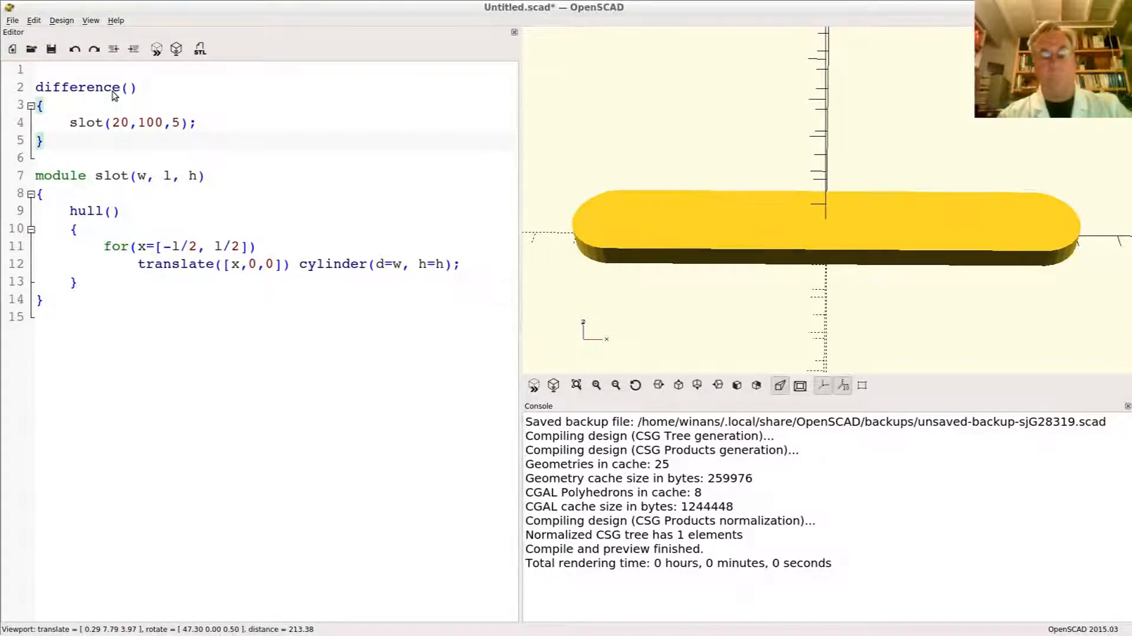
pyautogui.write('slot(20,100,5);')
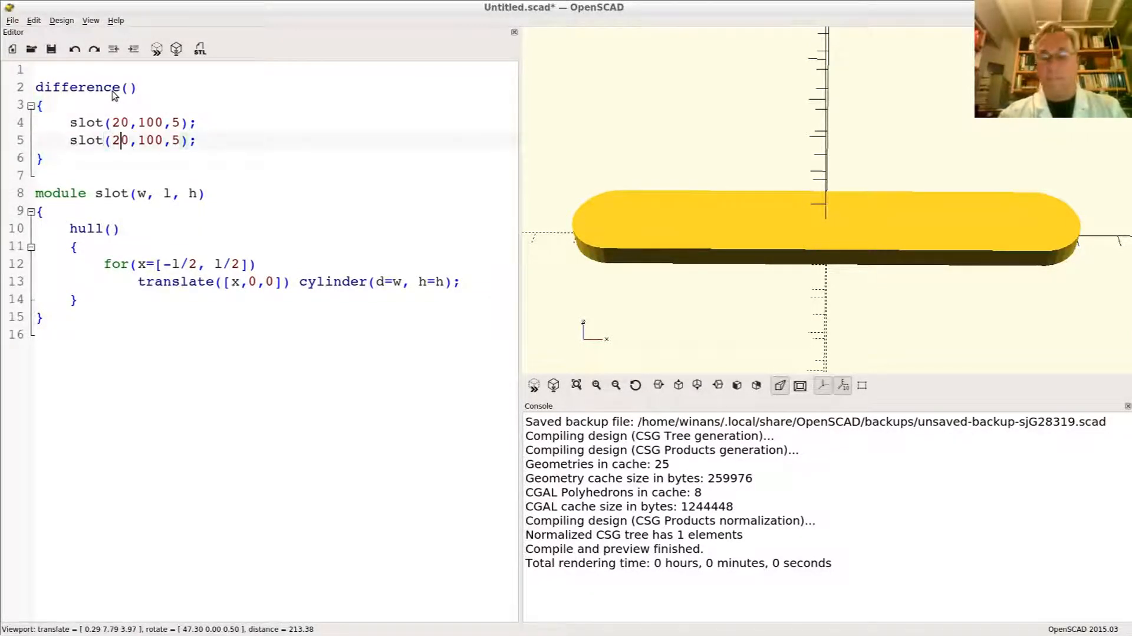
pyautogui.write('1')
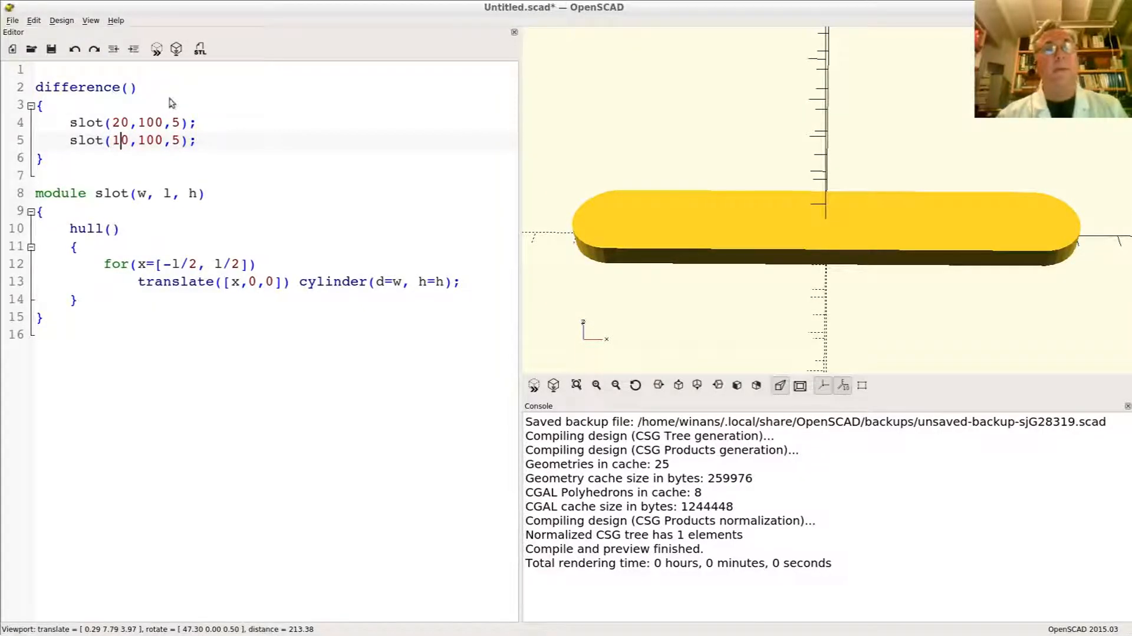
pyautogui.write('5')
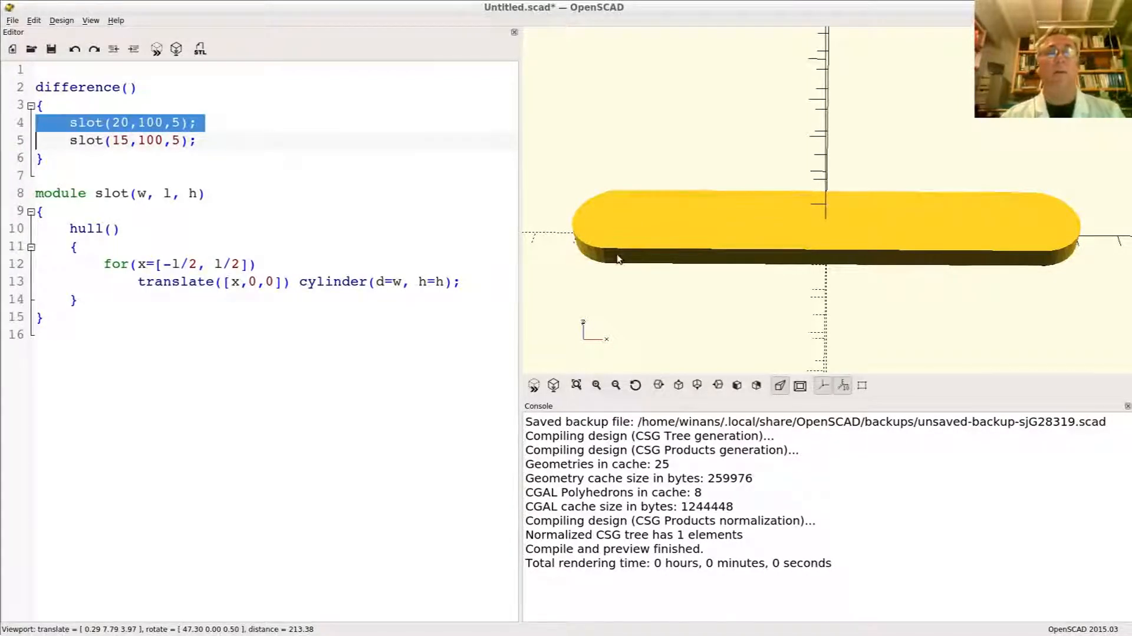
pyautogui.moveTo(613, 208)
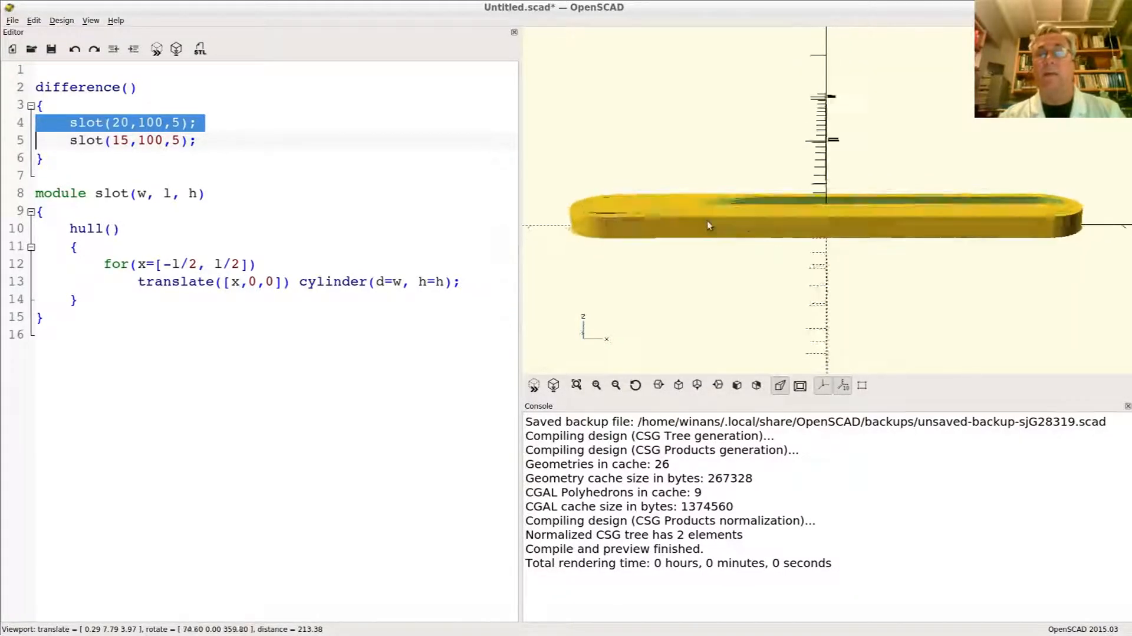
# Orbit the previewed thin-walled ring to view its top face and a tilted angle.
pyautogui.moveTo(708, 224); pyautogui.dragTo(718, 266)
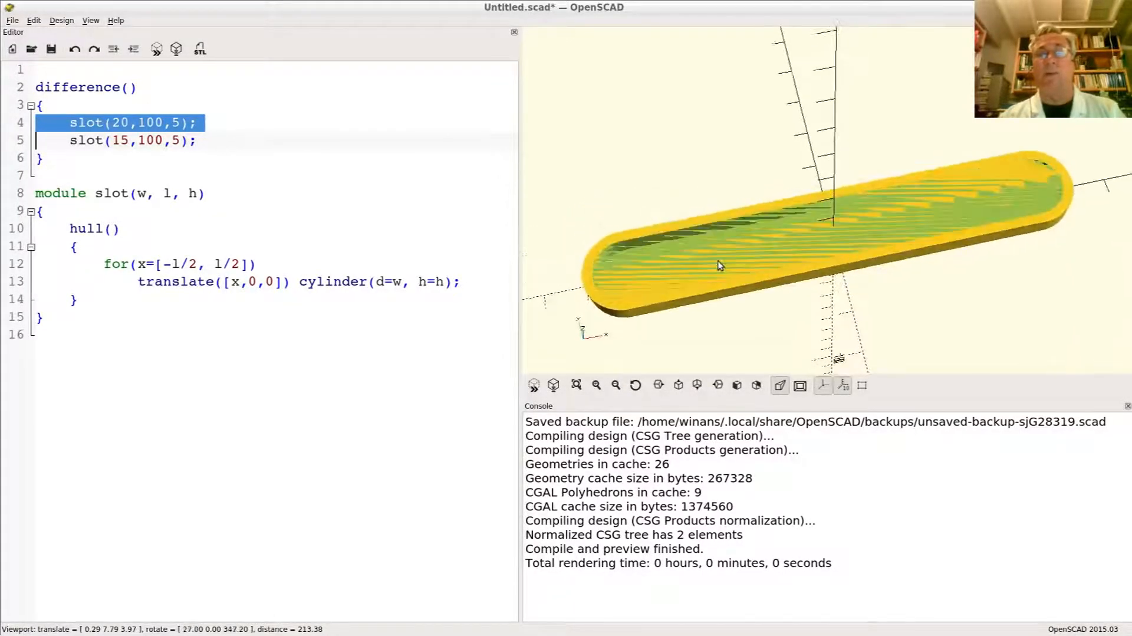
pyautogui.moveTo(719, 265); pyautogui.dragTo(694, 260)
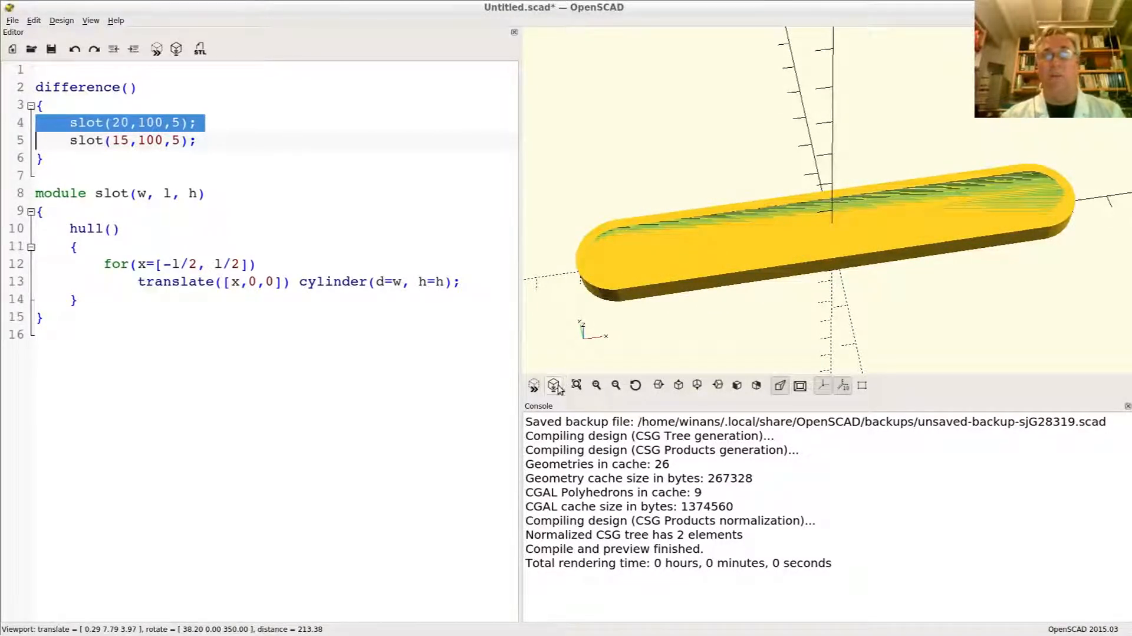
# Render the difference with F6 and orbit the hollow rounded ring to inspect it.
pyautogui.click(555, 385)
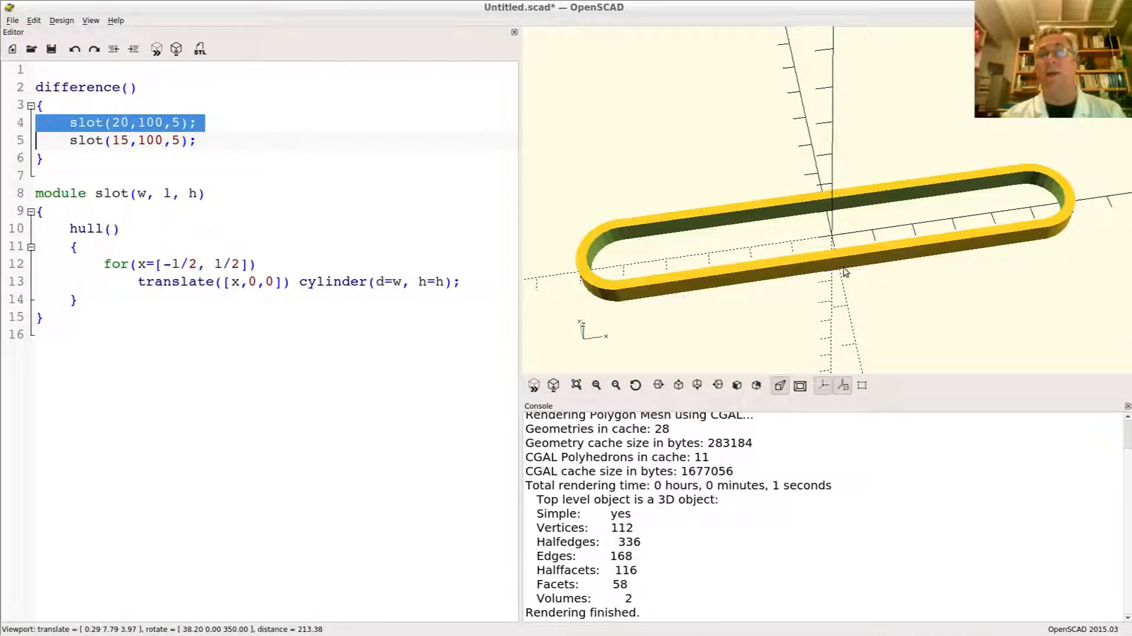
pyautogui.moveTo(845, 271); pyautogui.dragTo(857, 268)
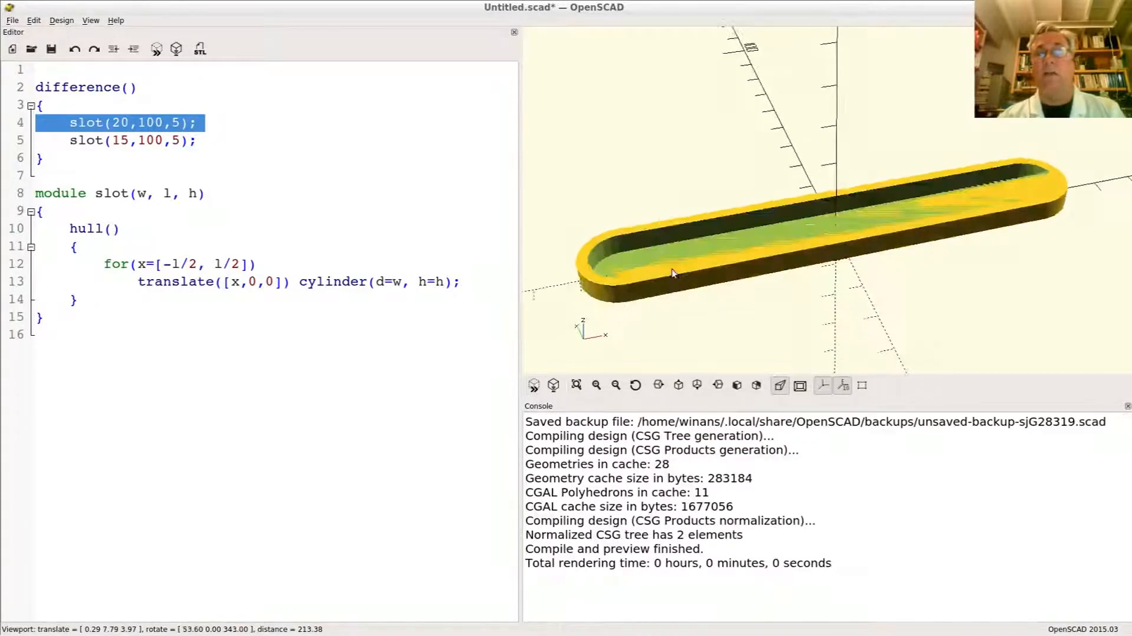
pyautogui.moveTo(671, 274); pyautogui.dragTo(679, 293)
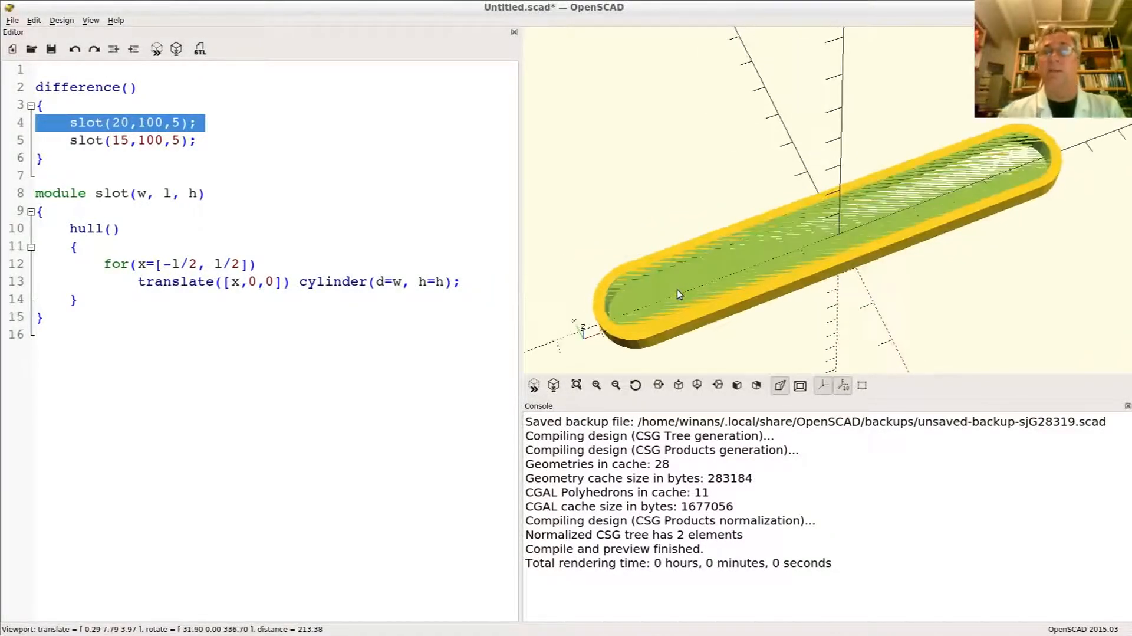
pyautogui.moveTo(679, 293); pyautogui.dragTo(664, 282)
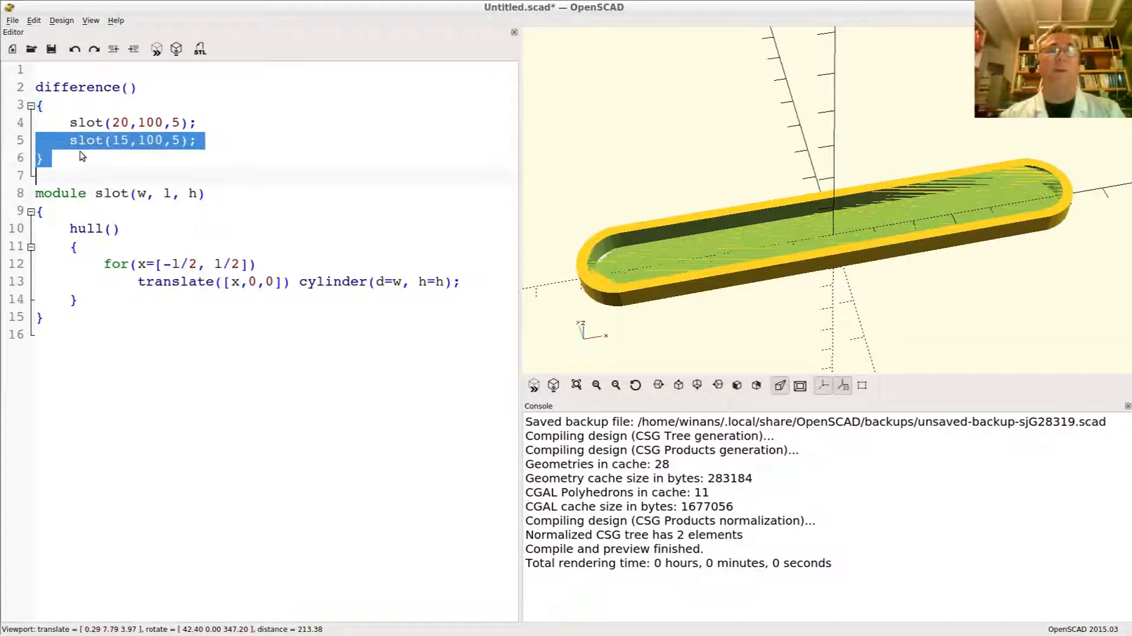
# Insert for(z=[20,15]) before slot(z,100,5) and comment out slot(15,100,5) with //.
pyautogui.click(343, 159)
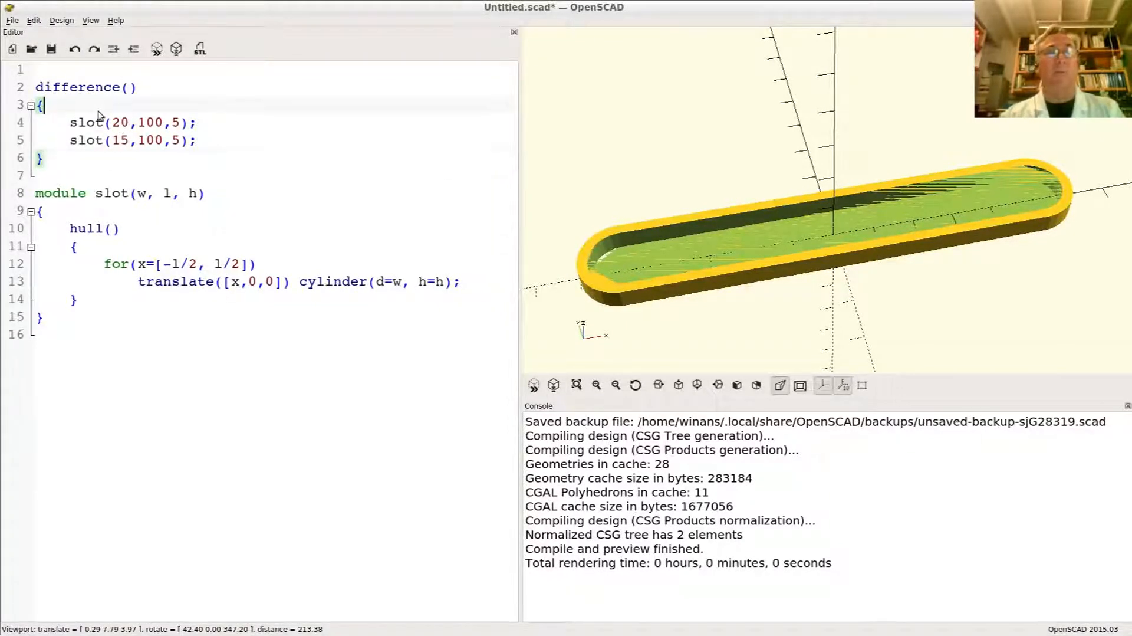
pyautogui.write('for(')
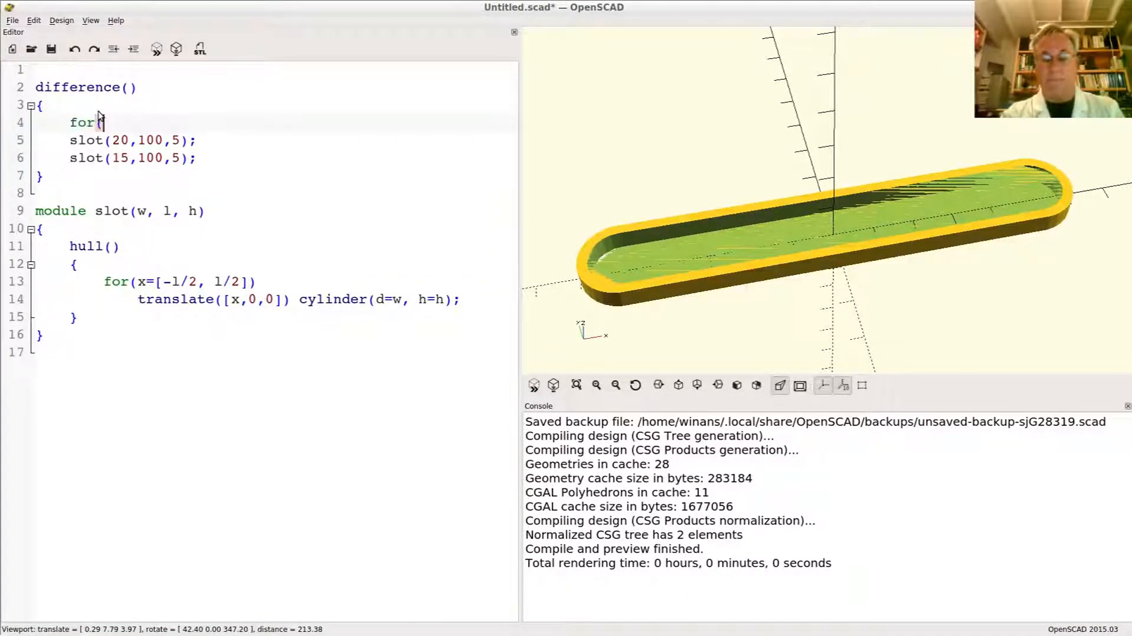
pyautogui.write('z=[')
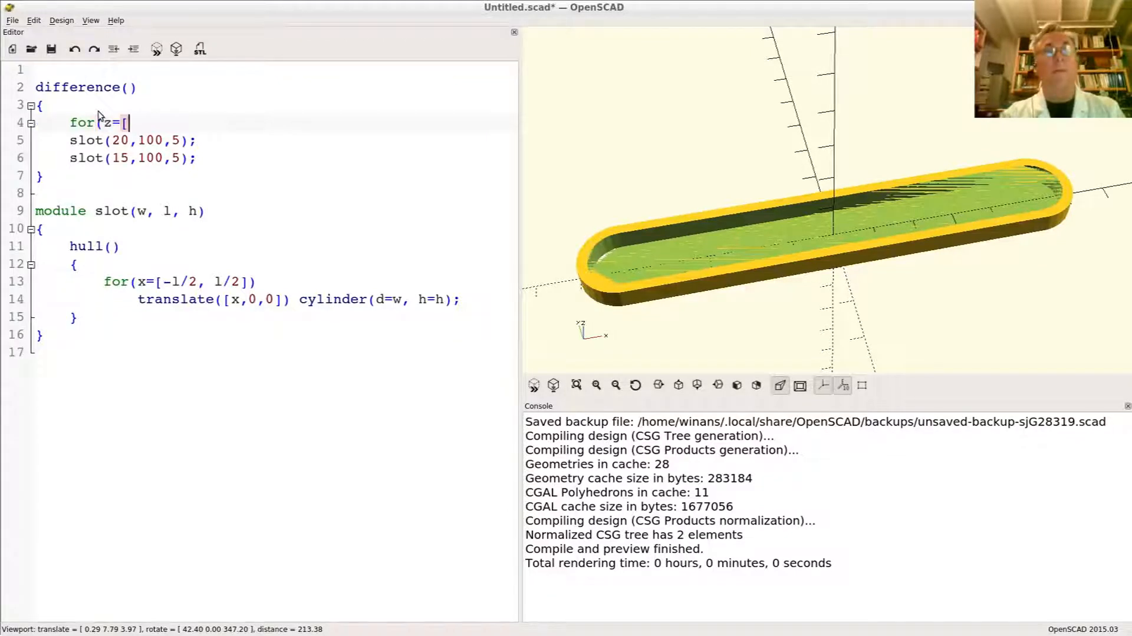
pyautogui.write('20,')
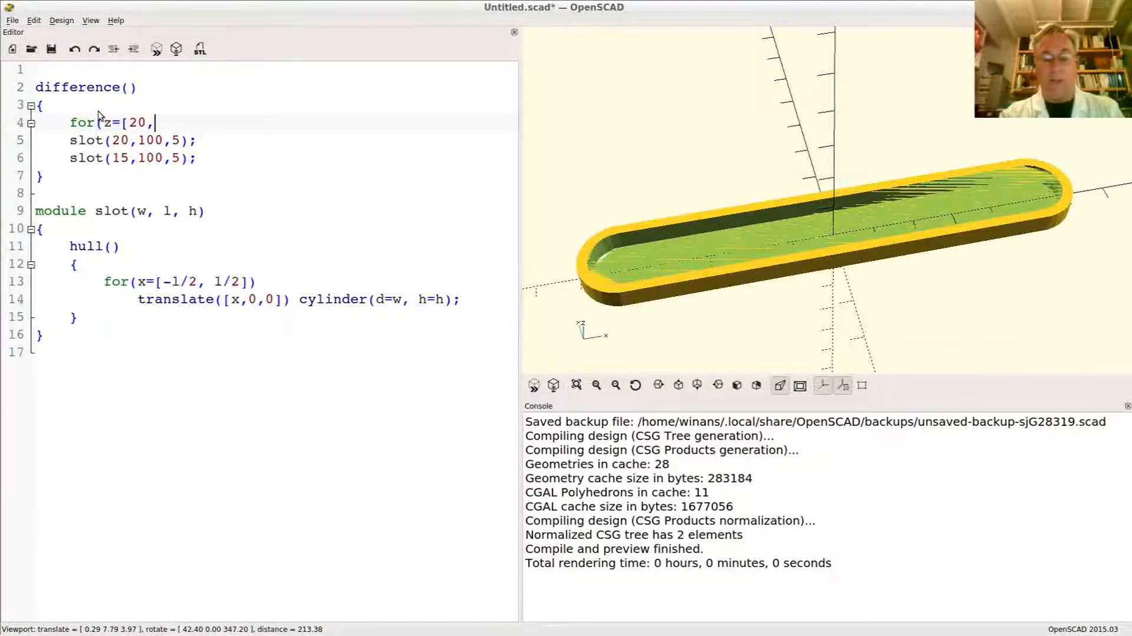
pyautogui.write('15])')
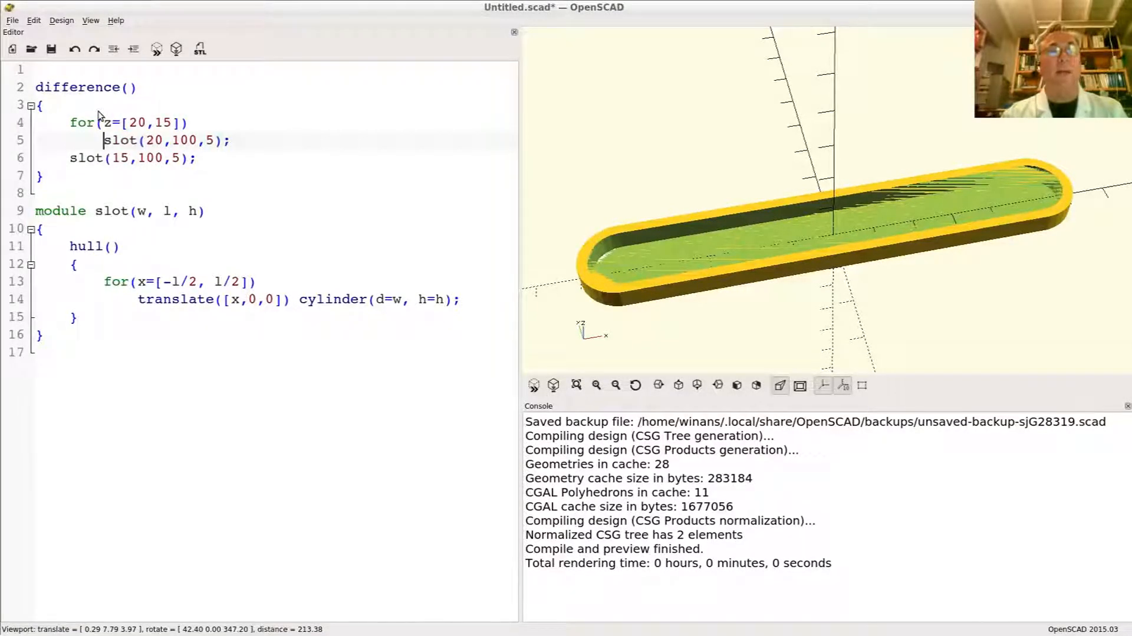
pyautogui.write('z')
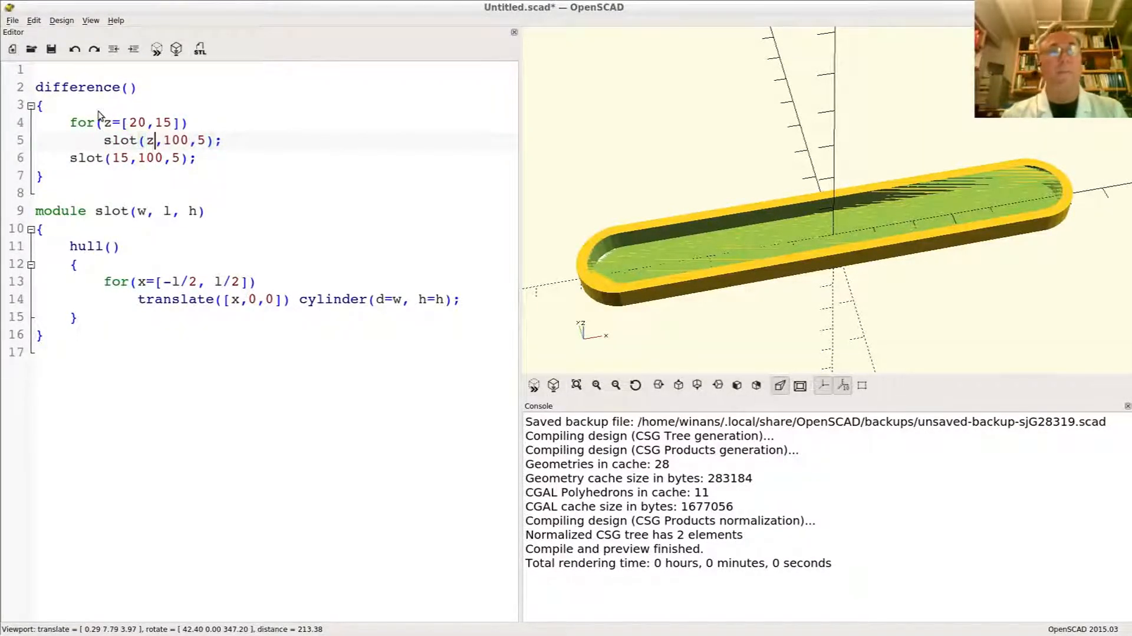
pyautogui.write('/')
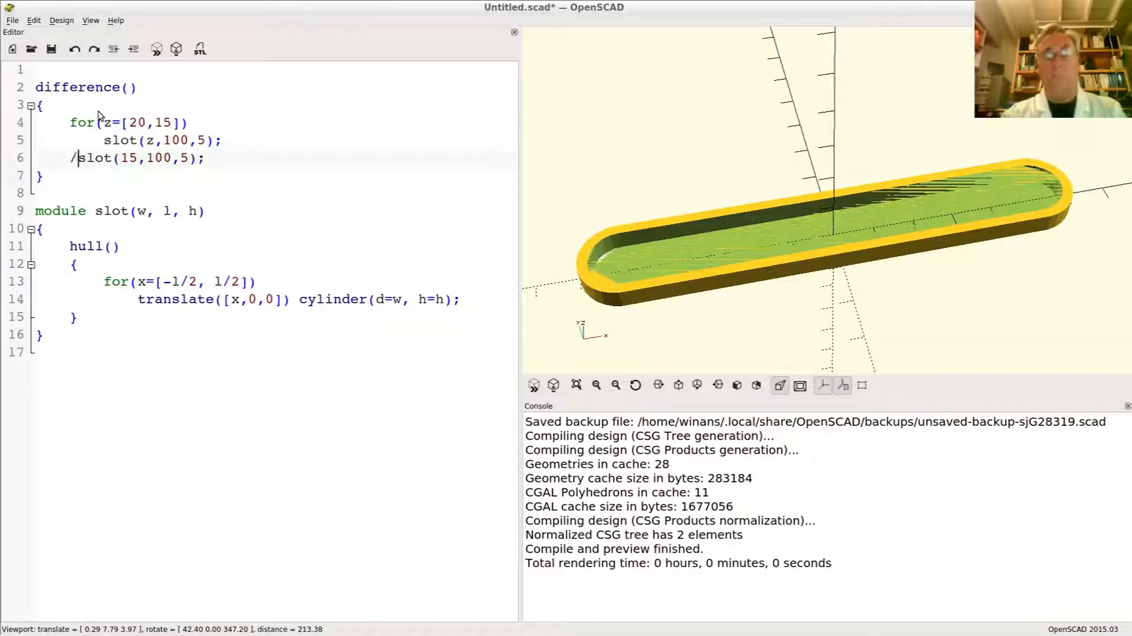
pyautogui.write('/')
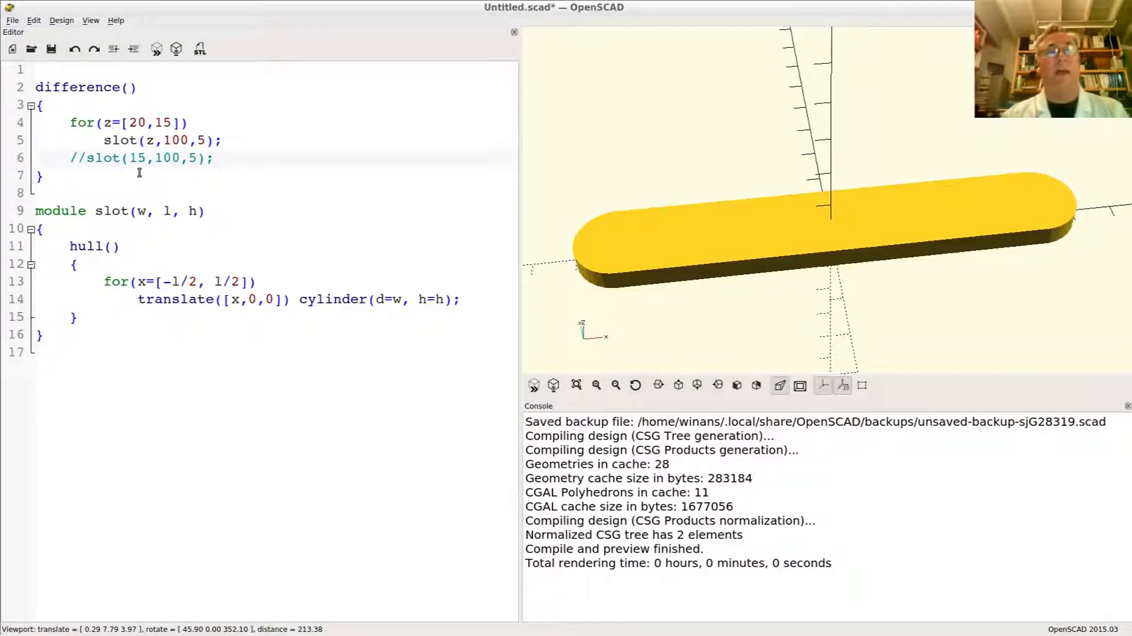
# Select the for(z=[20,15]) loop header line to cut it out.
pyautogui.doubleClick(81, 122)
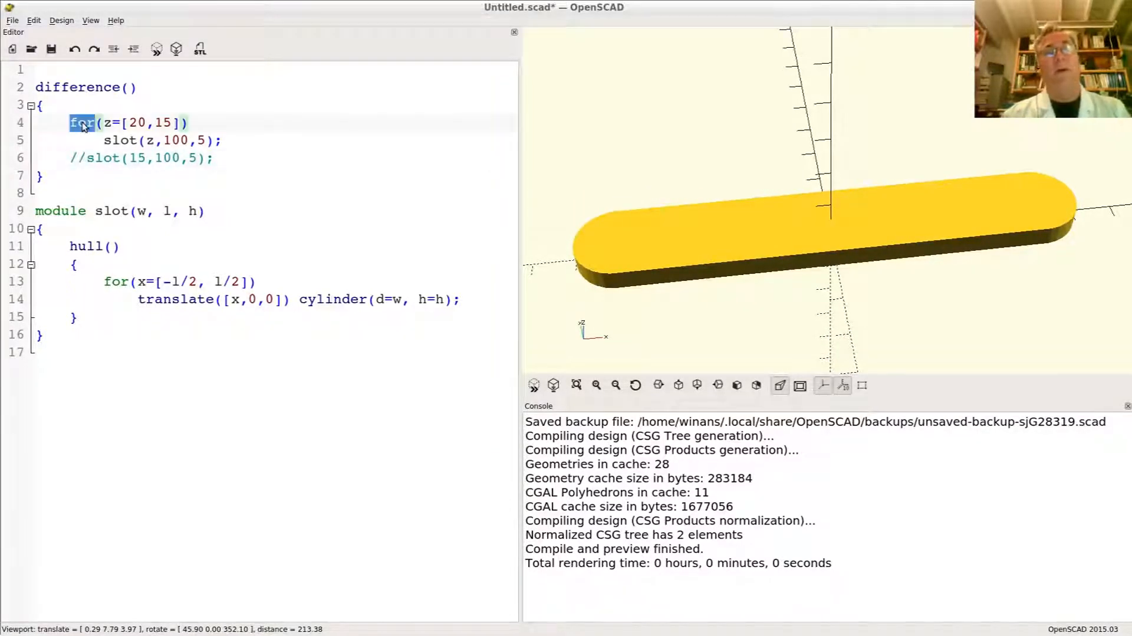
pyautogui.tripleClick(126, 123)
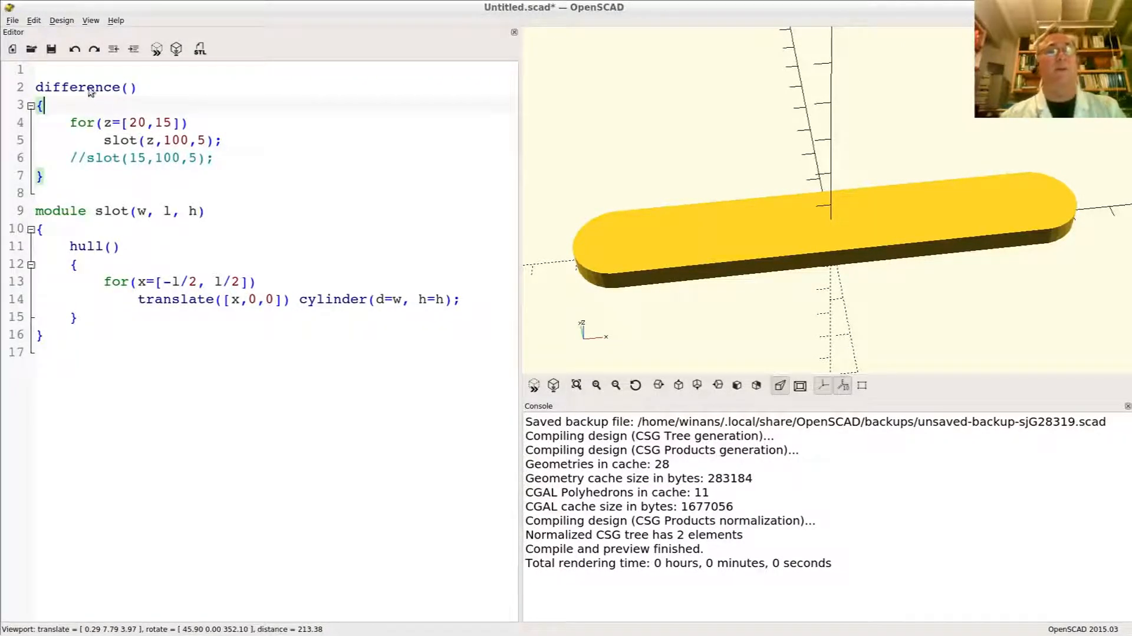
pyautogui.doubleClick(80, 123)
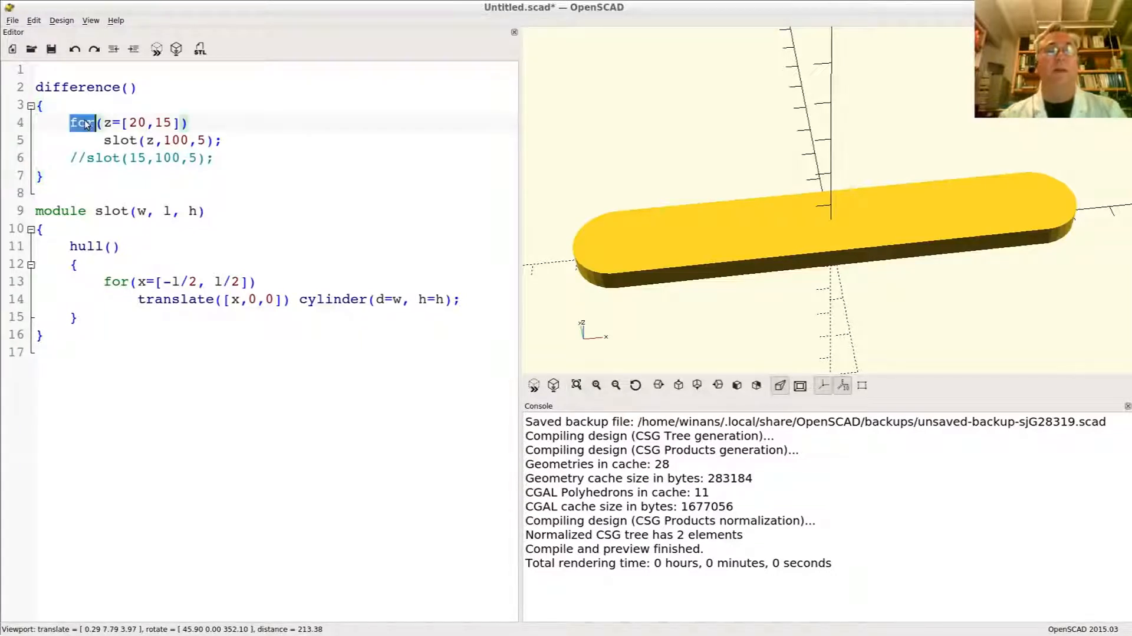
pyautogui.moveTo(70, 122); pyautogui.dragTo(222, 141)
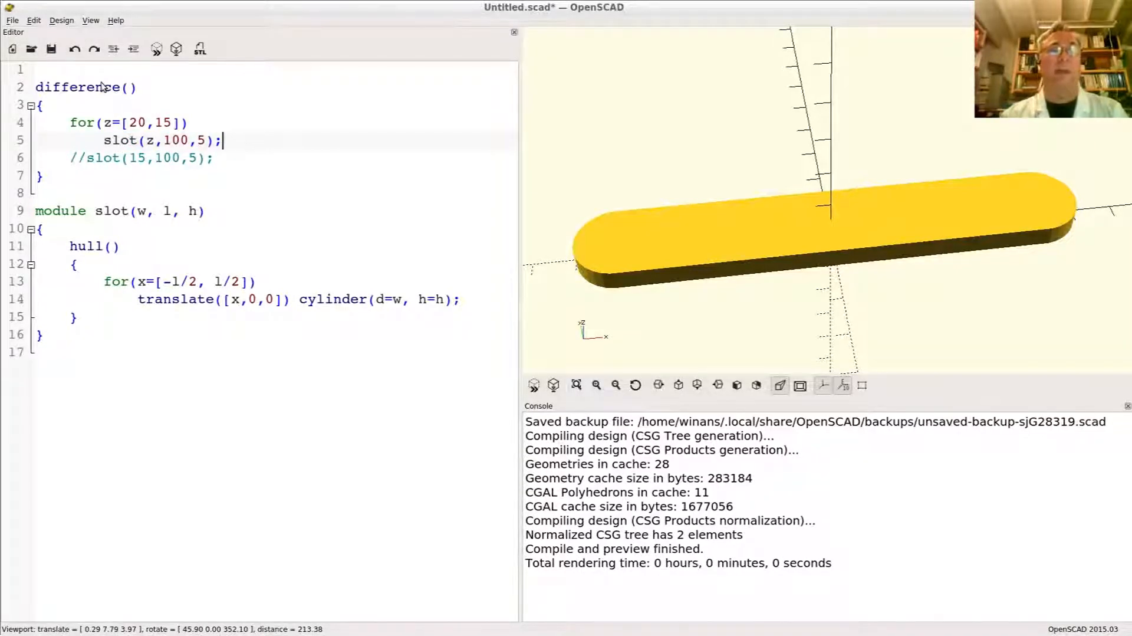
pyautogui.doubleClick(81, 122)
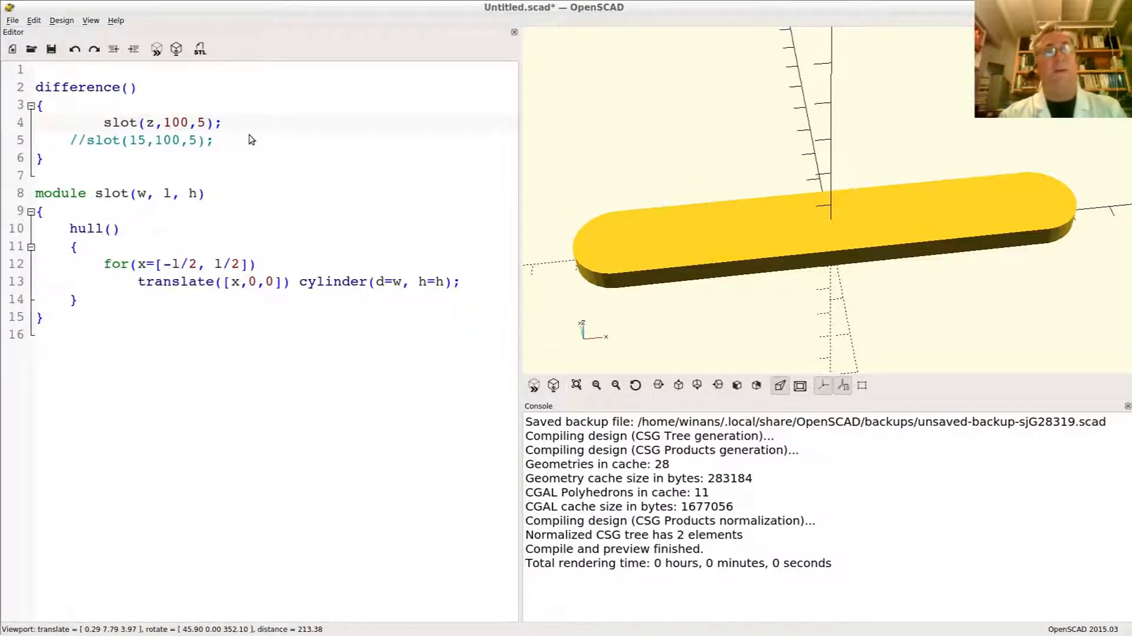
# Rewrite the loop header as for(x=[-50 : 20 : 50]) inside the difference.
pyautogui.write('for(z=[20,15])')
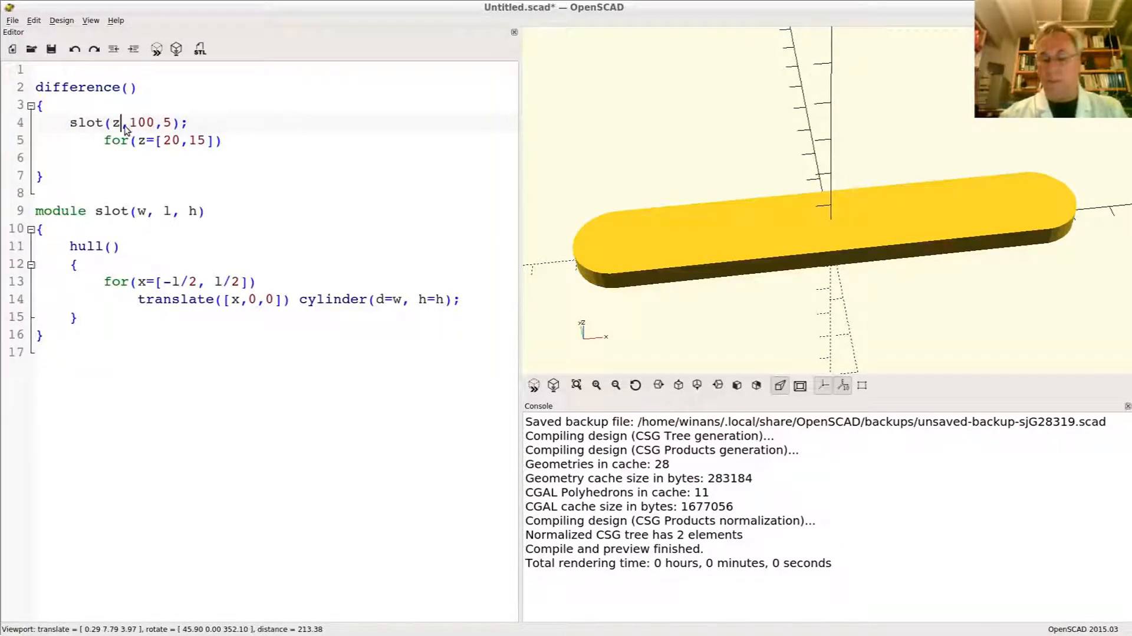
pyautogui.write('20')
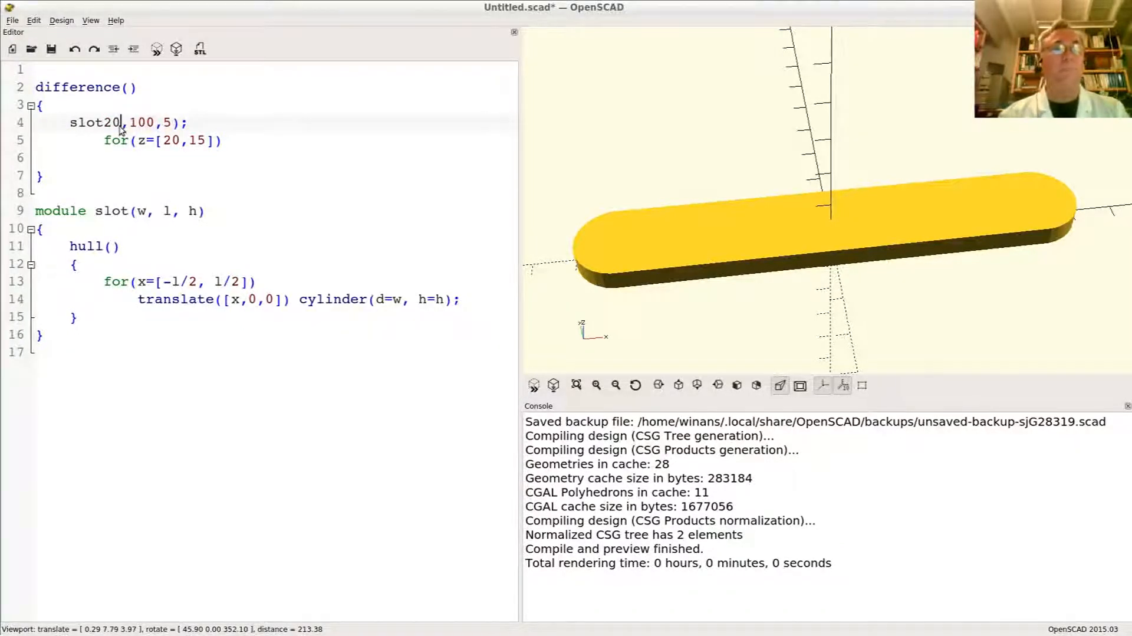
pyautogui.write('(')
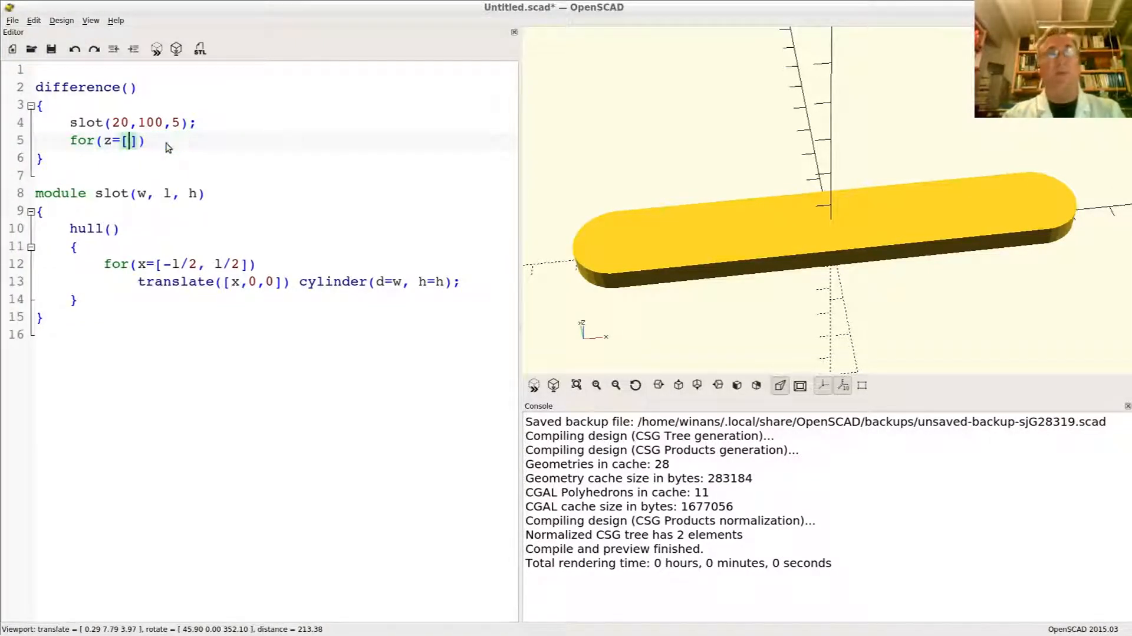
pyautogui.press('BackSpace')
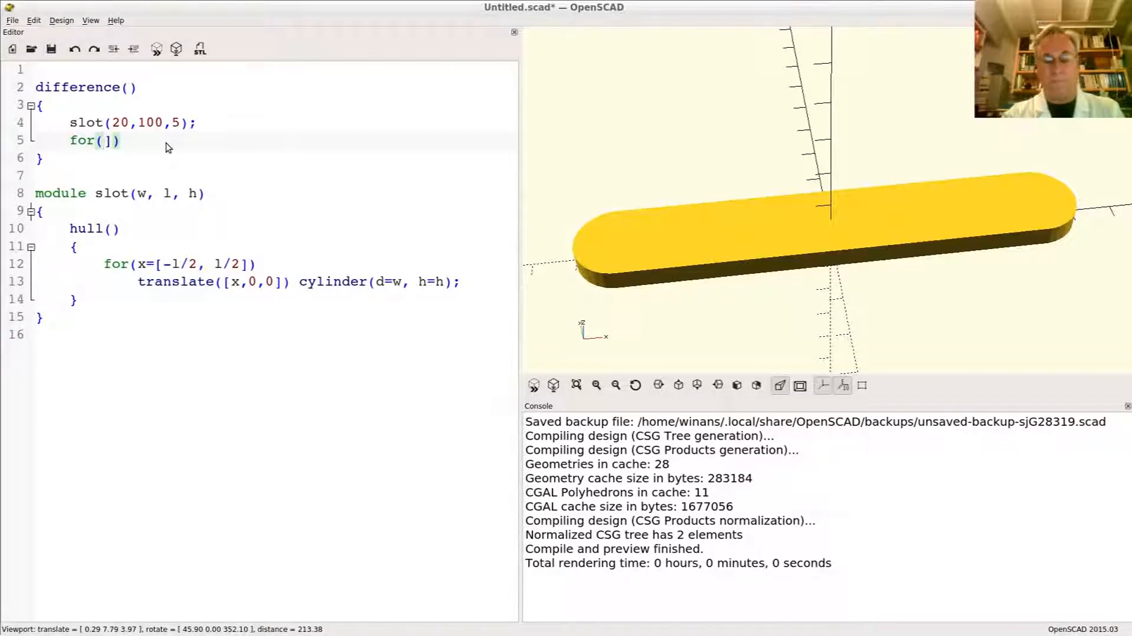
pyautogui.write('x=[')
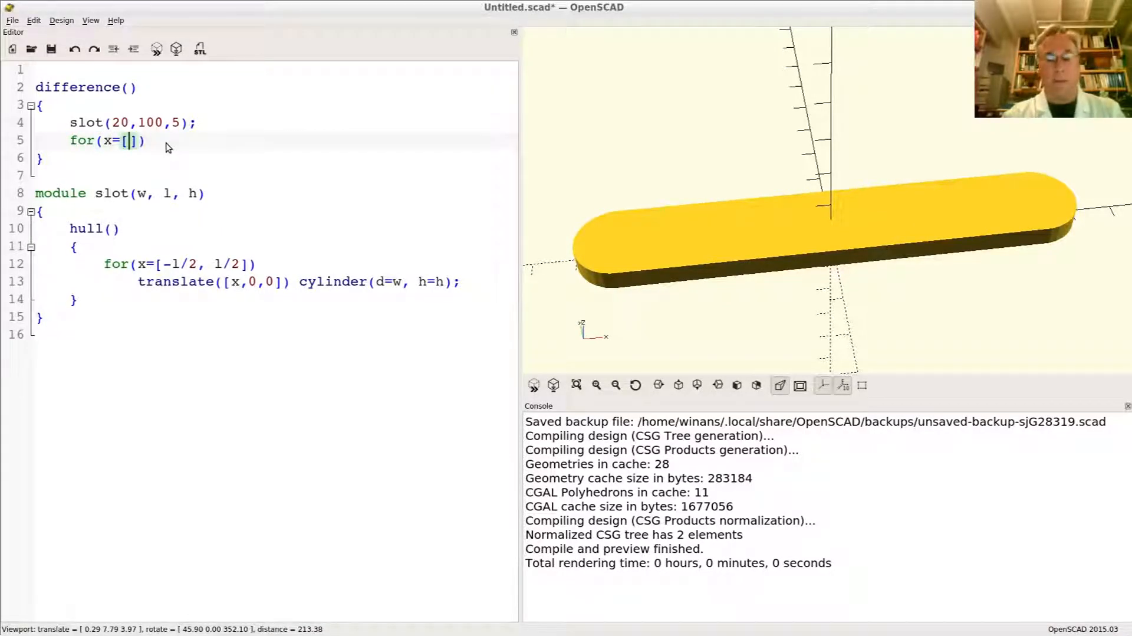
pyautogui.write('-')
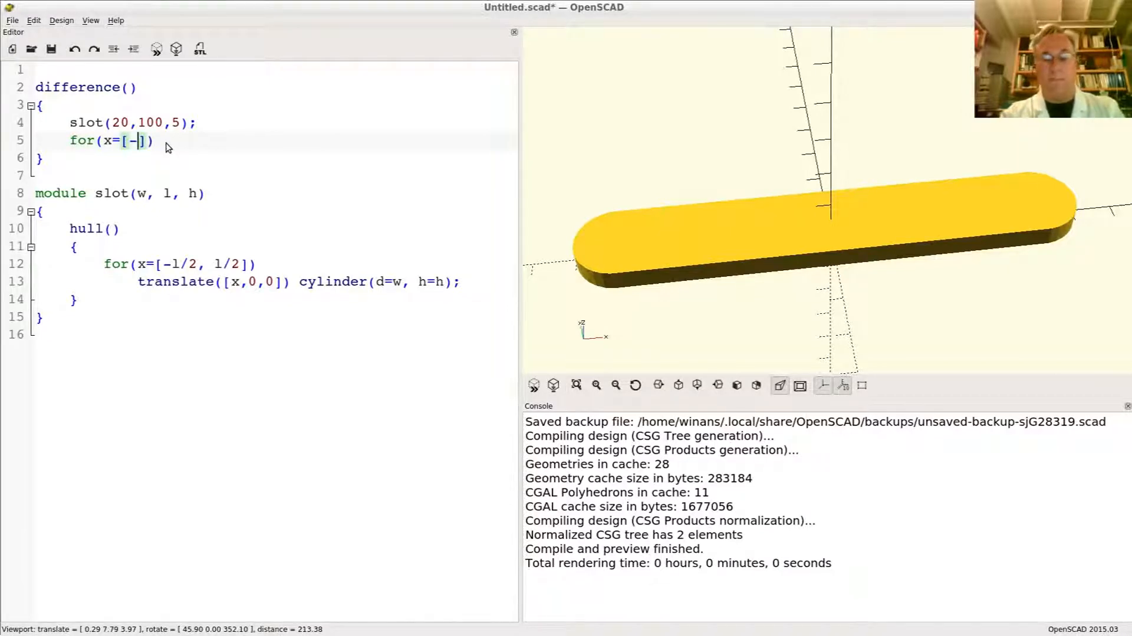
pyautogui.write('50,')
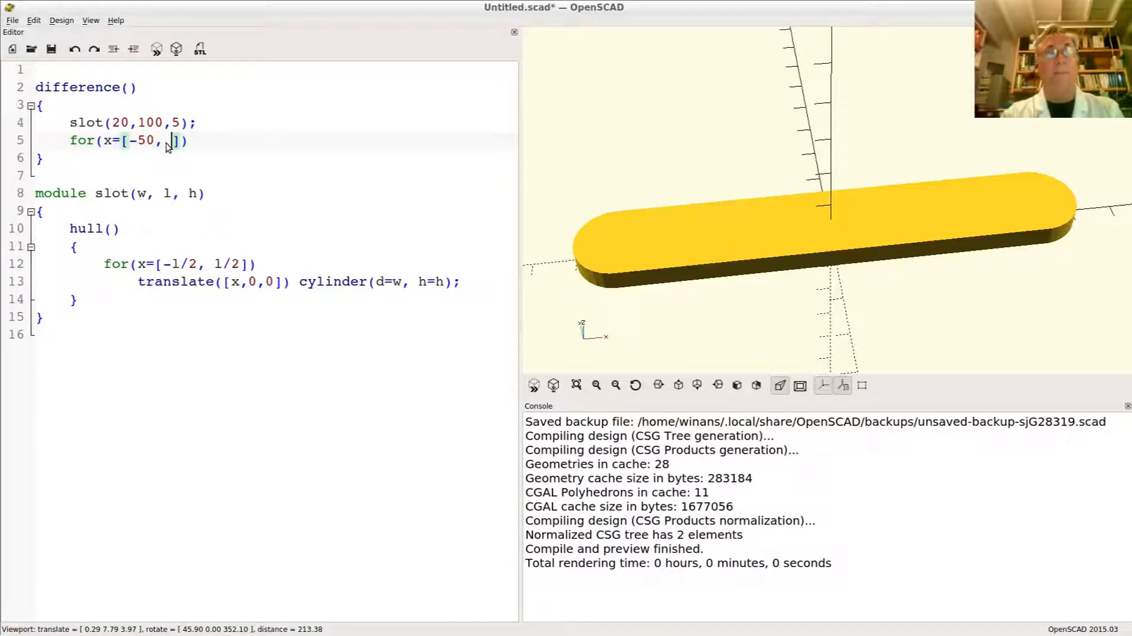
pyautogui.press('Backspace')
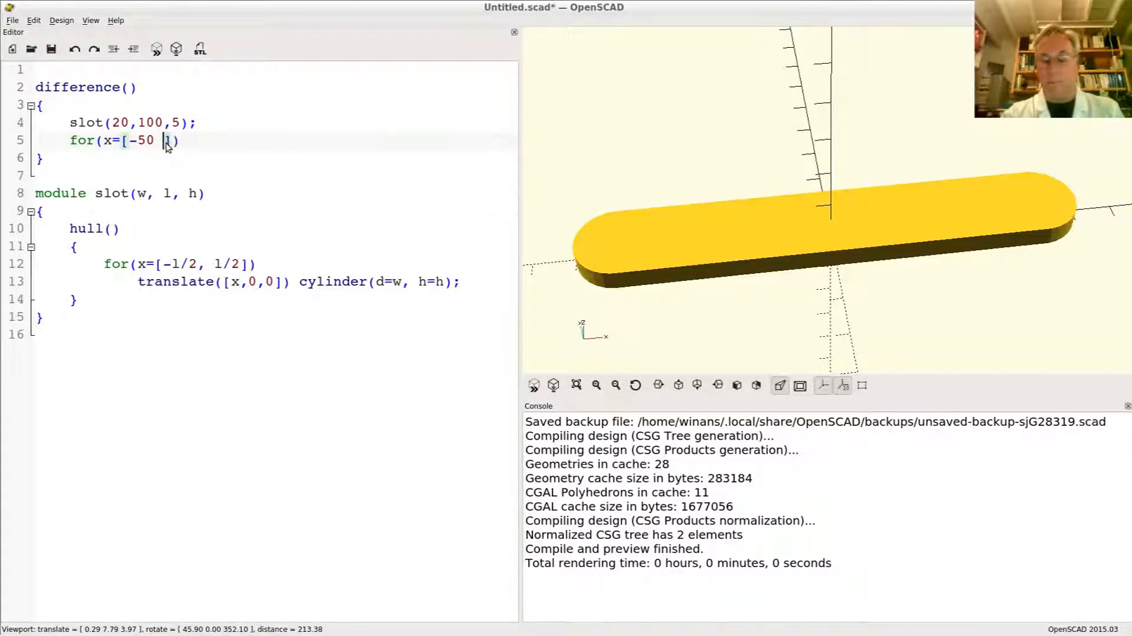
pyautogui.write(';')
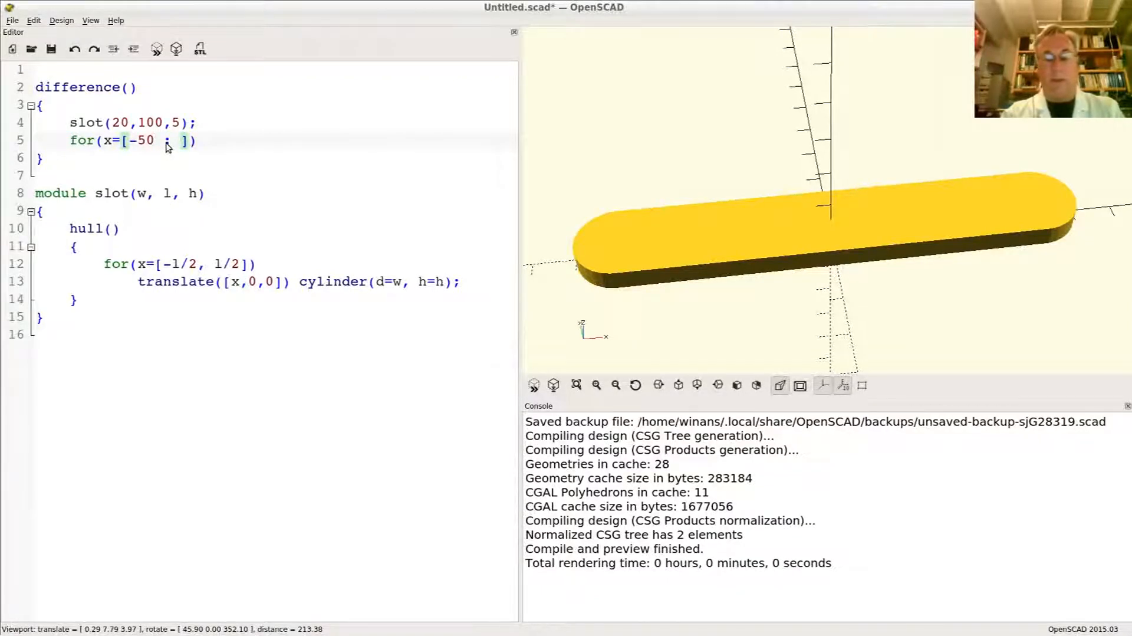
pyautogui.write('20 :')
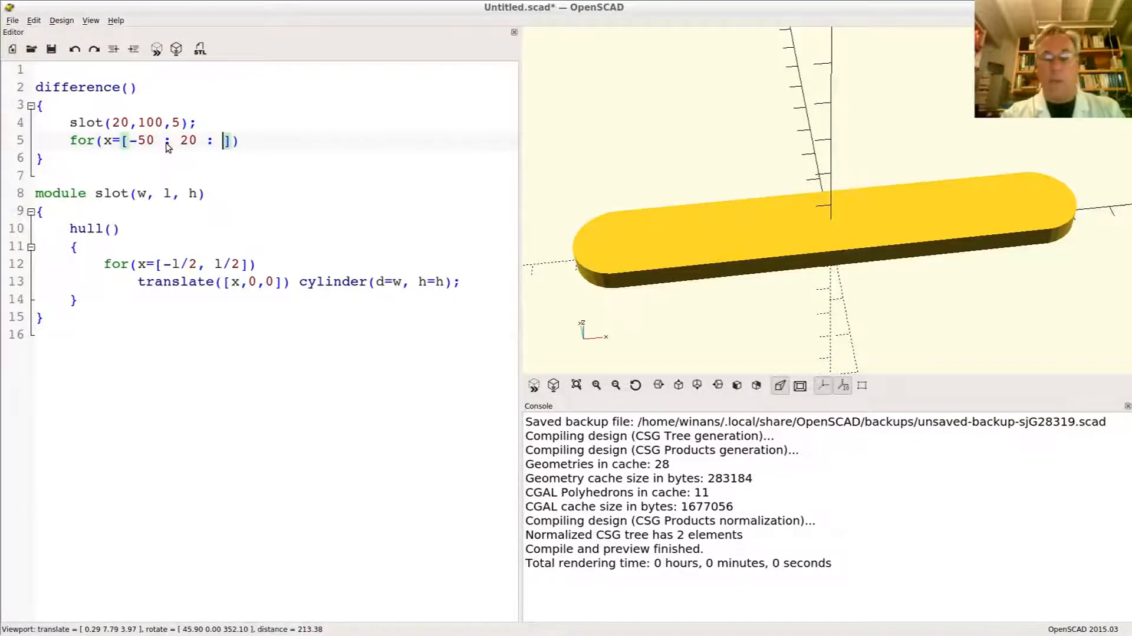
pyautogui.write('50')
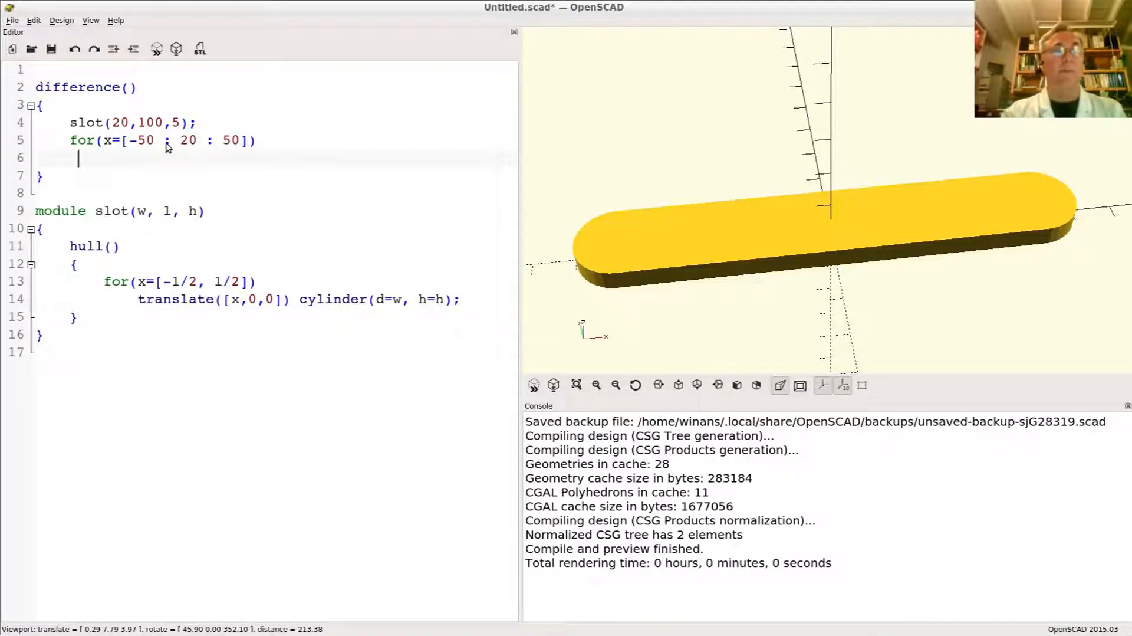
# Subtract cylinder(d=10, h=20); inside the loop to cut a hole in the bar.
pyautogui.write('cylind')
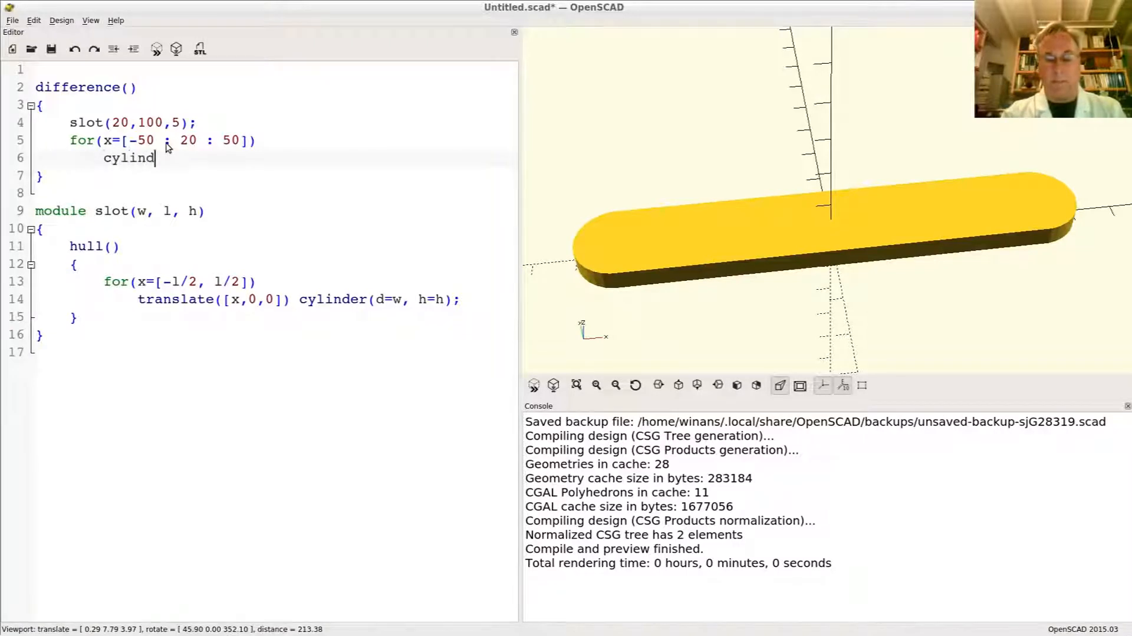
pyautogui.write('er(d=1')
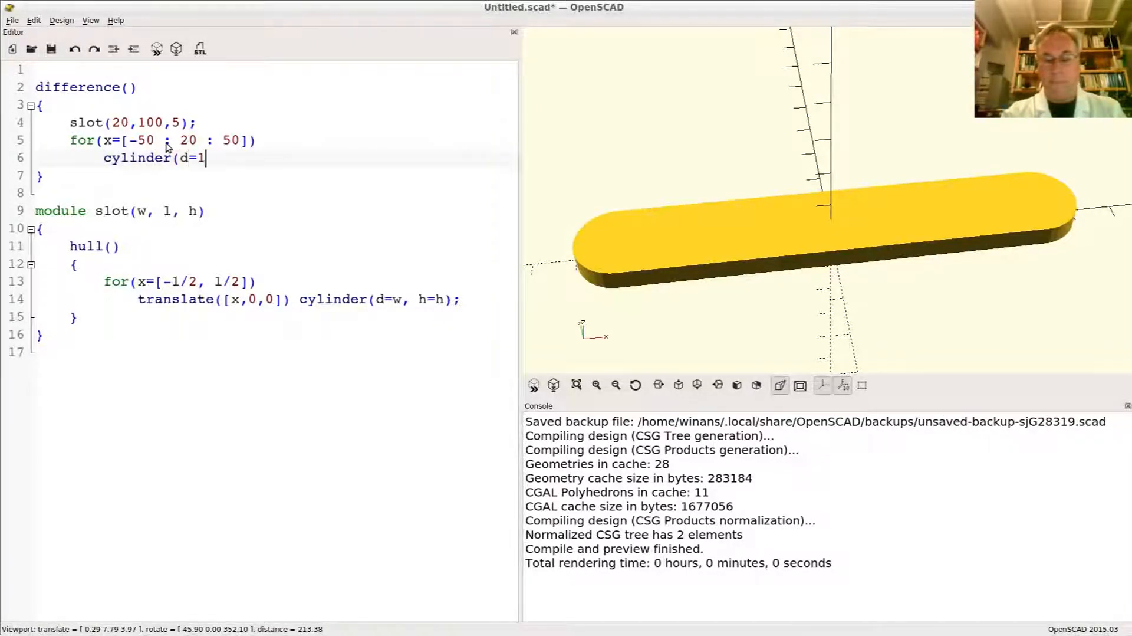
pyautogui.write('0; h=')
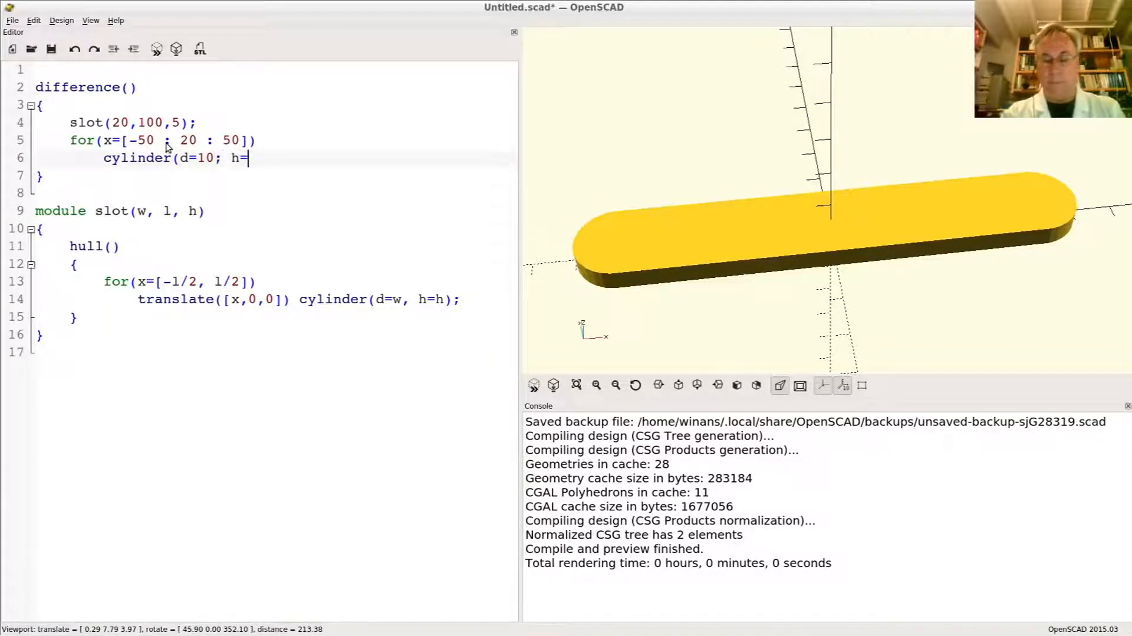
pyautogui.write('20);')
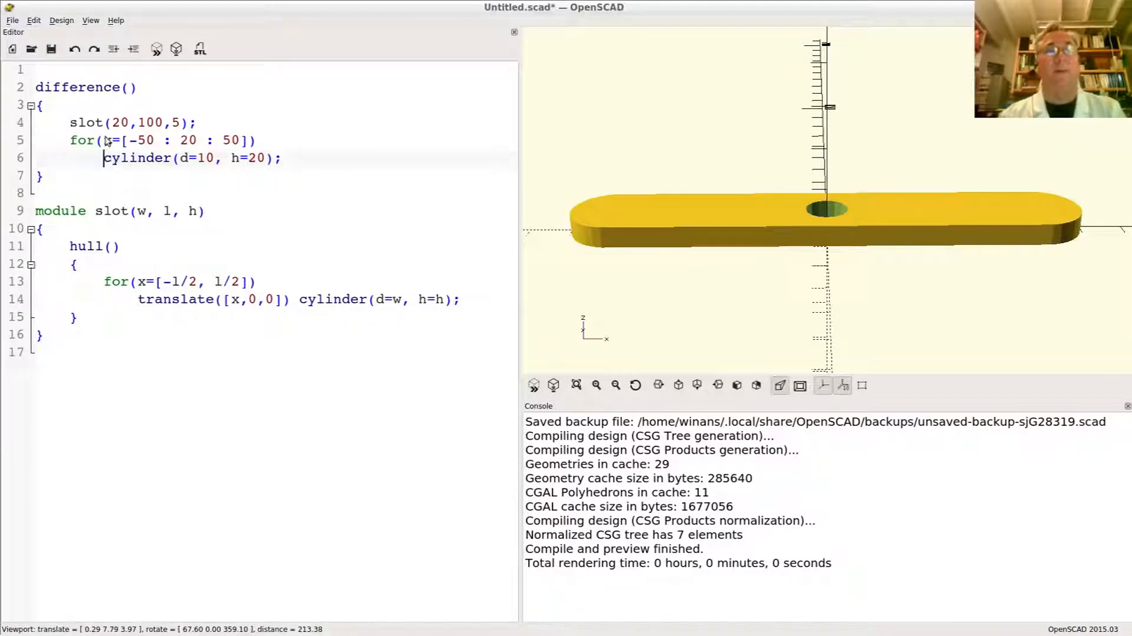
# Wrap each loop cylinder in translate([x,0,0]) and preview six evenly spaced holes.
pyautogui.write('translate([')
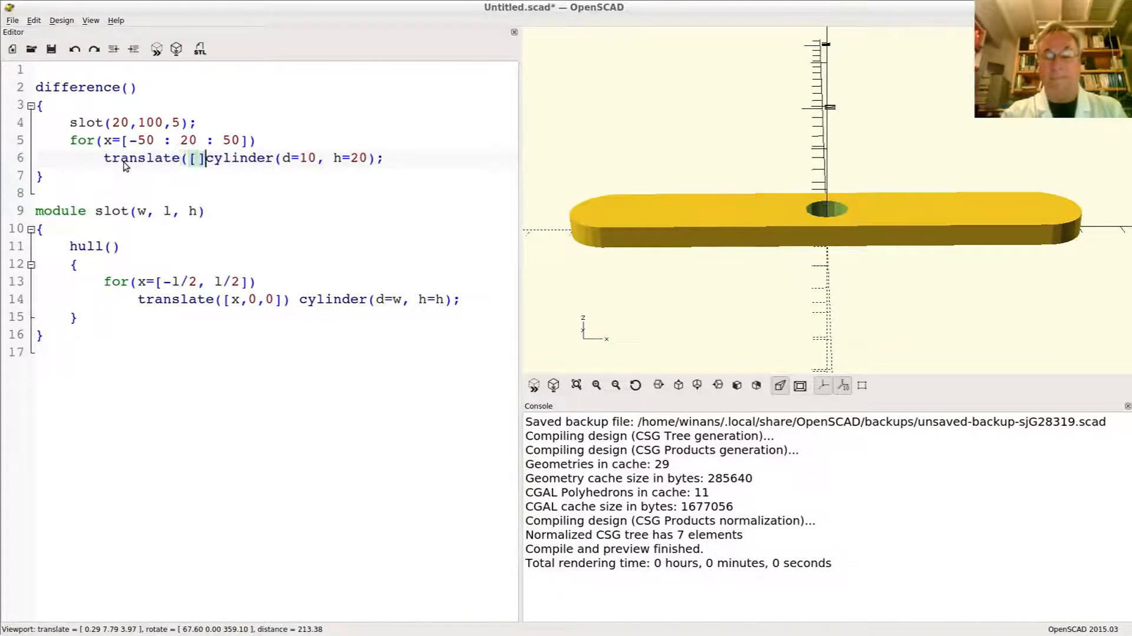
pyautogui.write('x,0,0')
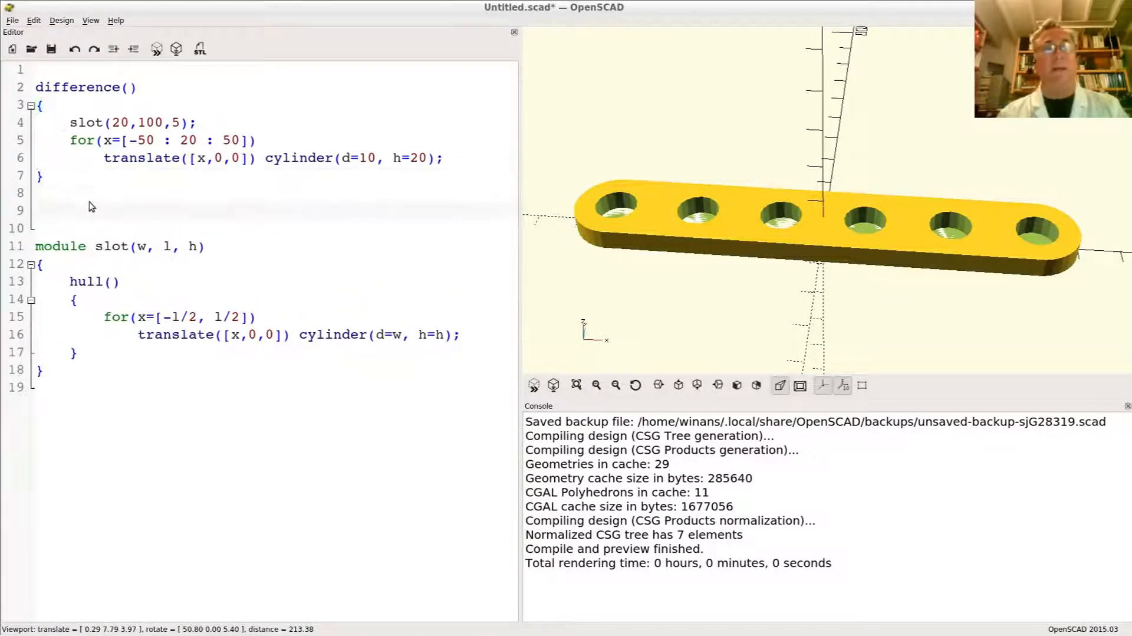
# Replace the slot bar code with an intersection_for (n=[1:6]) loop header.
pyautogui.moveTo(34, 87); pyautogui.dragTo(44, 176)
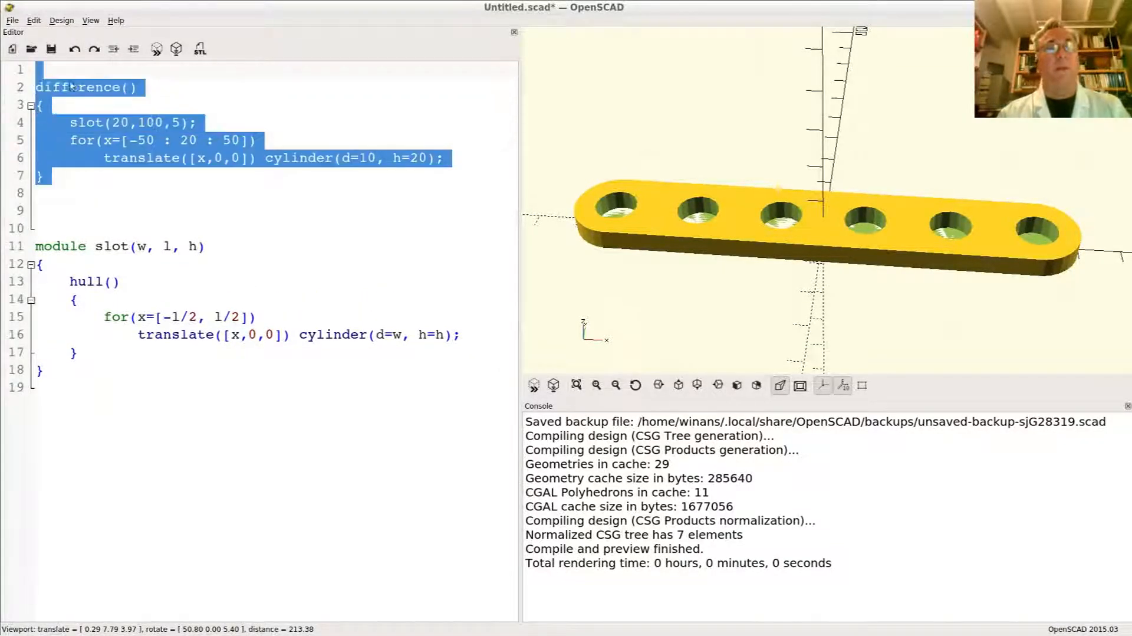
pyautogui.press('Delete')
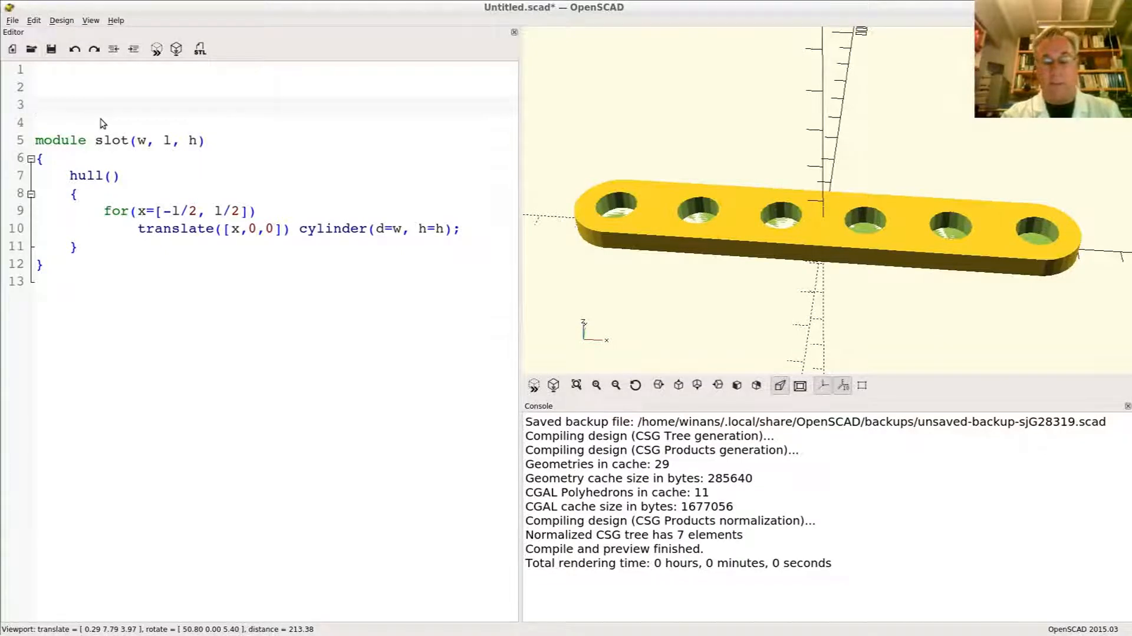
pyautogui.write('ins')
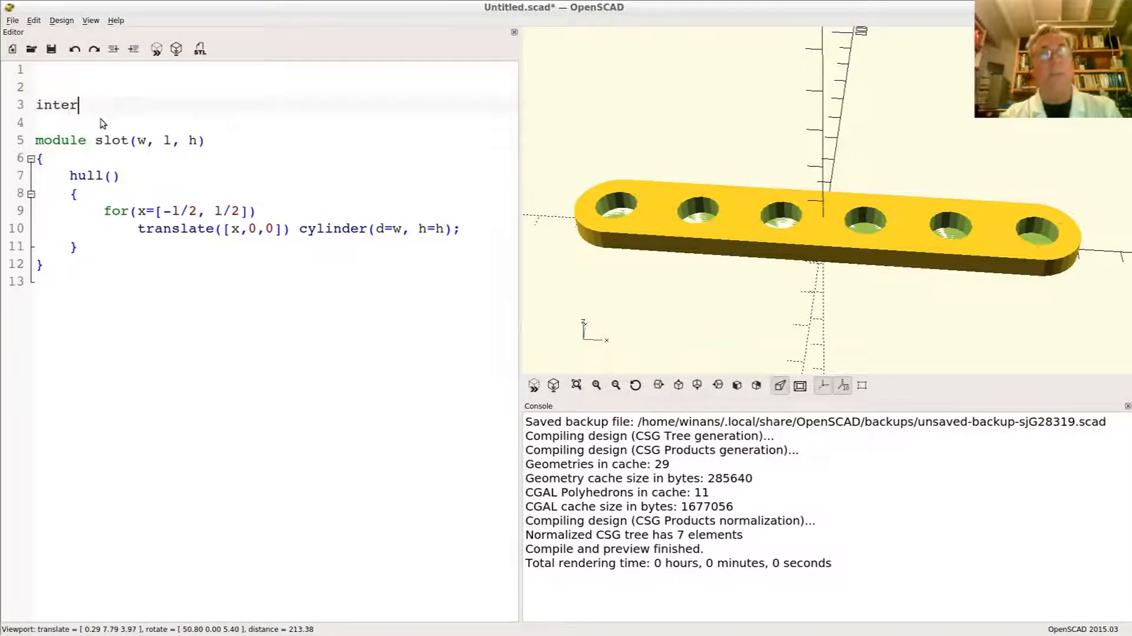
pyautogui.write('section')
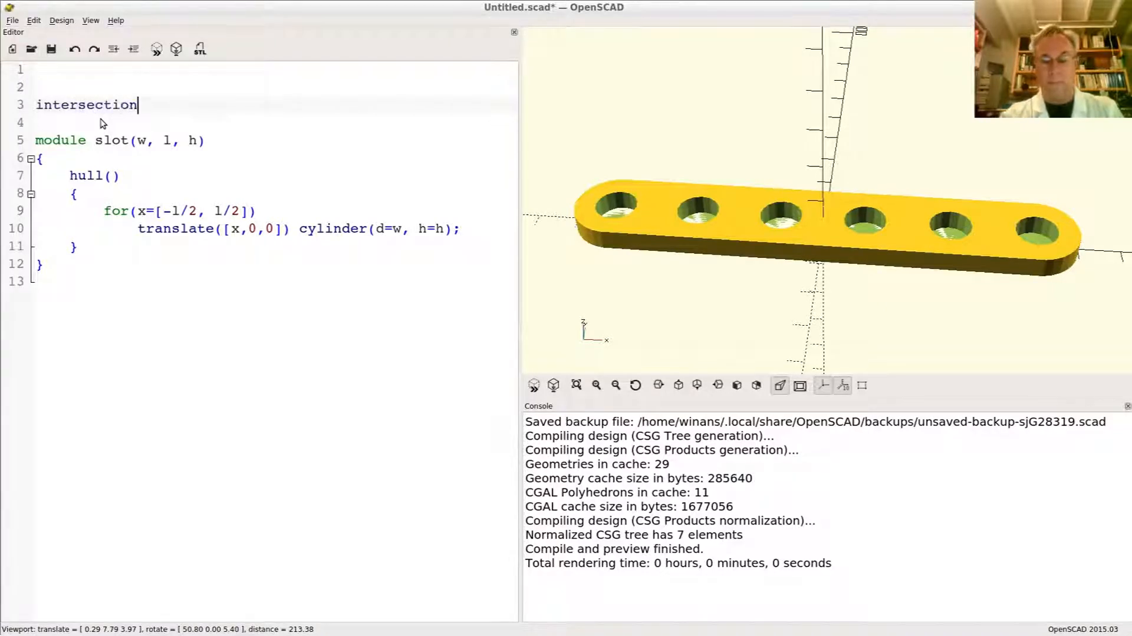
pyautogui.write('_for')
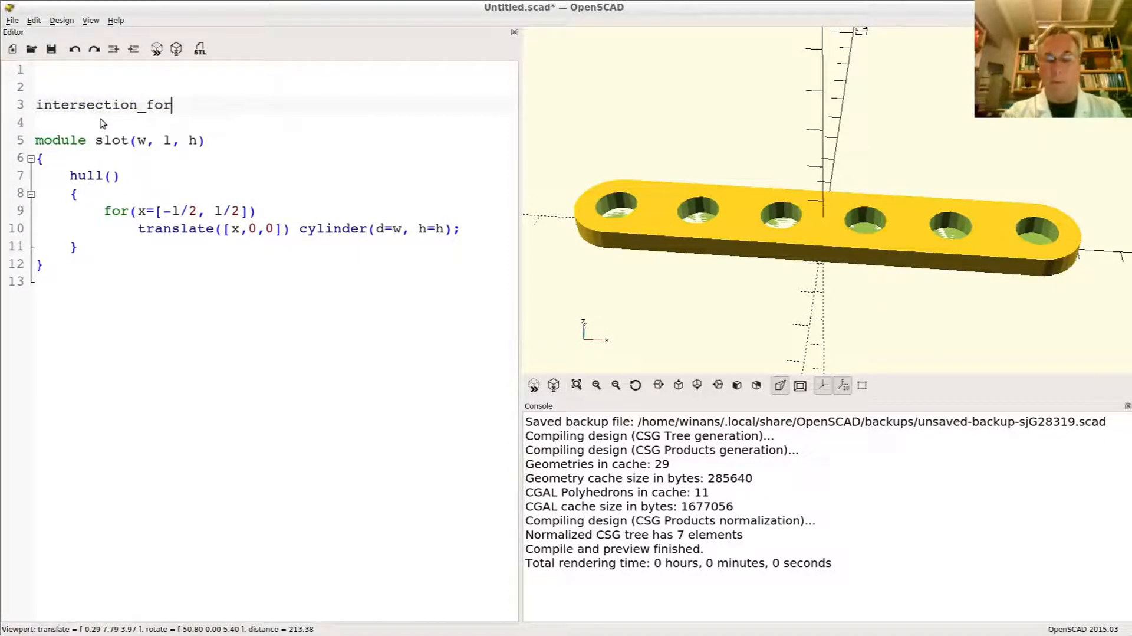
pyautogui.write('(')
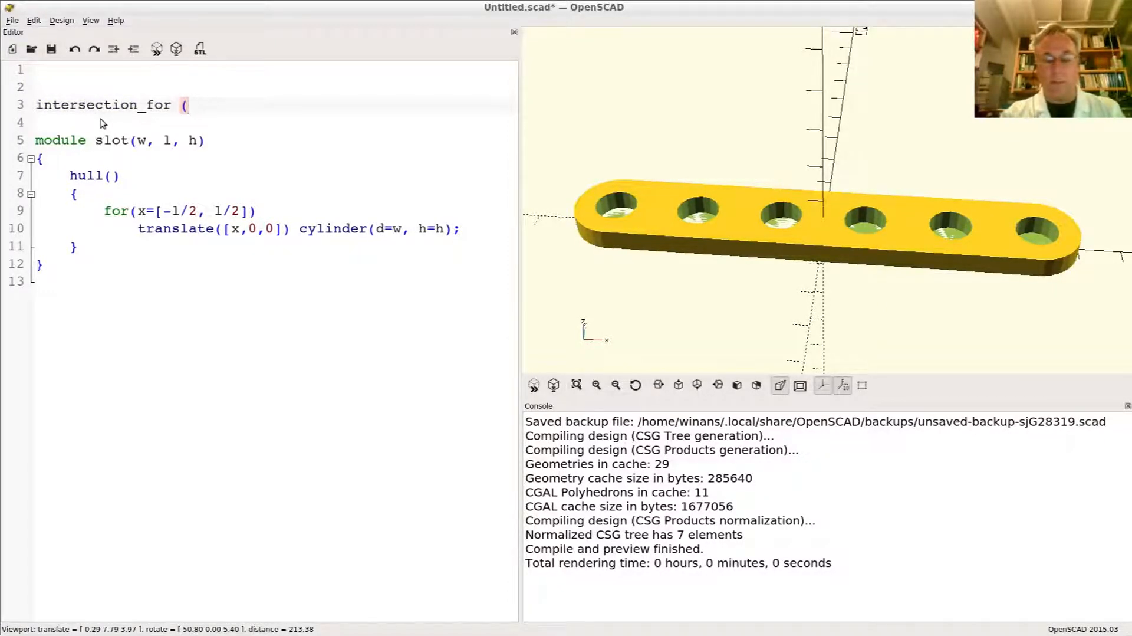
pyautogui.write('n')
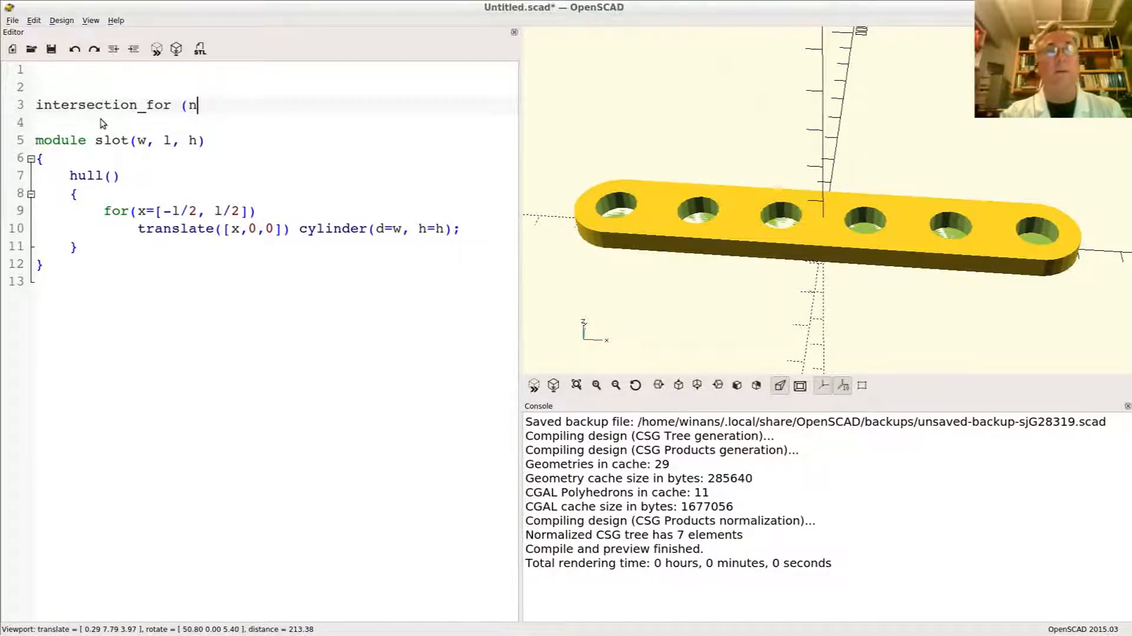
pyautogui.write('=[')
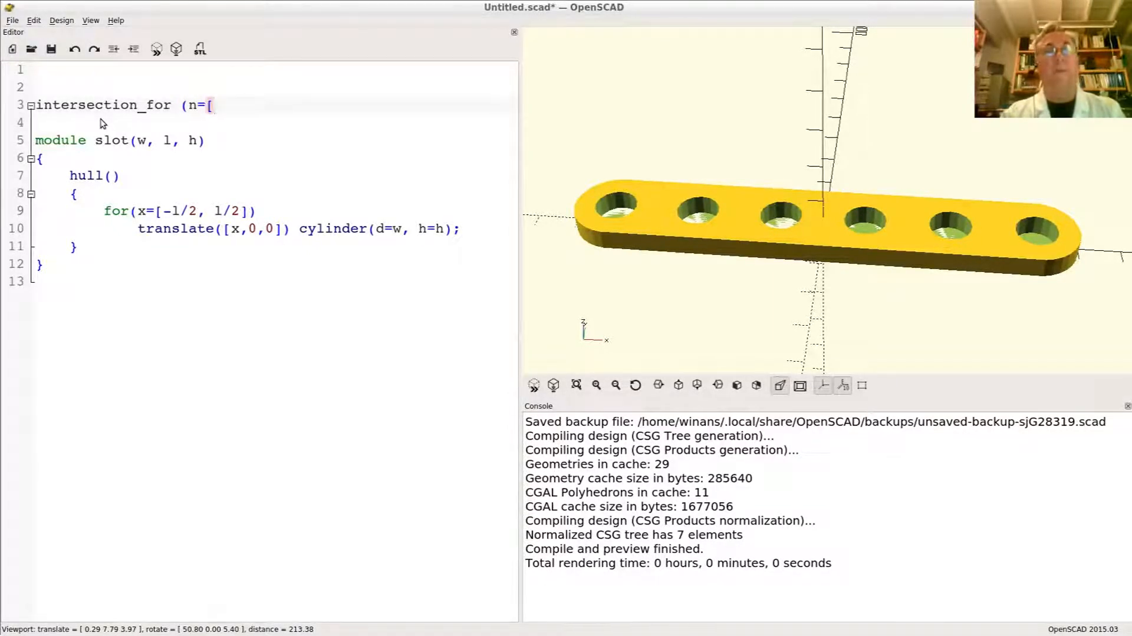
pyautogui.write('1:')
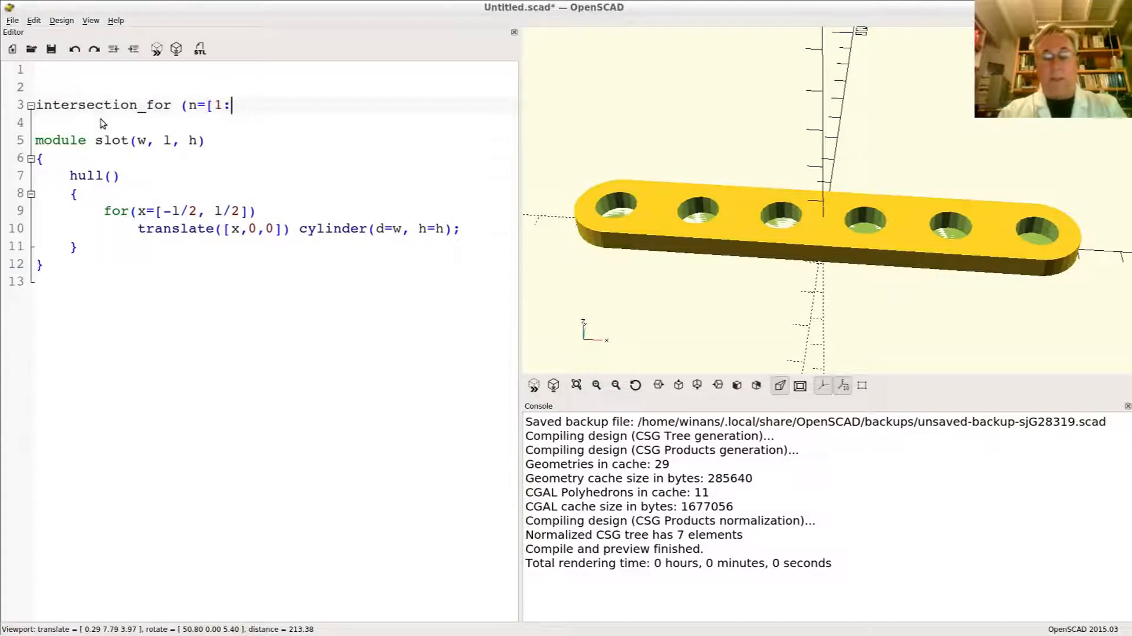
pyautogui.write('6])')
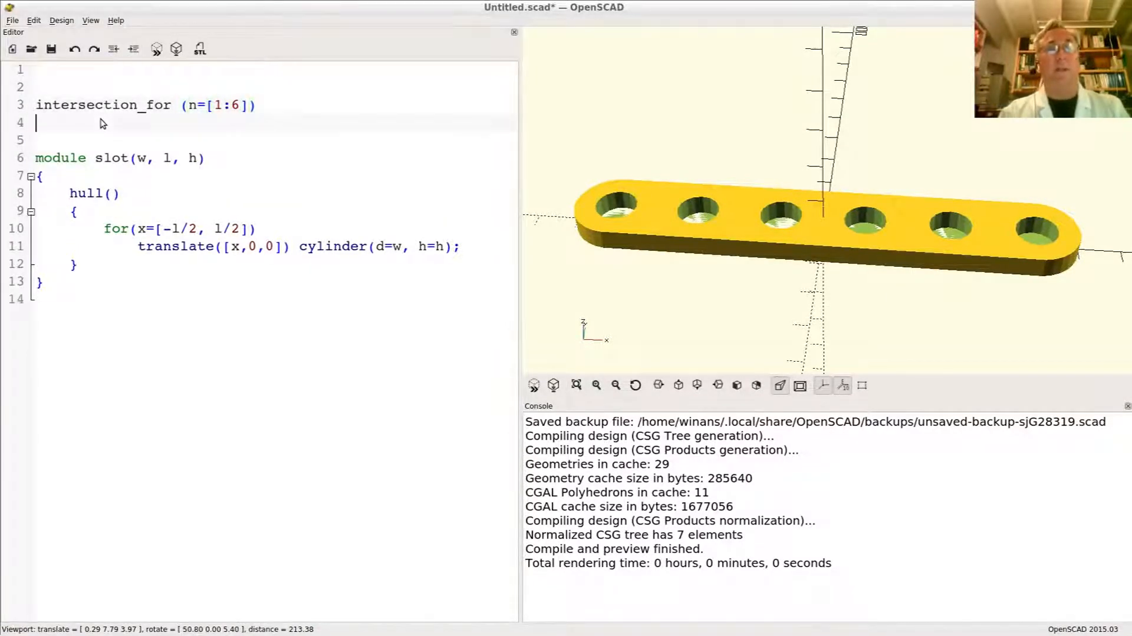
pyautogui.write('{')
pyautogui.write('}')
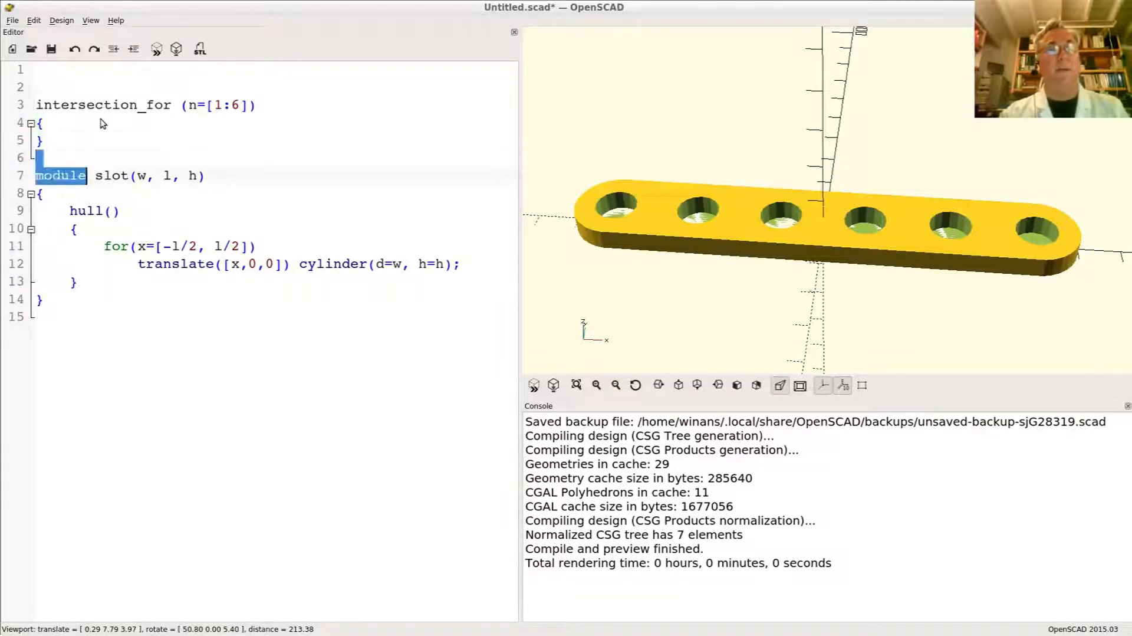
# Remove the slot module and add translate([10,0,0]) with rotate(n*60) inside the loop.
pyautogui.moveTo(37, 176); pyautogui.dragTo(38, 318)
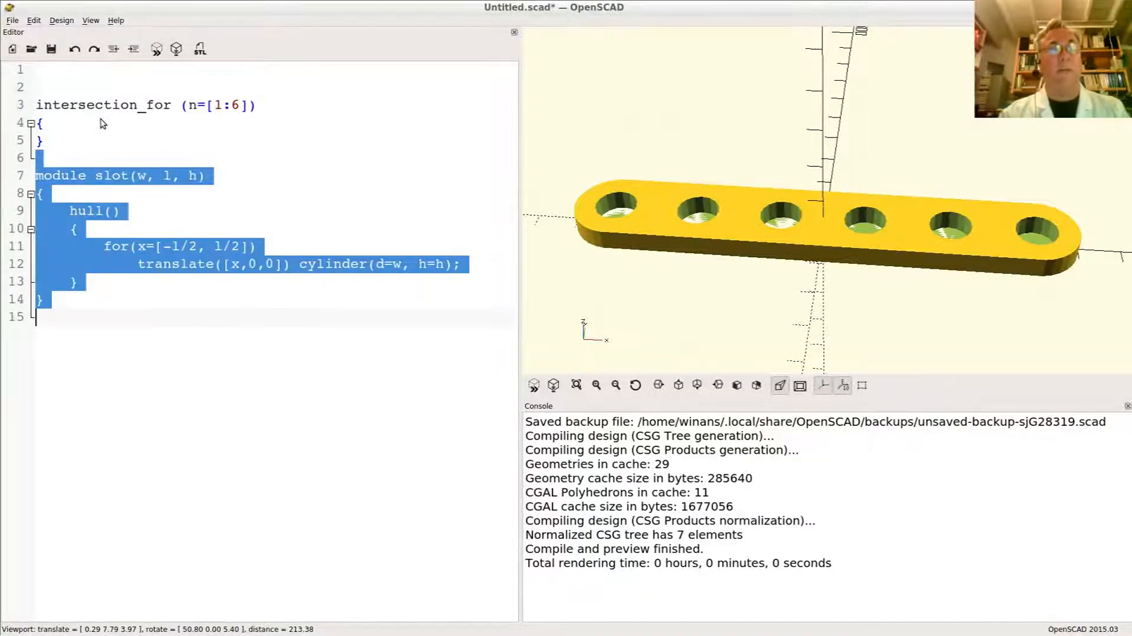
pyautogui.press('Delete')
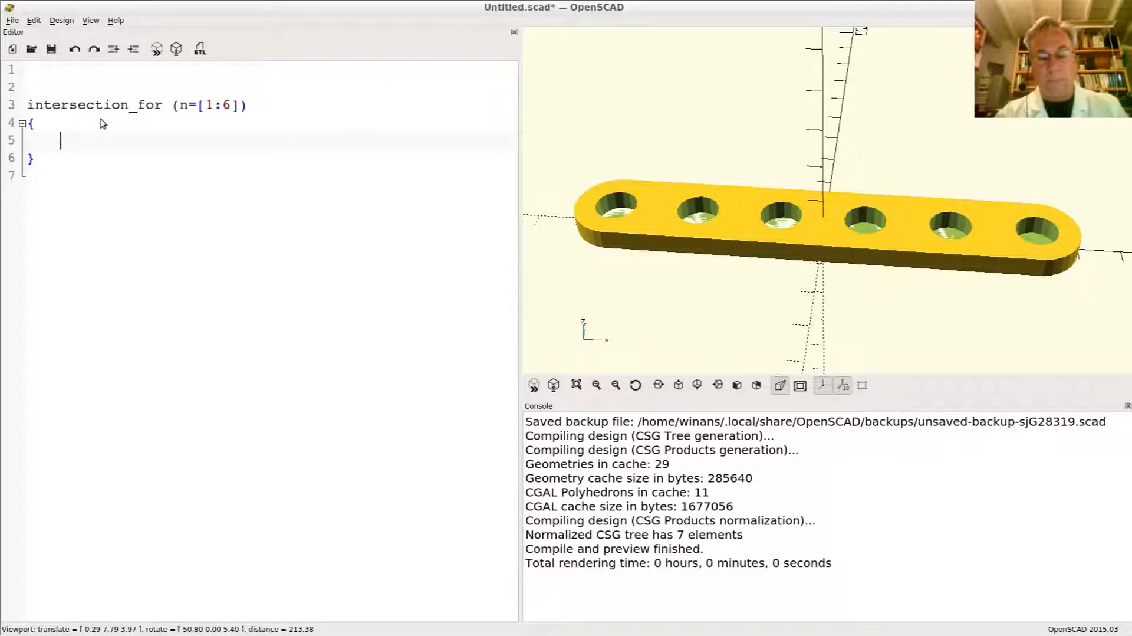
pyautogui.write('translate(')
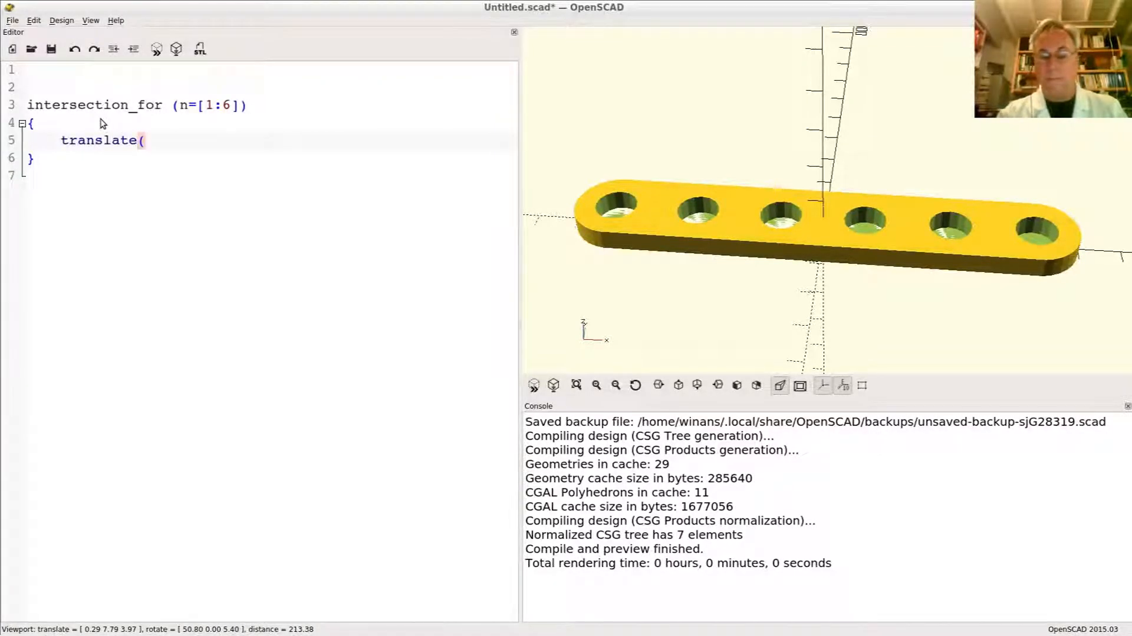
pyautogui.write('[])')
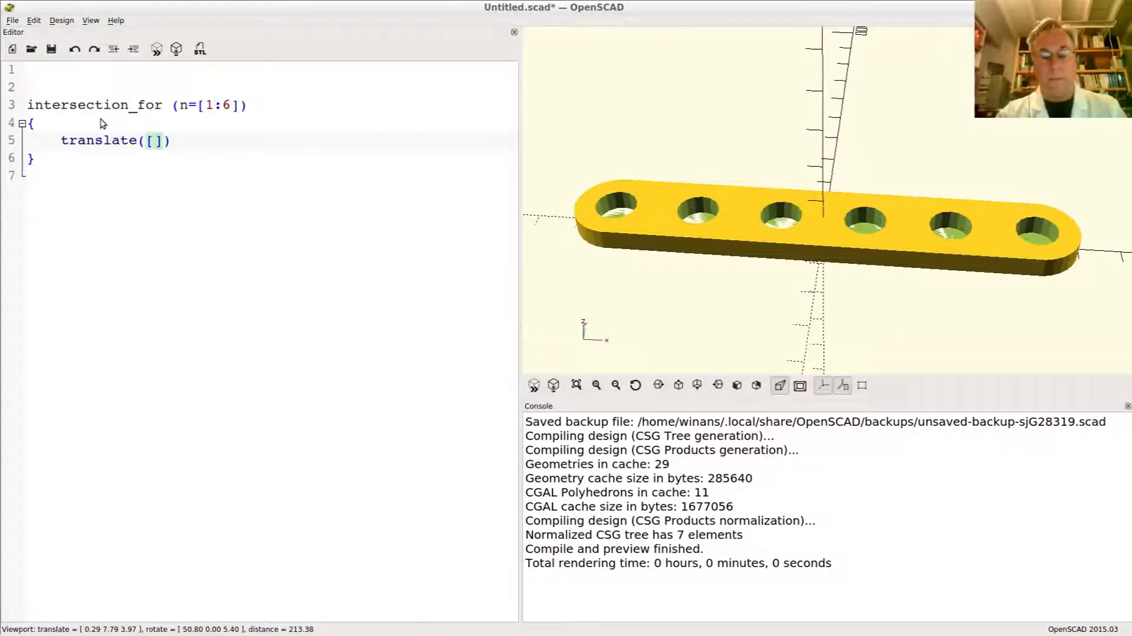
pyautogui.write('10')
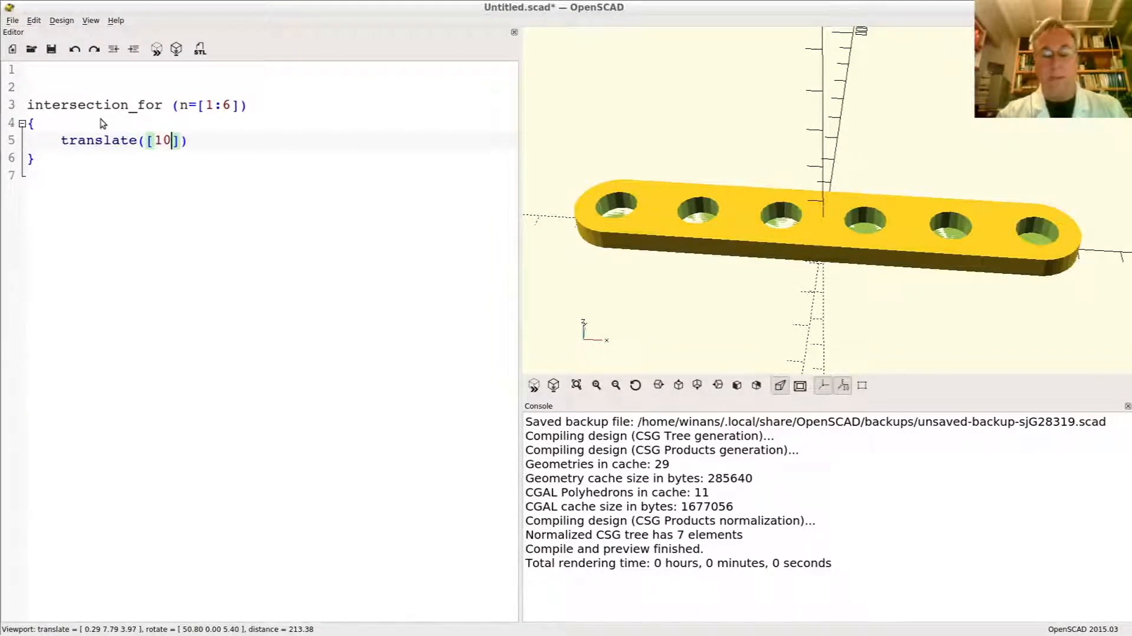
pyautogui.write(',0,0')
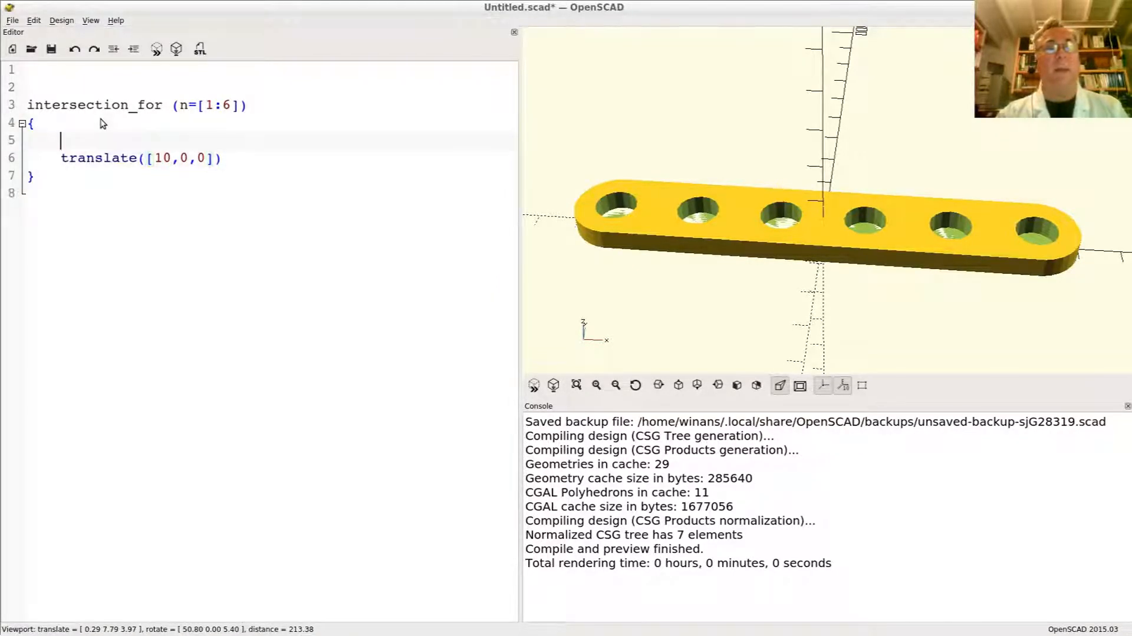
pyautogui.write('rotat')
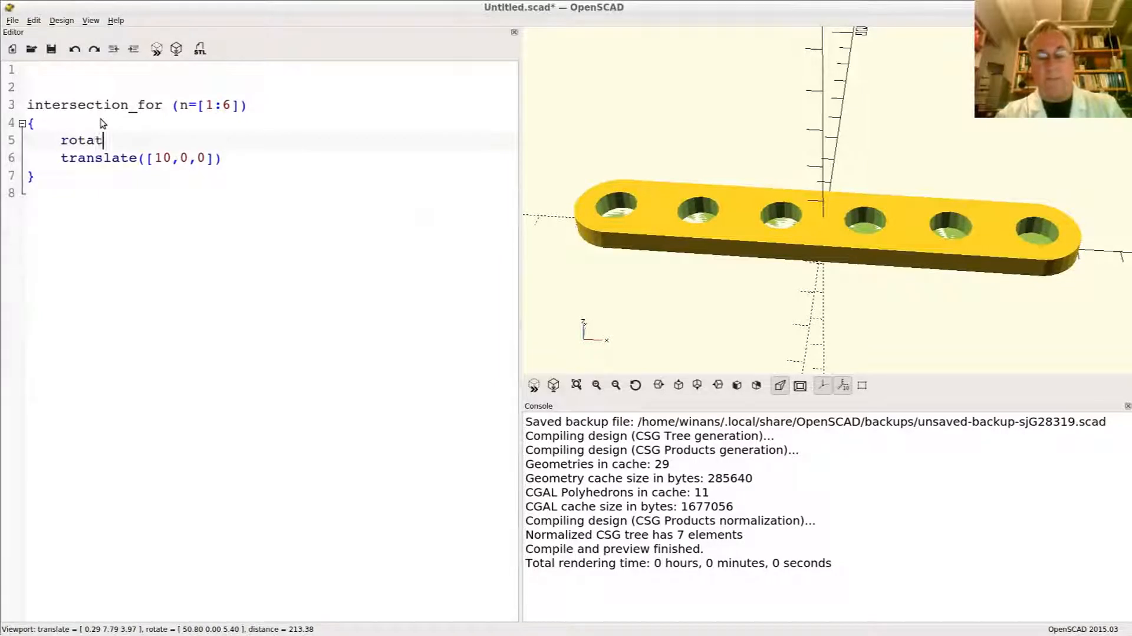
pyautogui.write('e(')
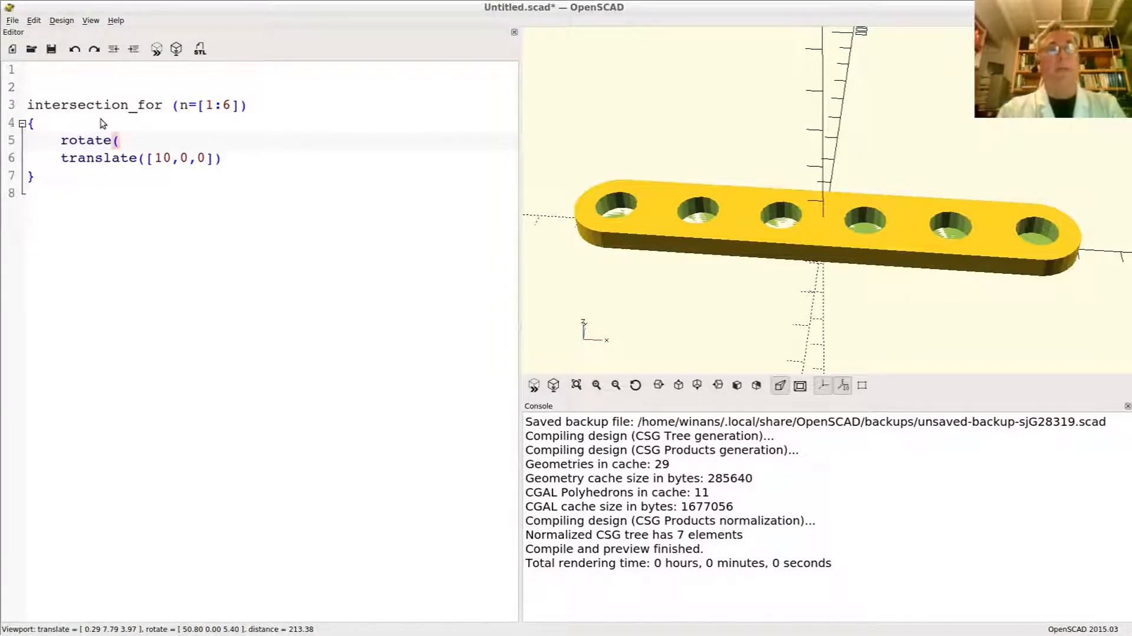
pyautogui.write('n')
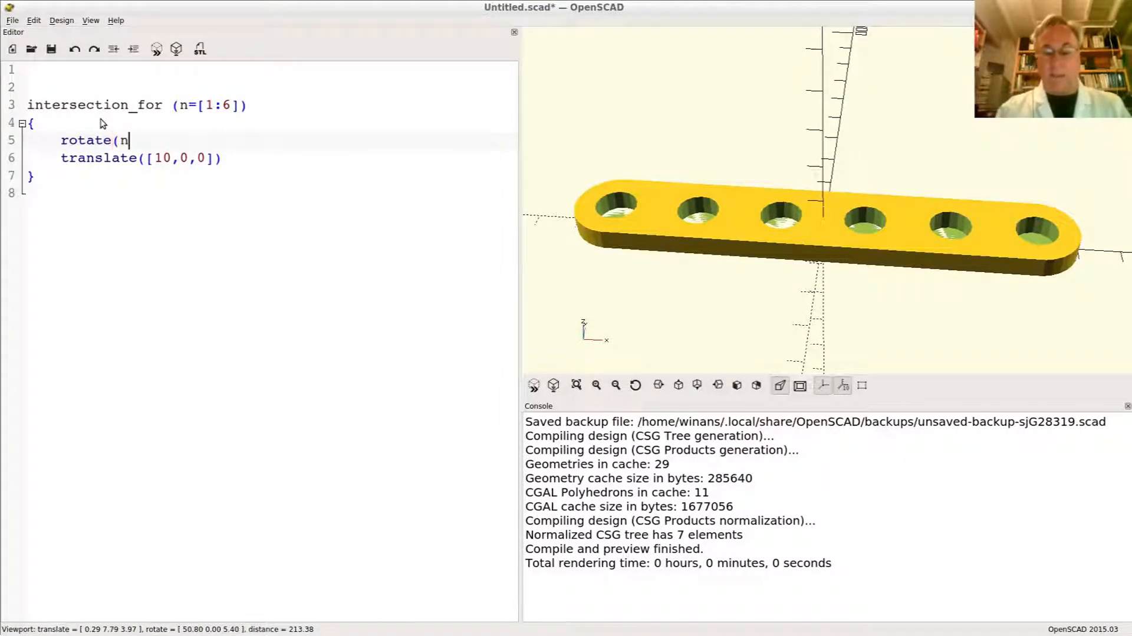
pyautogui.write('*60)')
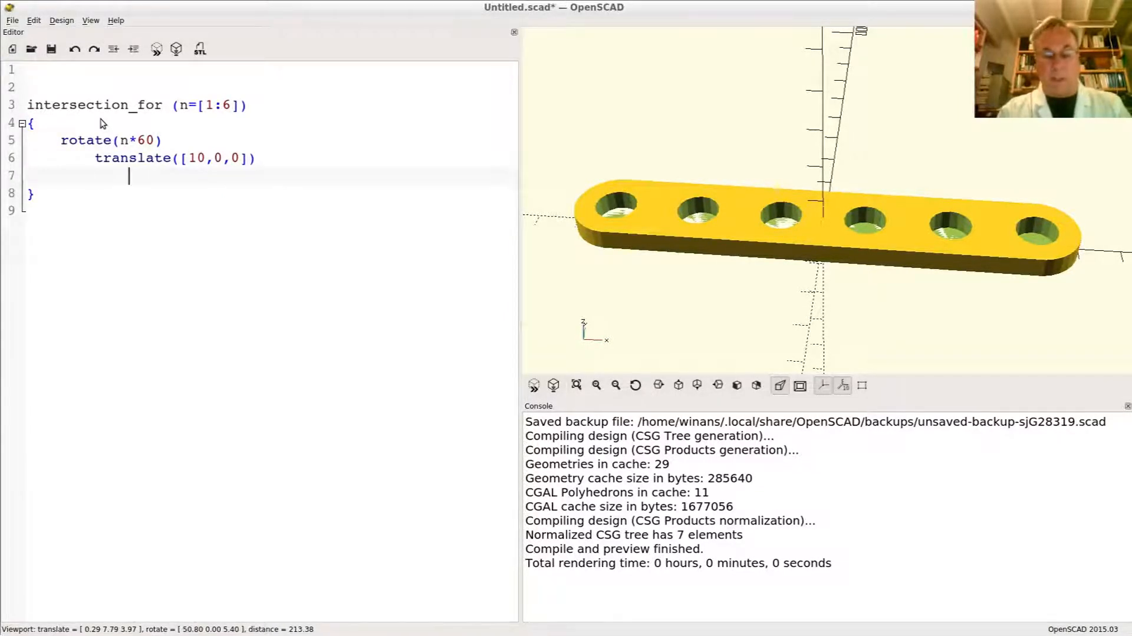
# Add sphere(20) as the loop body and preview the rounded intersected solid.
pyautogui.write('sphere')
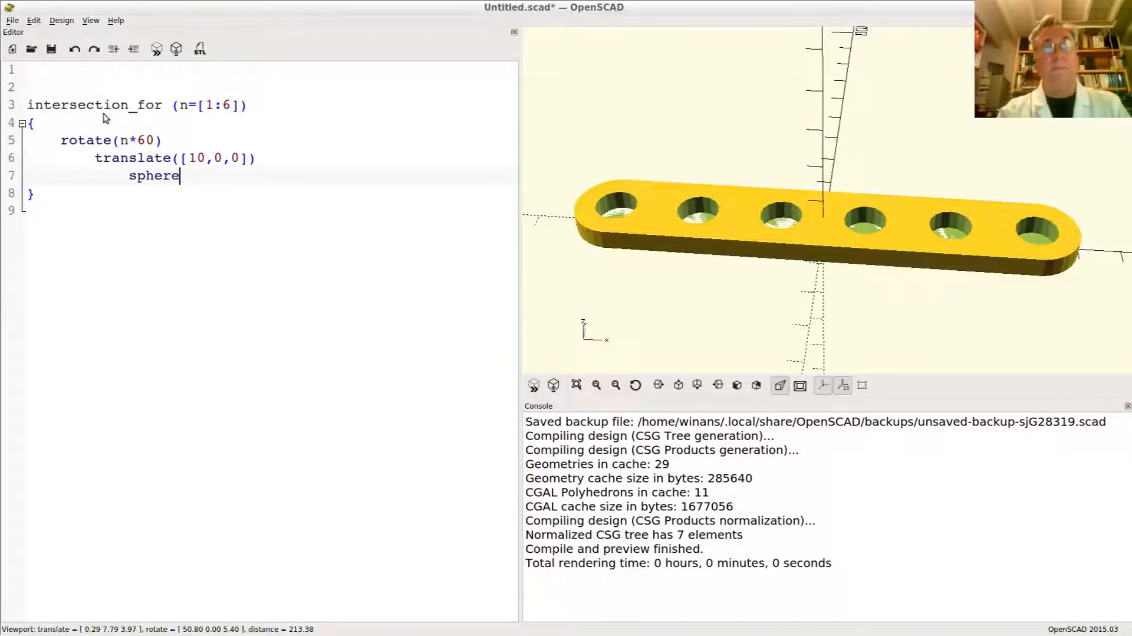
pyautogui.write('(')
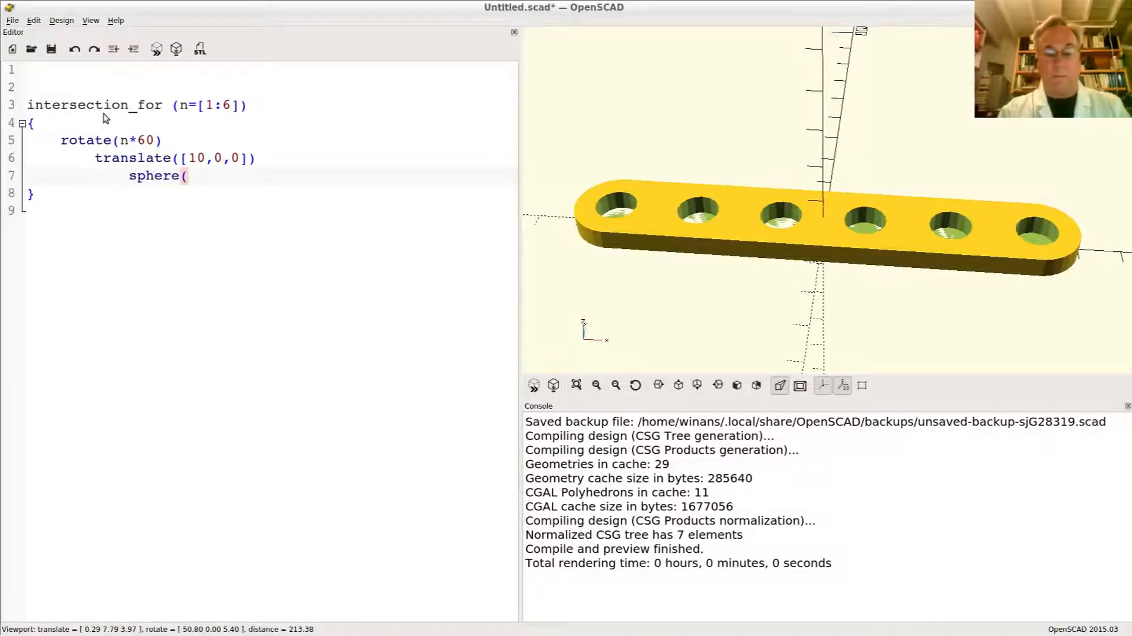
pyautogui.write('20);')
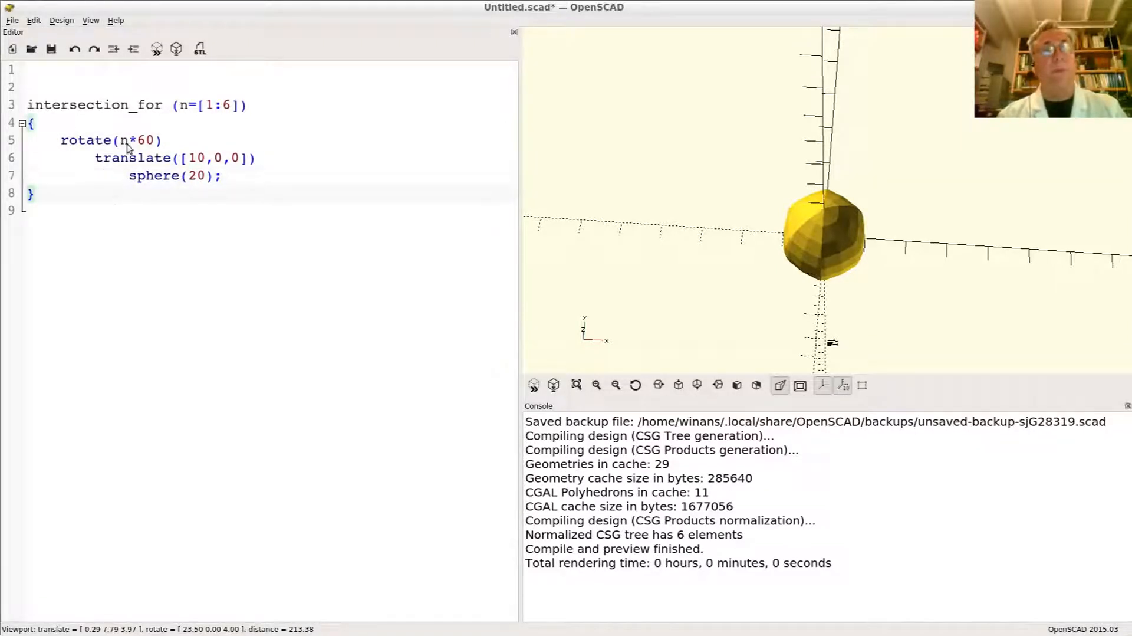
# Change the loop range to 0:60:360 and rotate by n instead of n*60.
pyautogui.click(205, 105)
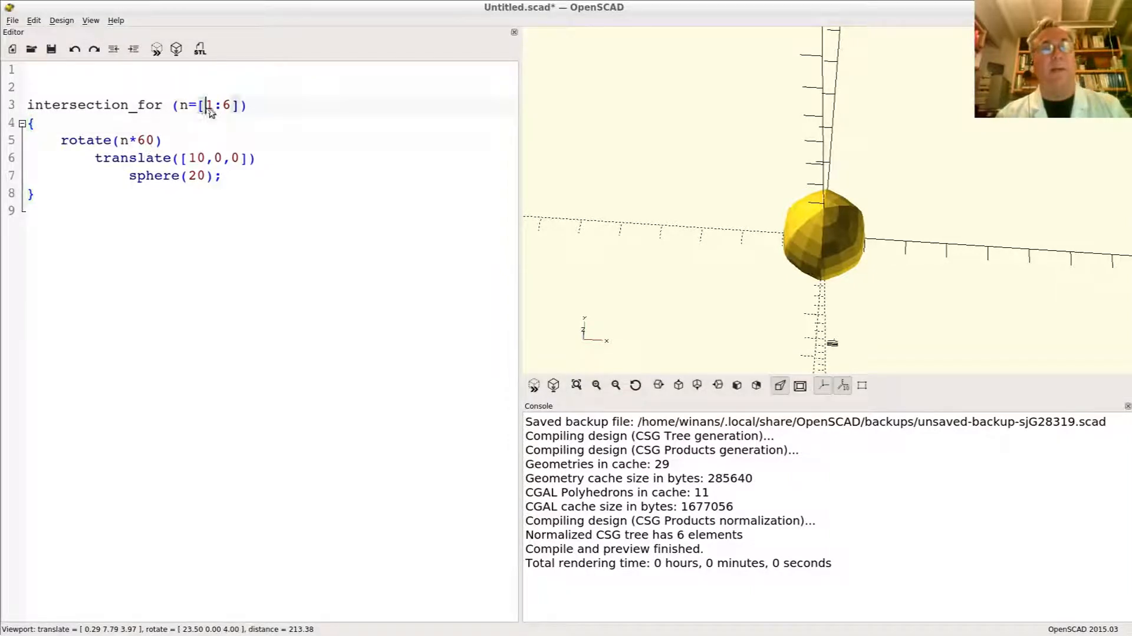
pyautogui.moveTo(205, 105); pyautogui.dragTo(239, 105)
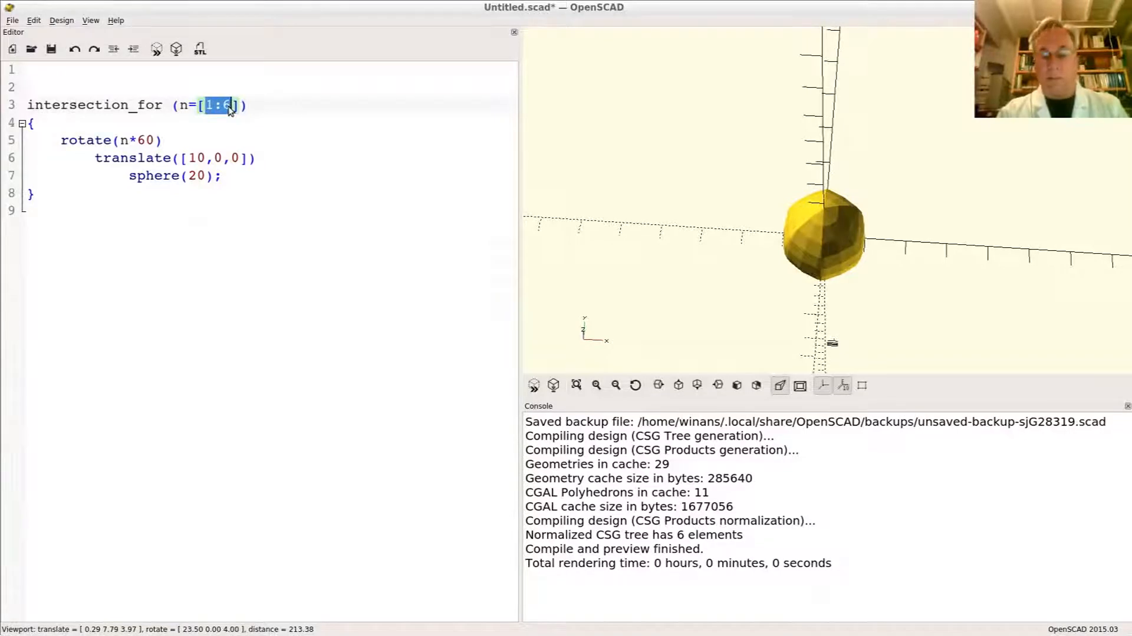
pyautogui.write('0:1')
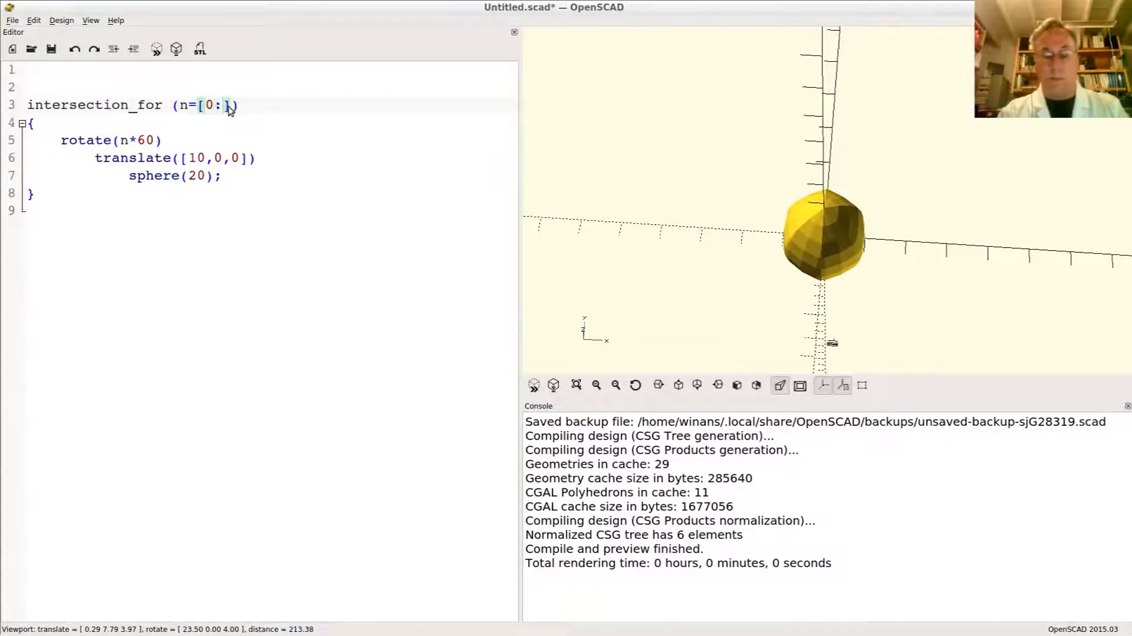
pyautogui.write('60;')
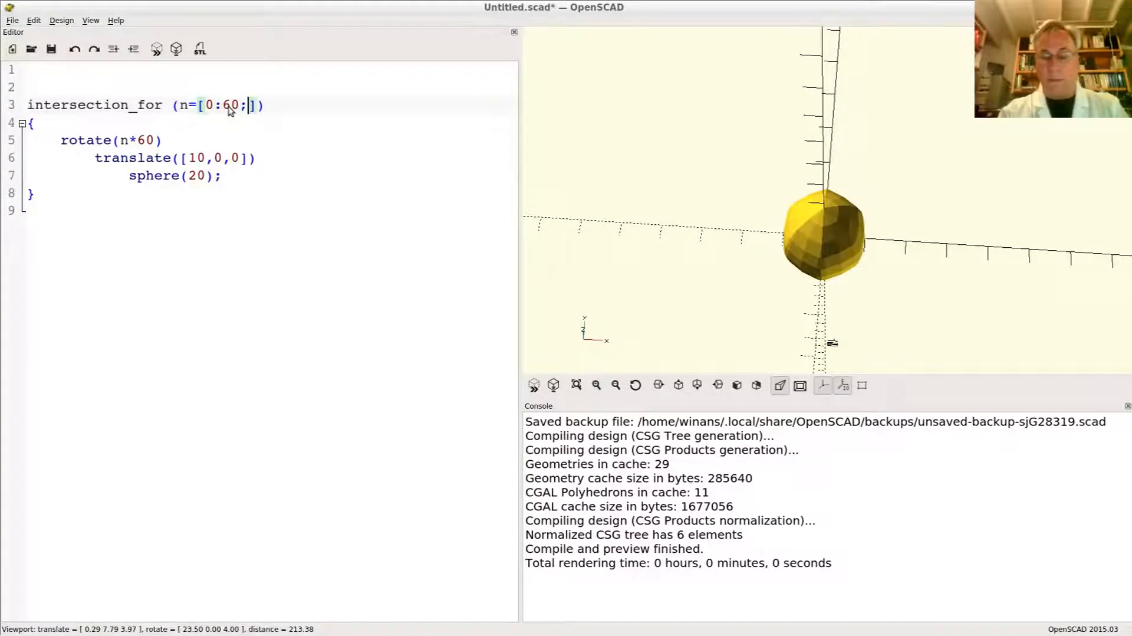
pyautogui.write('360')
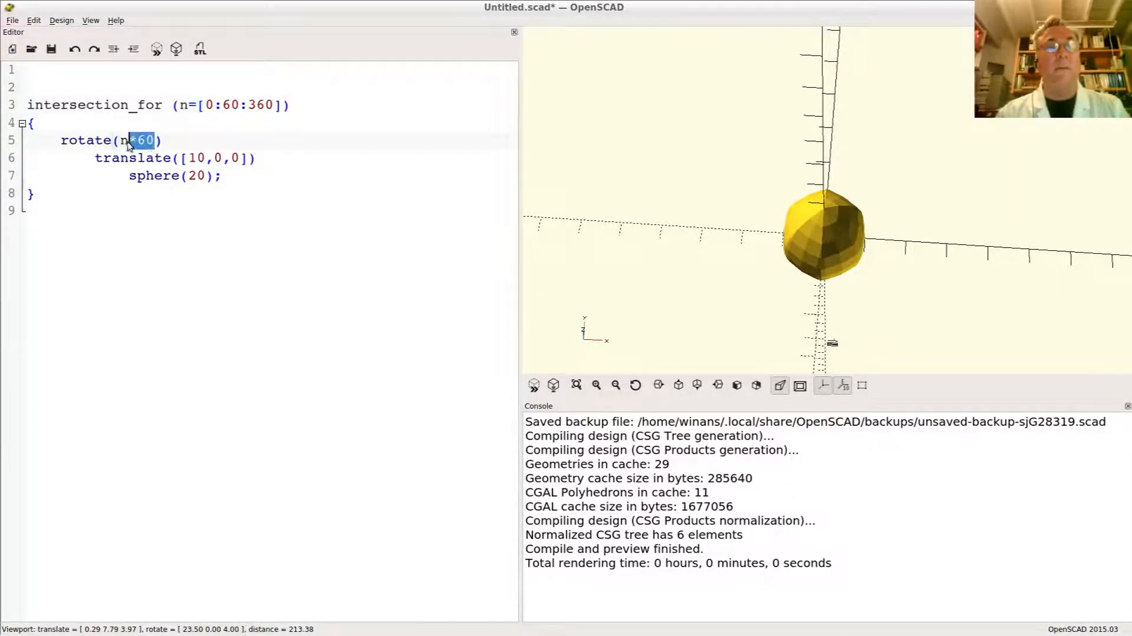
pyautogui.press('Delete')
pyautogui.write('!')
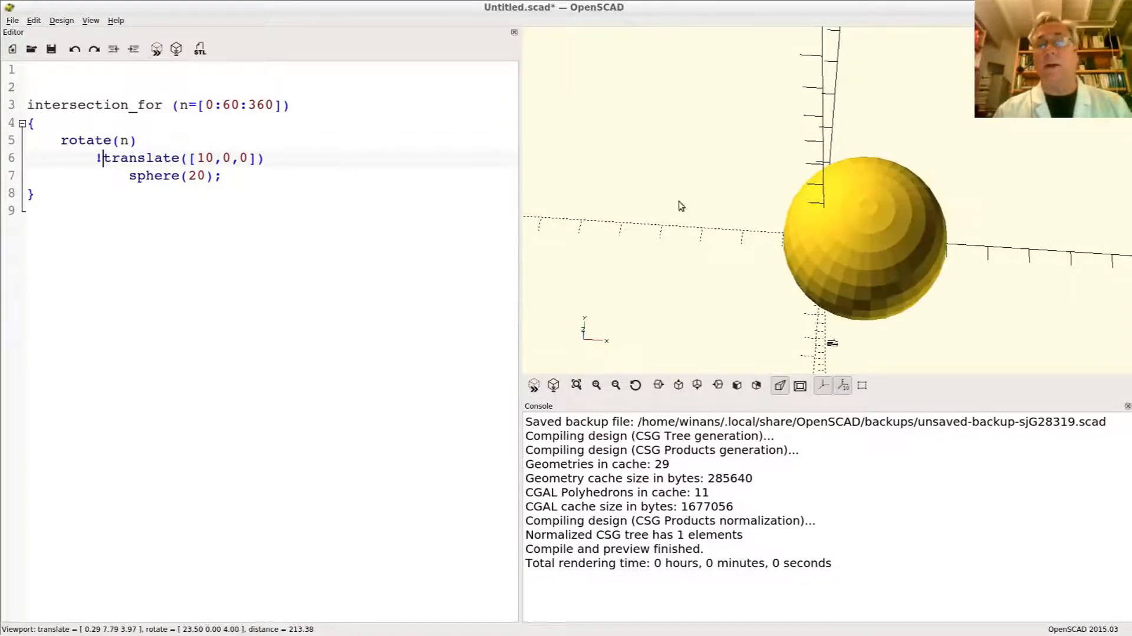
# Orbit and zoom around the lone root-marked translated sphere from several angles.
pyautogui.moveTo(679, 207); pyautogui.dragTo(769, 217)
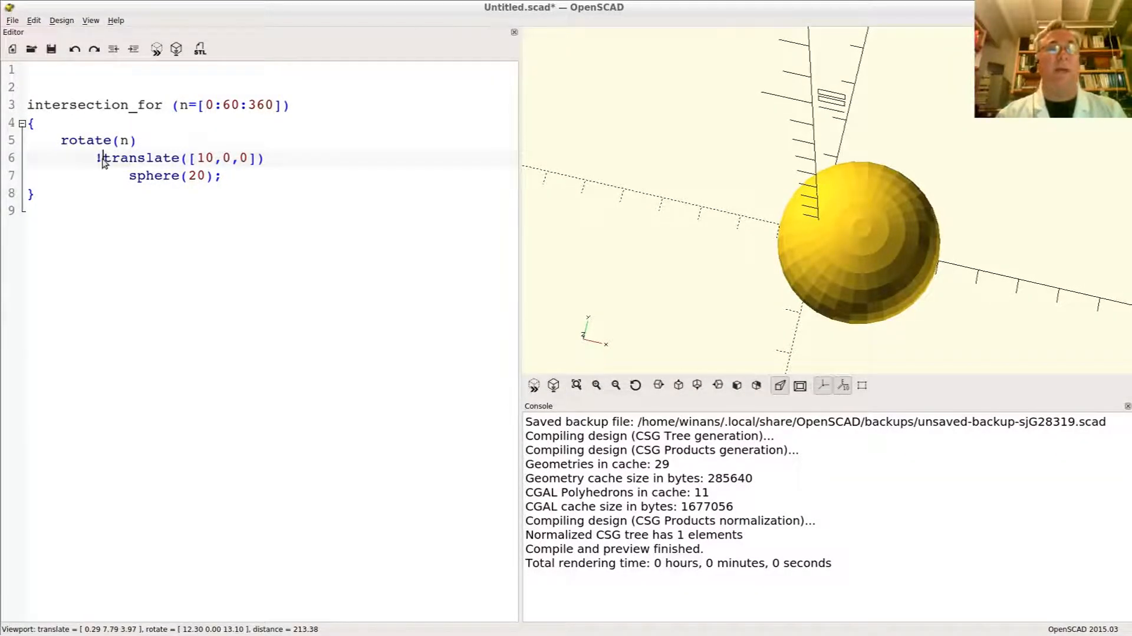
pyautogui.moveTo(98, 159); pyautogui.dragTo(224, 176)
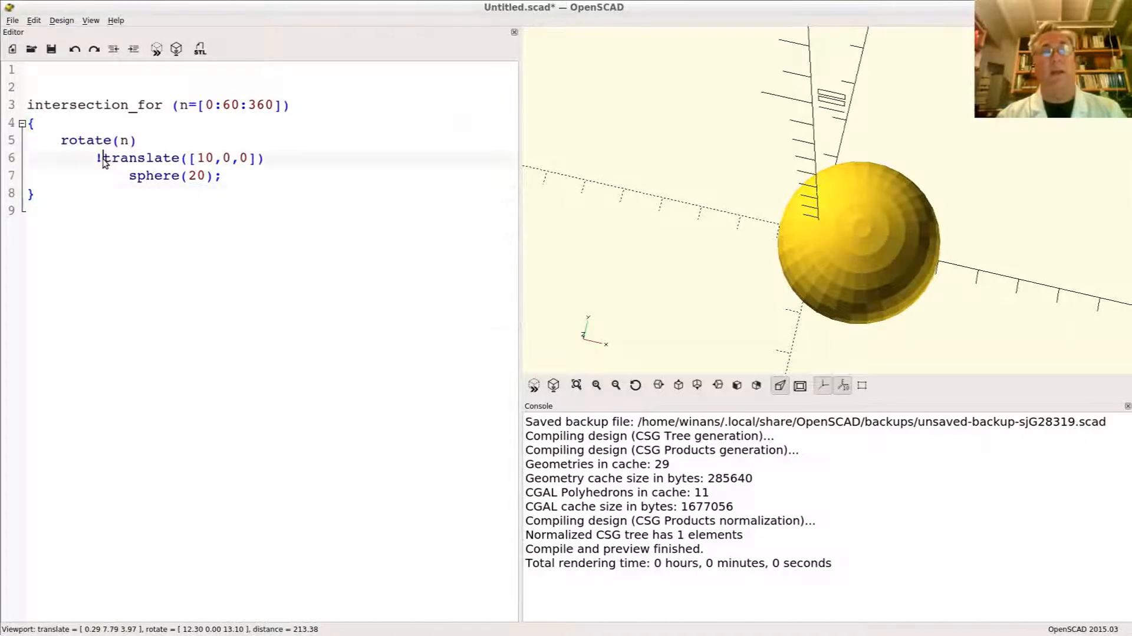
pyautogui.moveTo(95, 158); pyautogui.dragTo(224, 176)
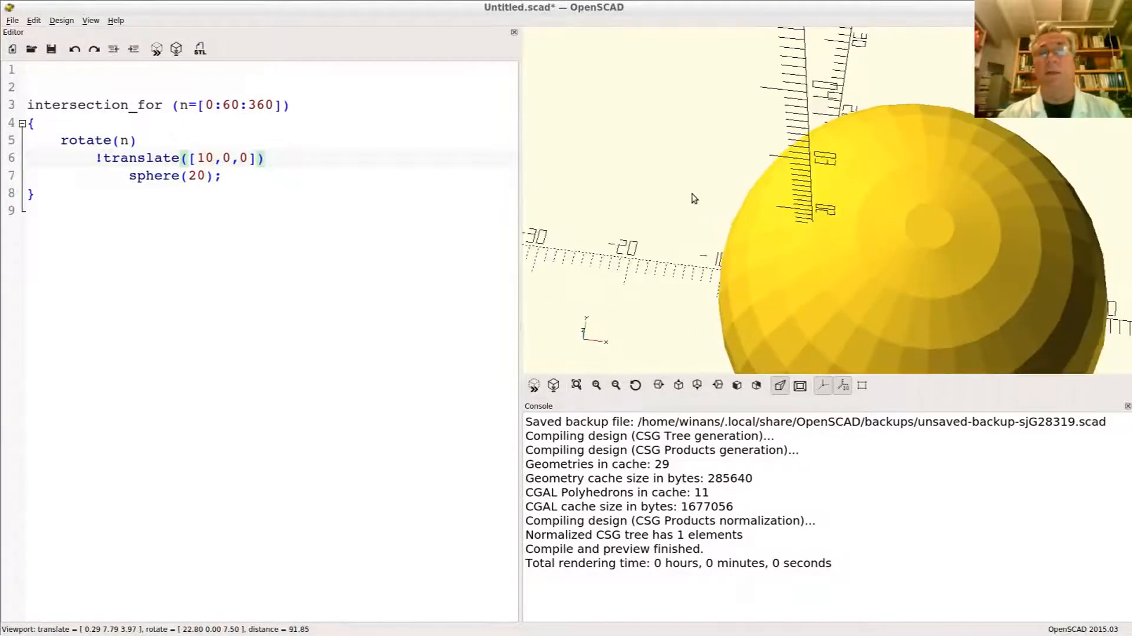
pyautogui.scroll(-3)
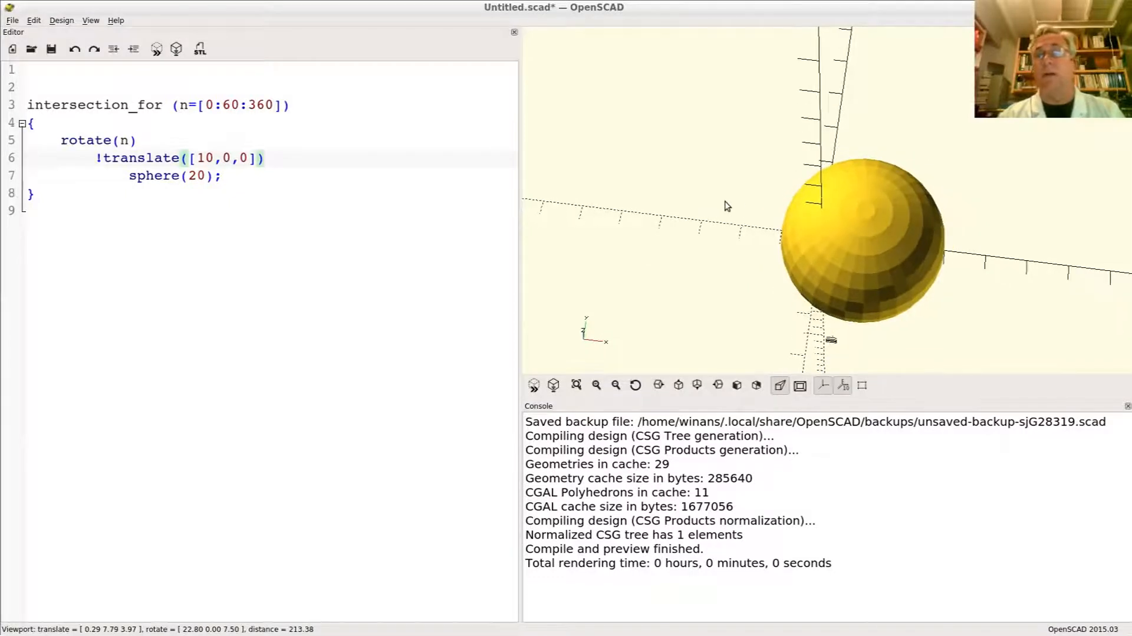
pyautogui.moveTo(725, 206); pyautogui.dragTo(794, 195)
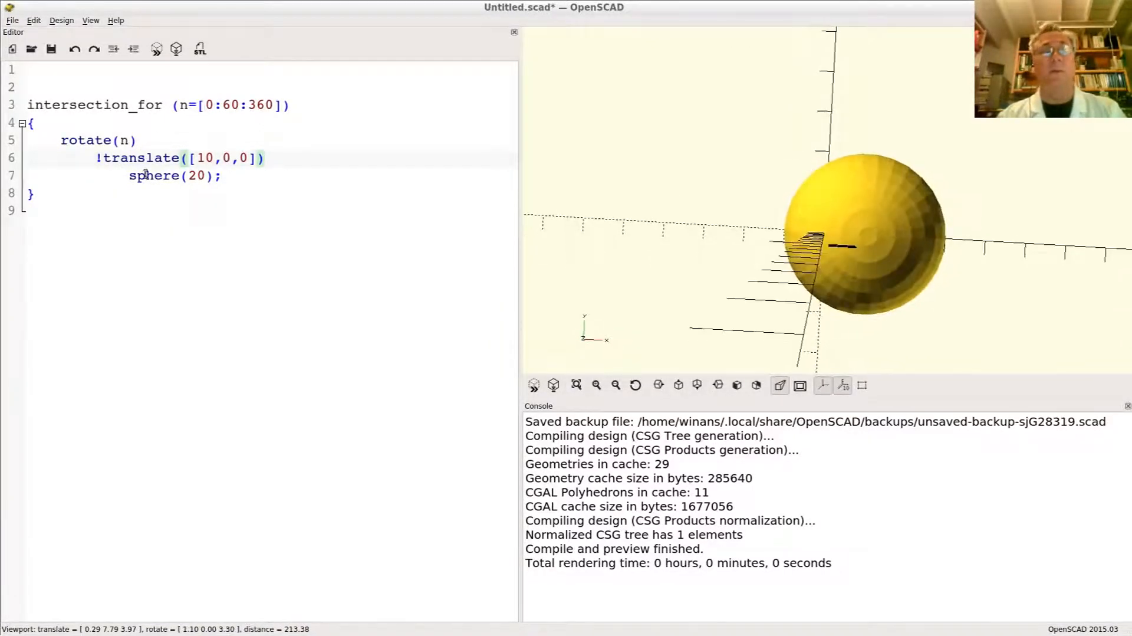
pyautogui.click(98, 158)
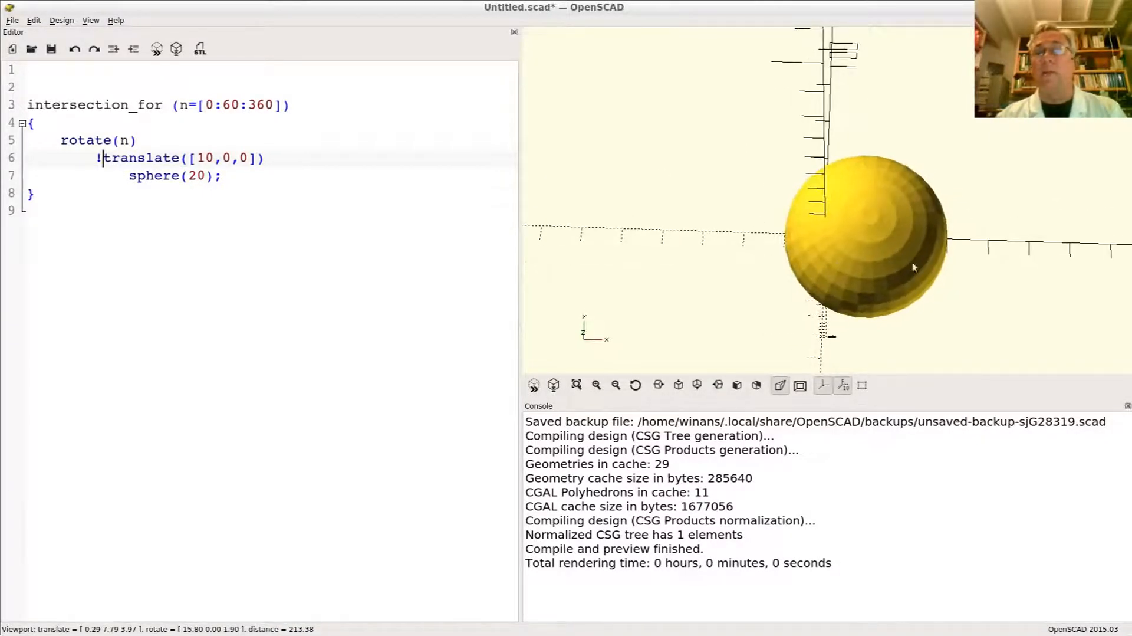
pyautogui.moveTo(387, 204)
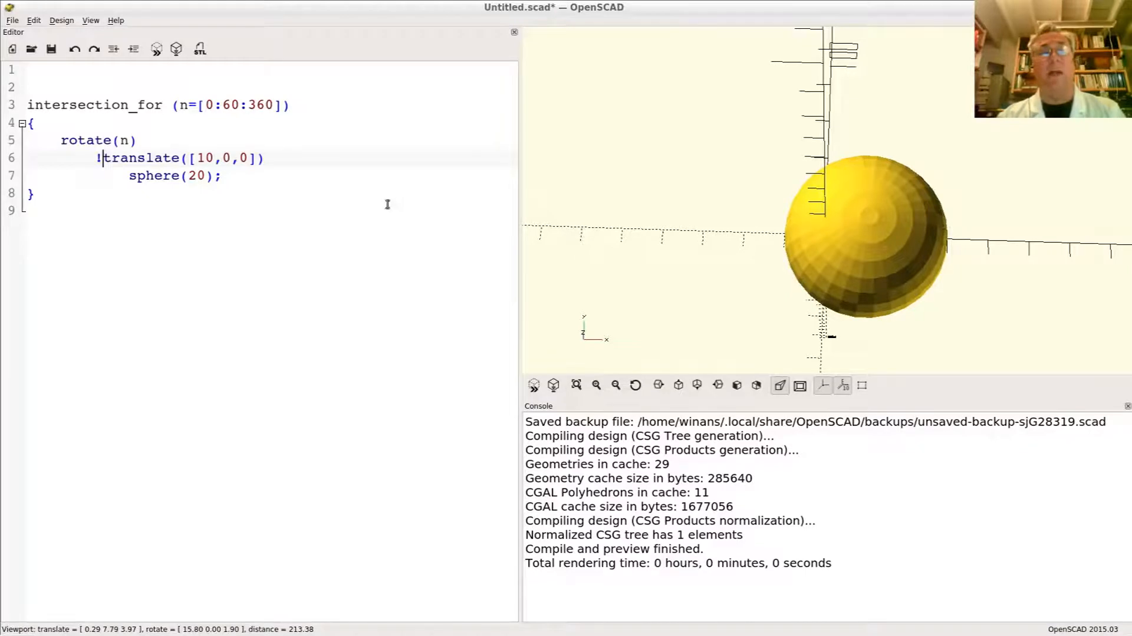
pyautogui.moveTo(888, 203)
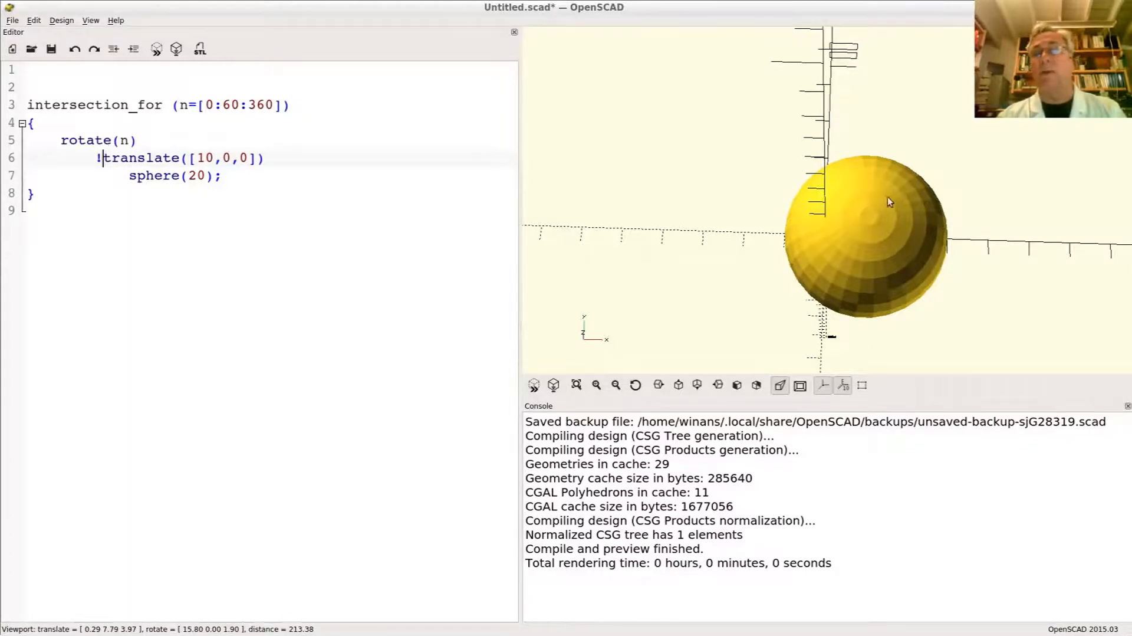
pyautogui.moveTo(850, 217)
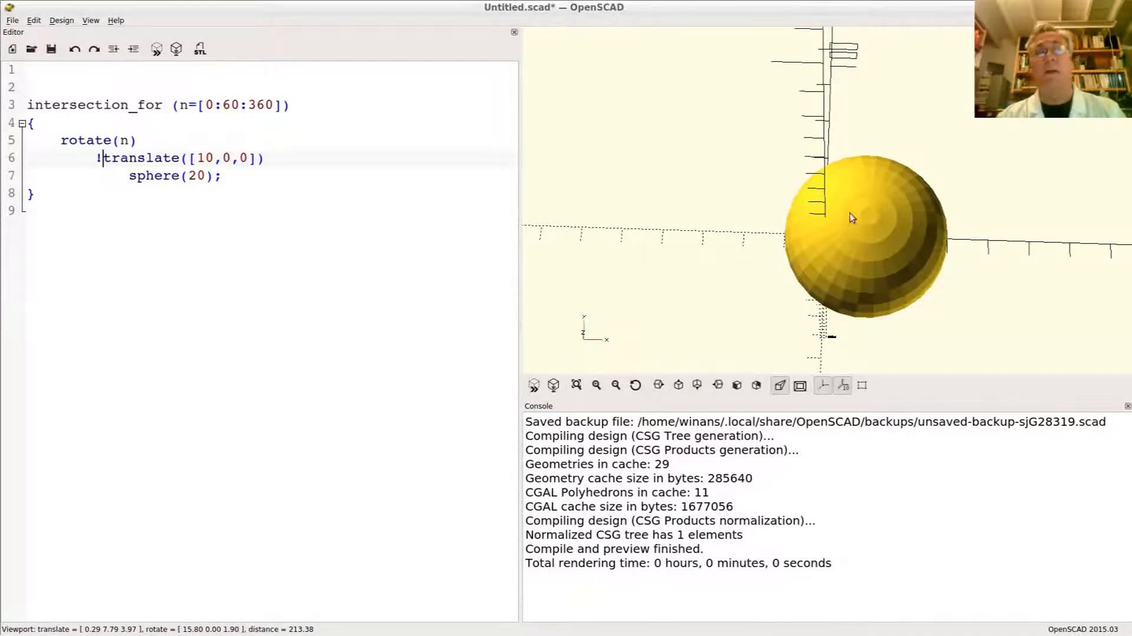
pyautogui.moveTo(875, 220)
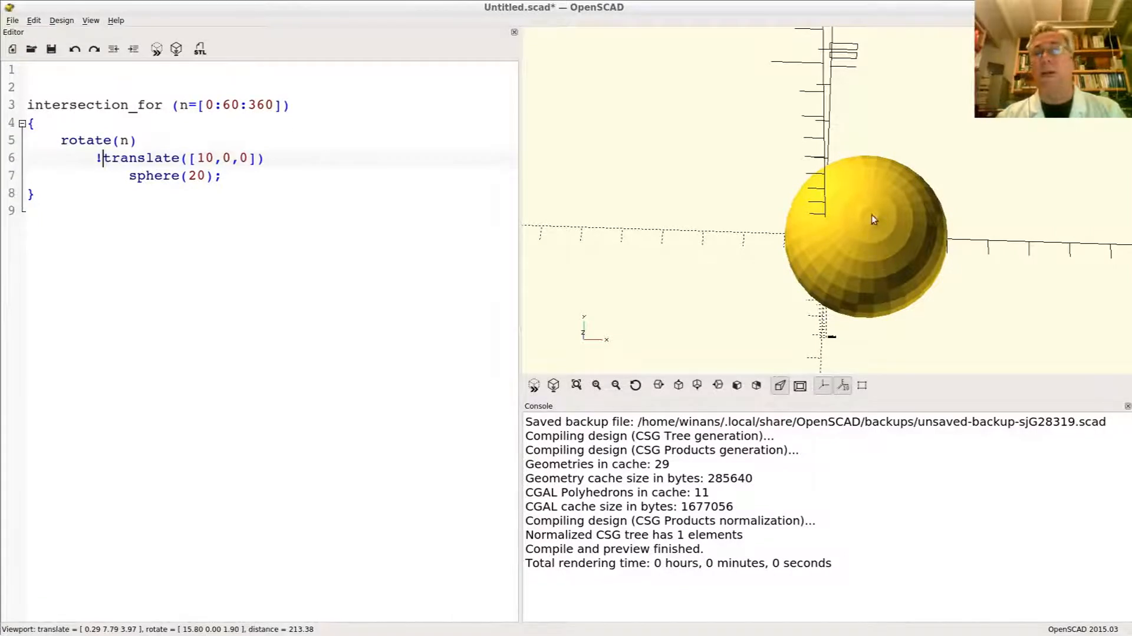
pyautogui.moveTo(865, 139)
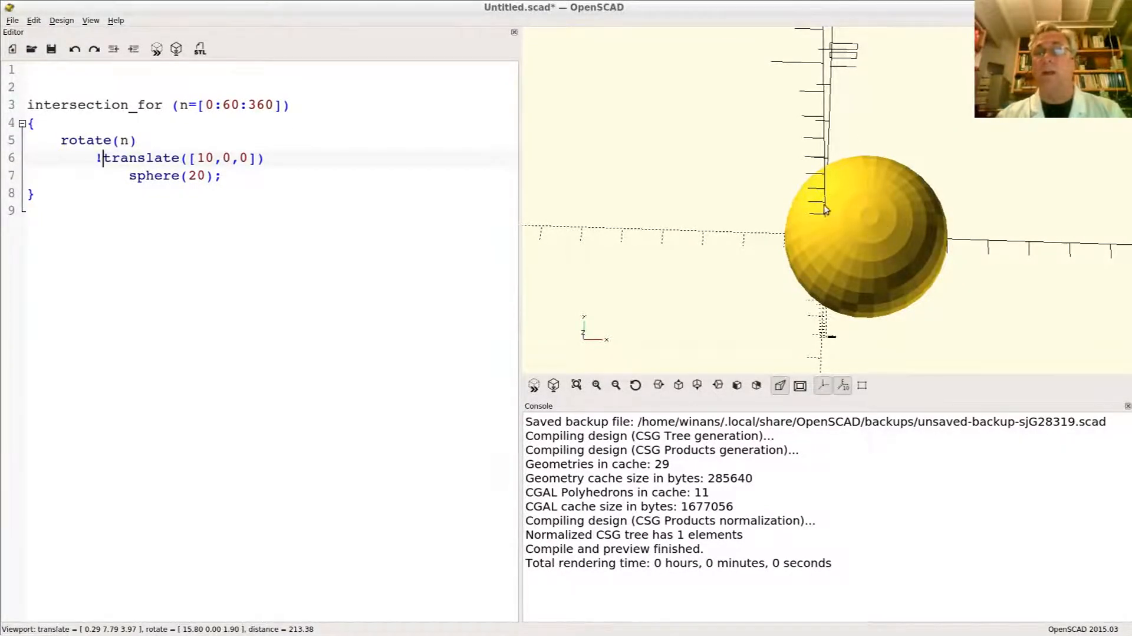
pyautogui.moveTo(767, 111)
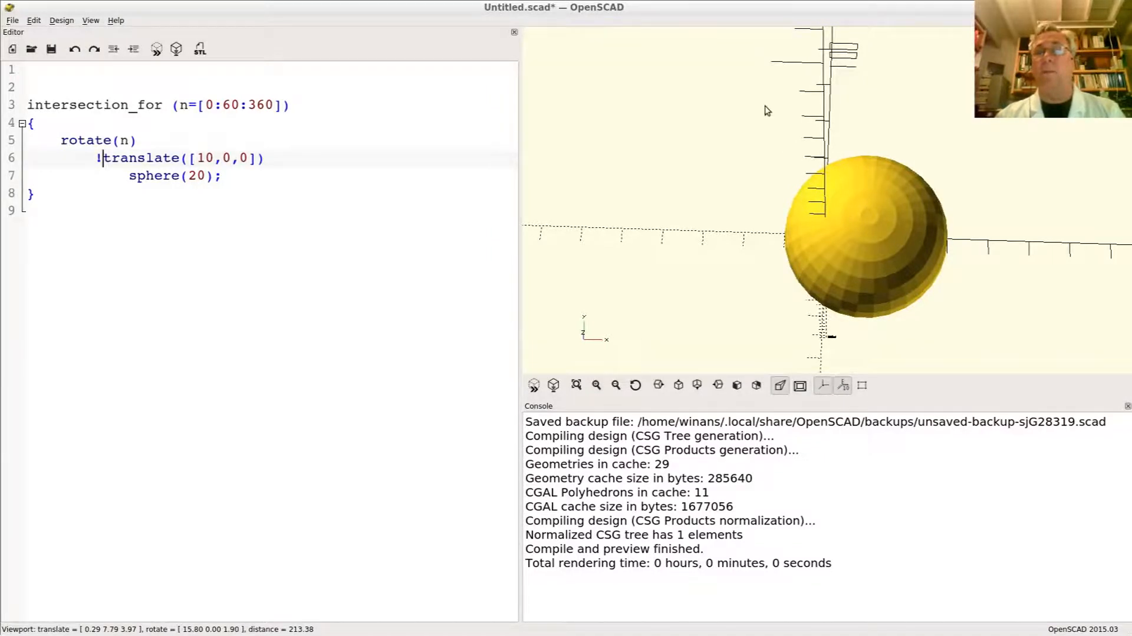
pyautogui.moveTo(725, 251)
pyautogui.write('#')
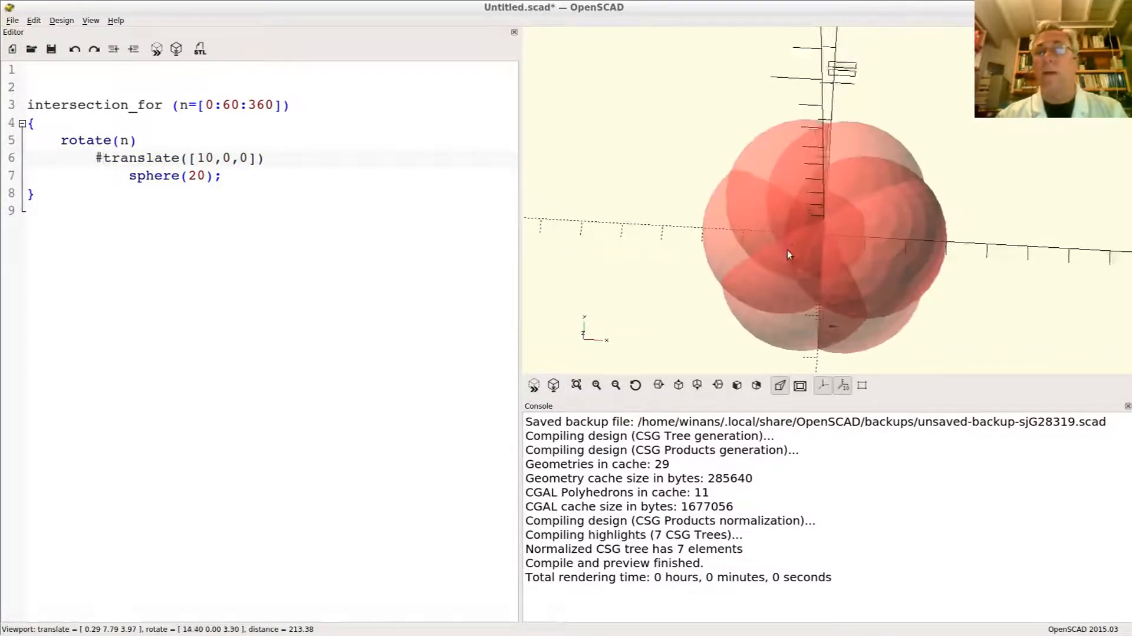
# Orbit the view to examine how the ghosted rotated spheres overlap.
pyautogui.moveTo(787, 255); pyautogui.dragTo(792, 258)
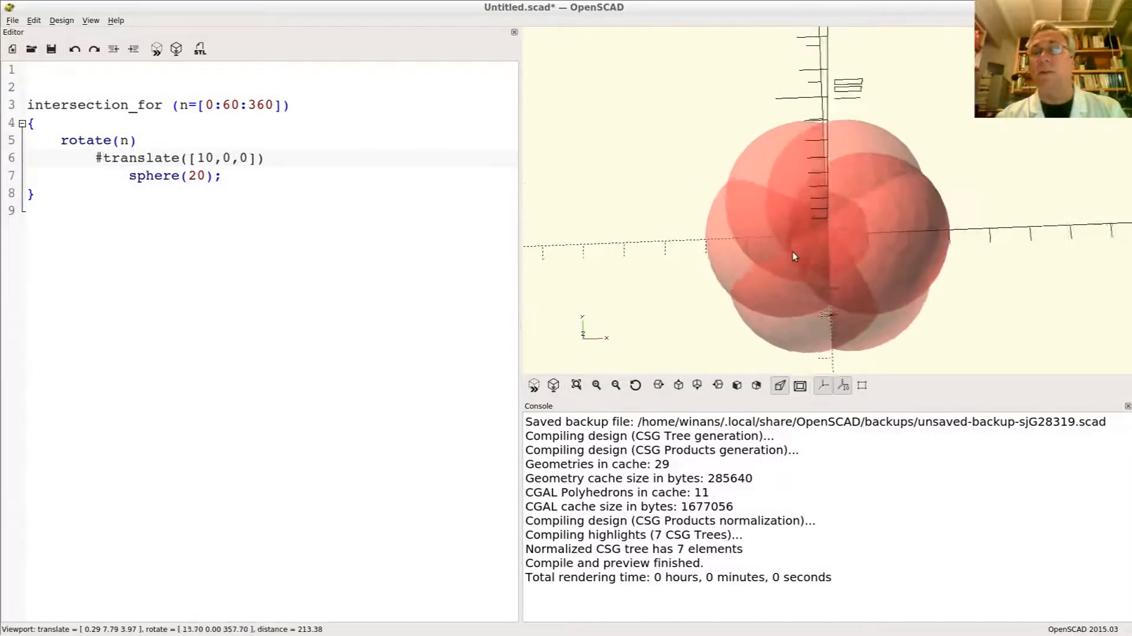
pyautogui.moveTo(794, 256); pyautogui.dragTo(829, 259)
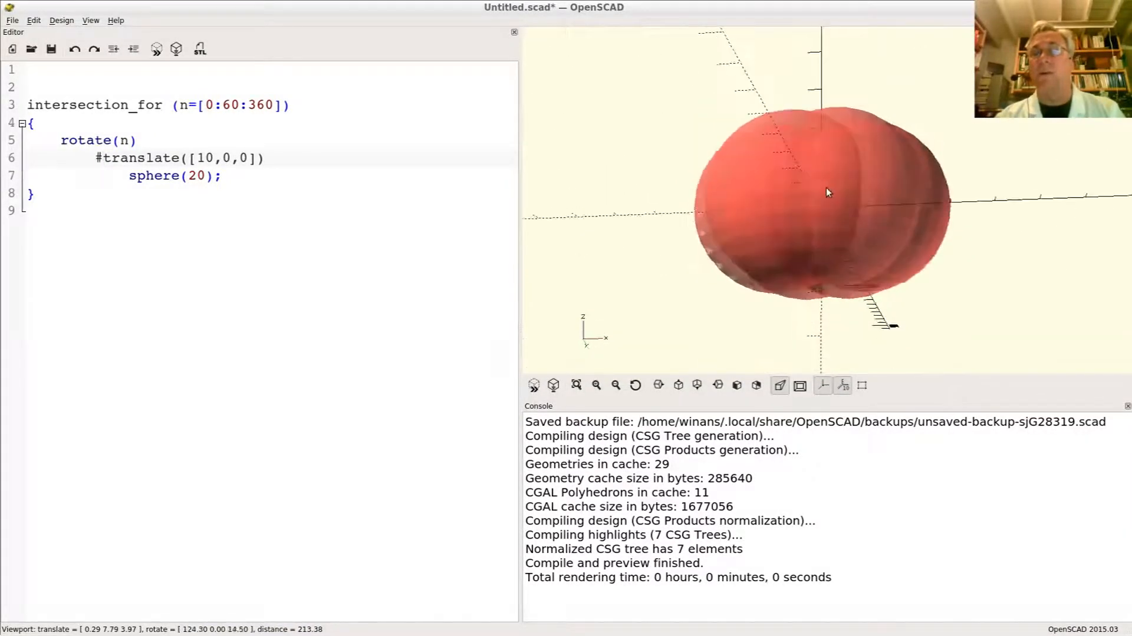
pyautogui.moveTo(828, 193); pyautogui.dragTo(865, 155)
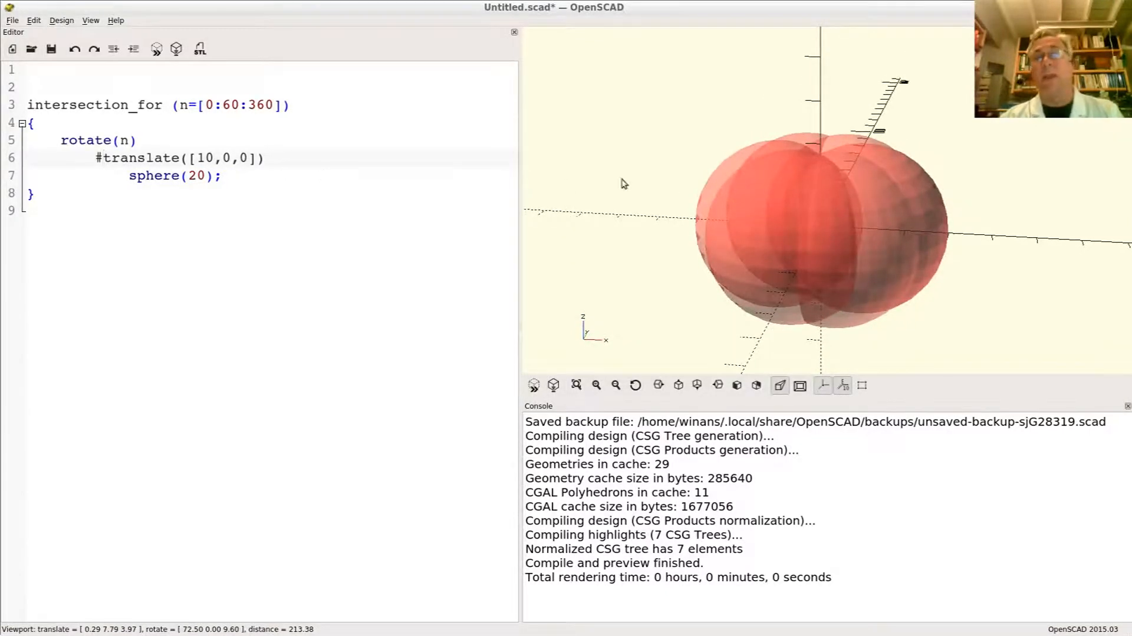
pyautogui.moveTo(622, 184); pyautogui.dragTo(684, 233)
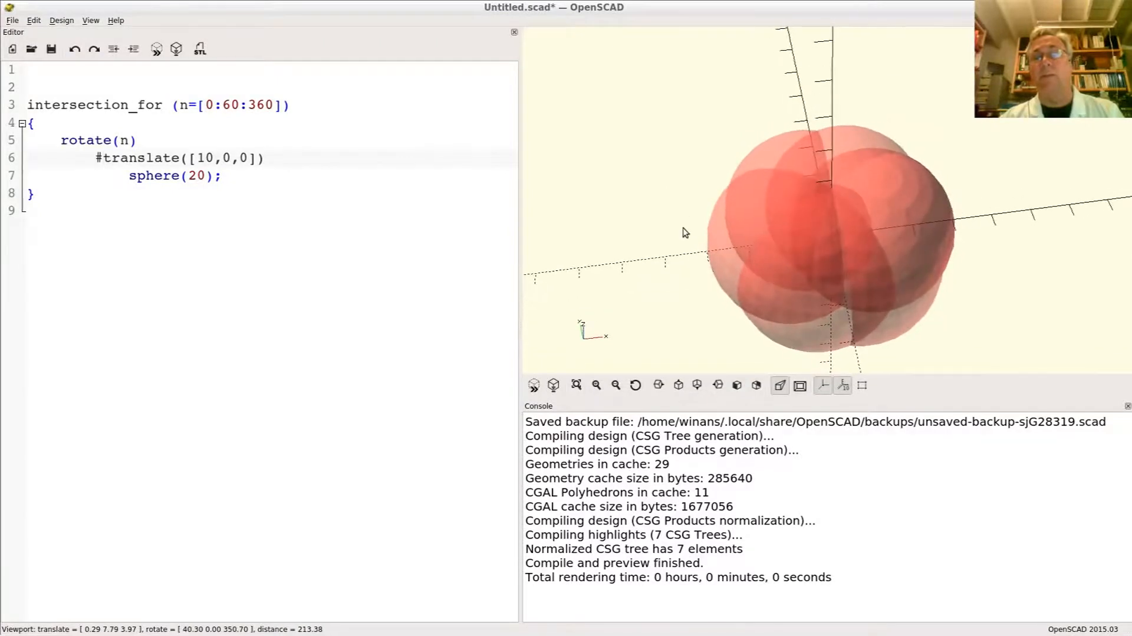
pyautogui.moveTo(685, 231); pyautogui.dragTo(690, 256)
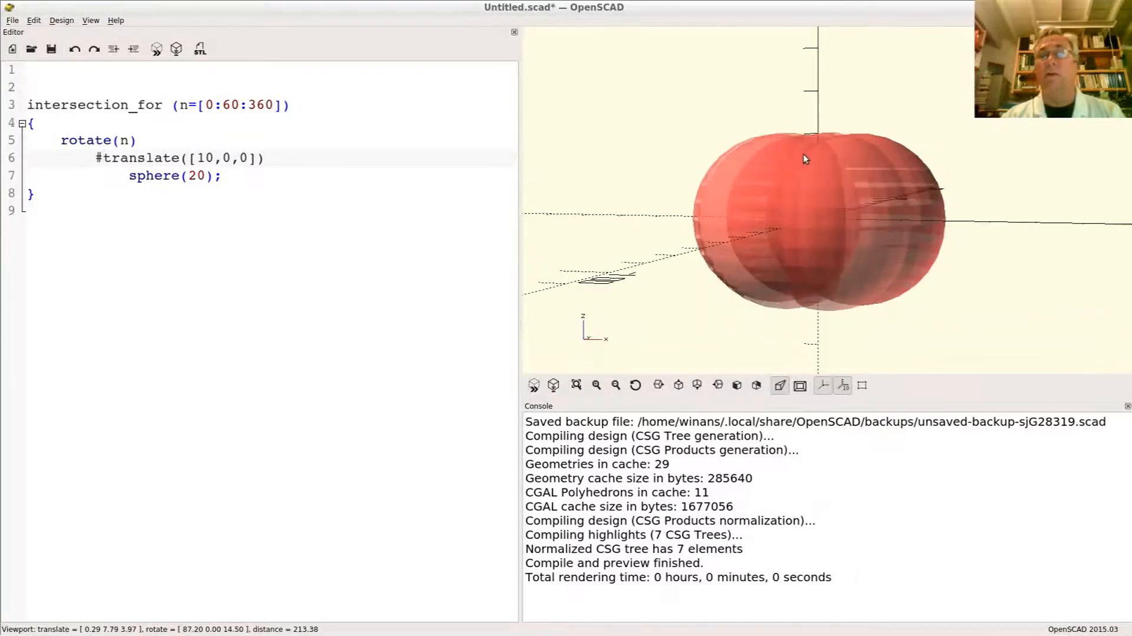
pyautogui.moveTo(806, 159); pyautogui.dragTo(820, 168)
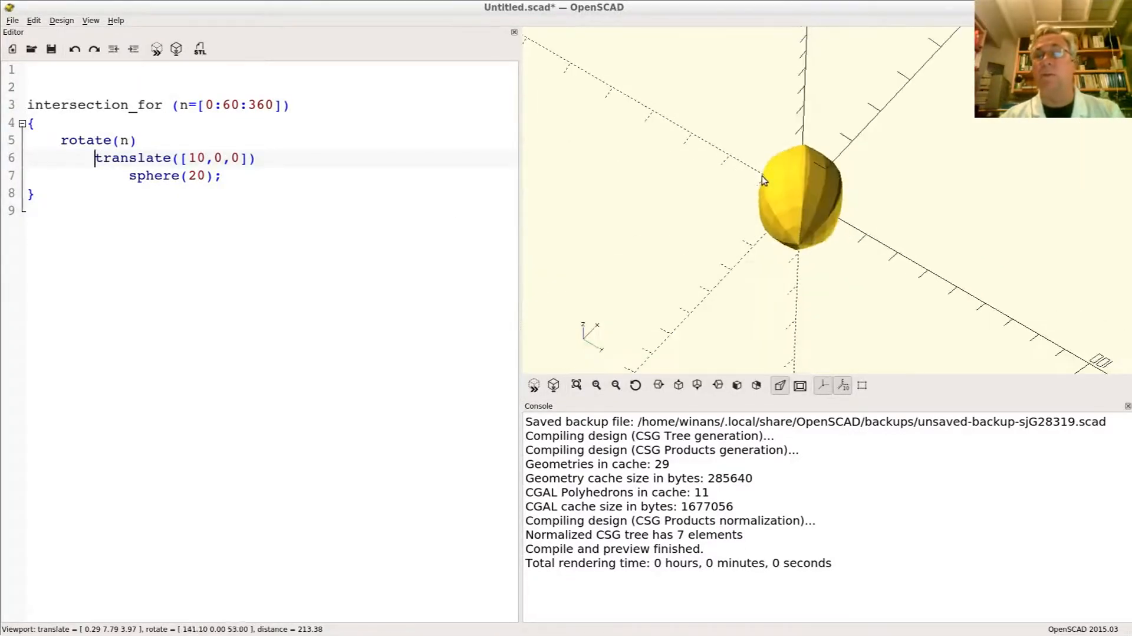
# Orbit to view the pointed ends of the football-shaped intersection.
pyautogui.moveTo(762, 180); pyautogui.dragTo(772, 207)
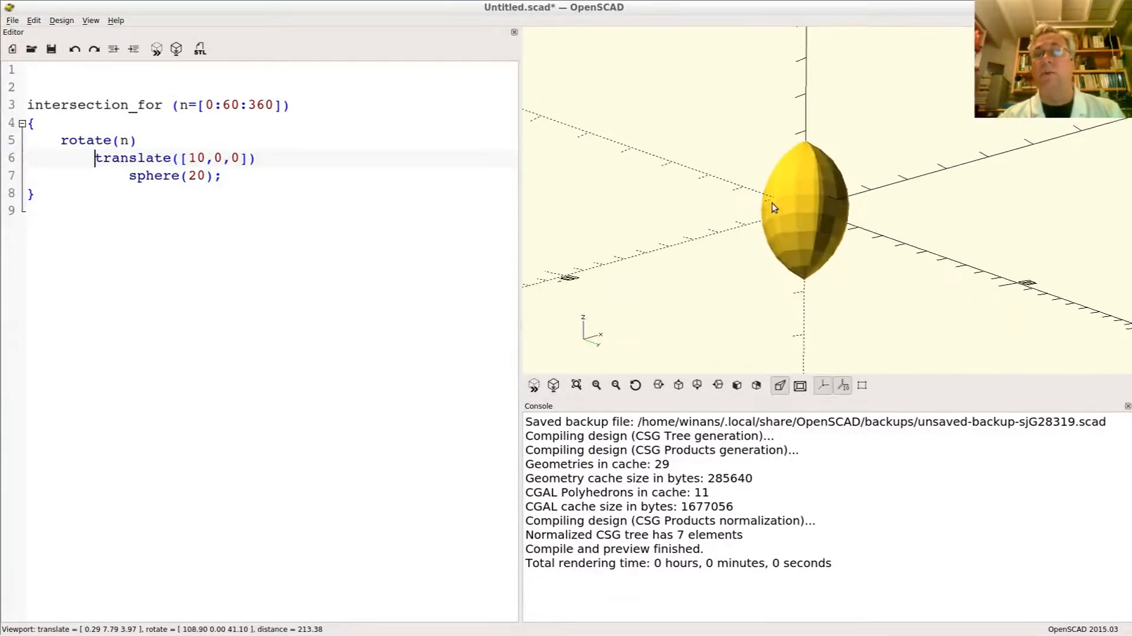